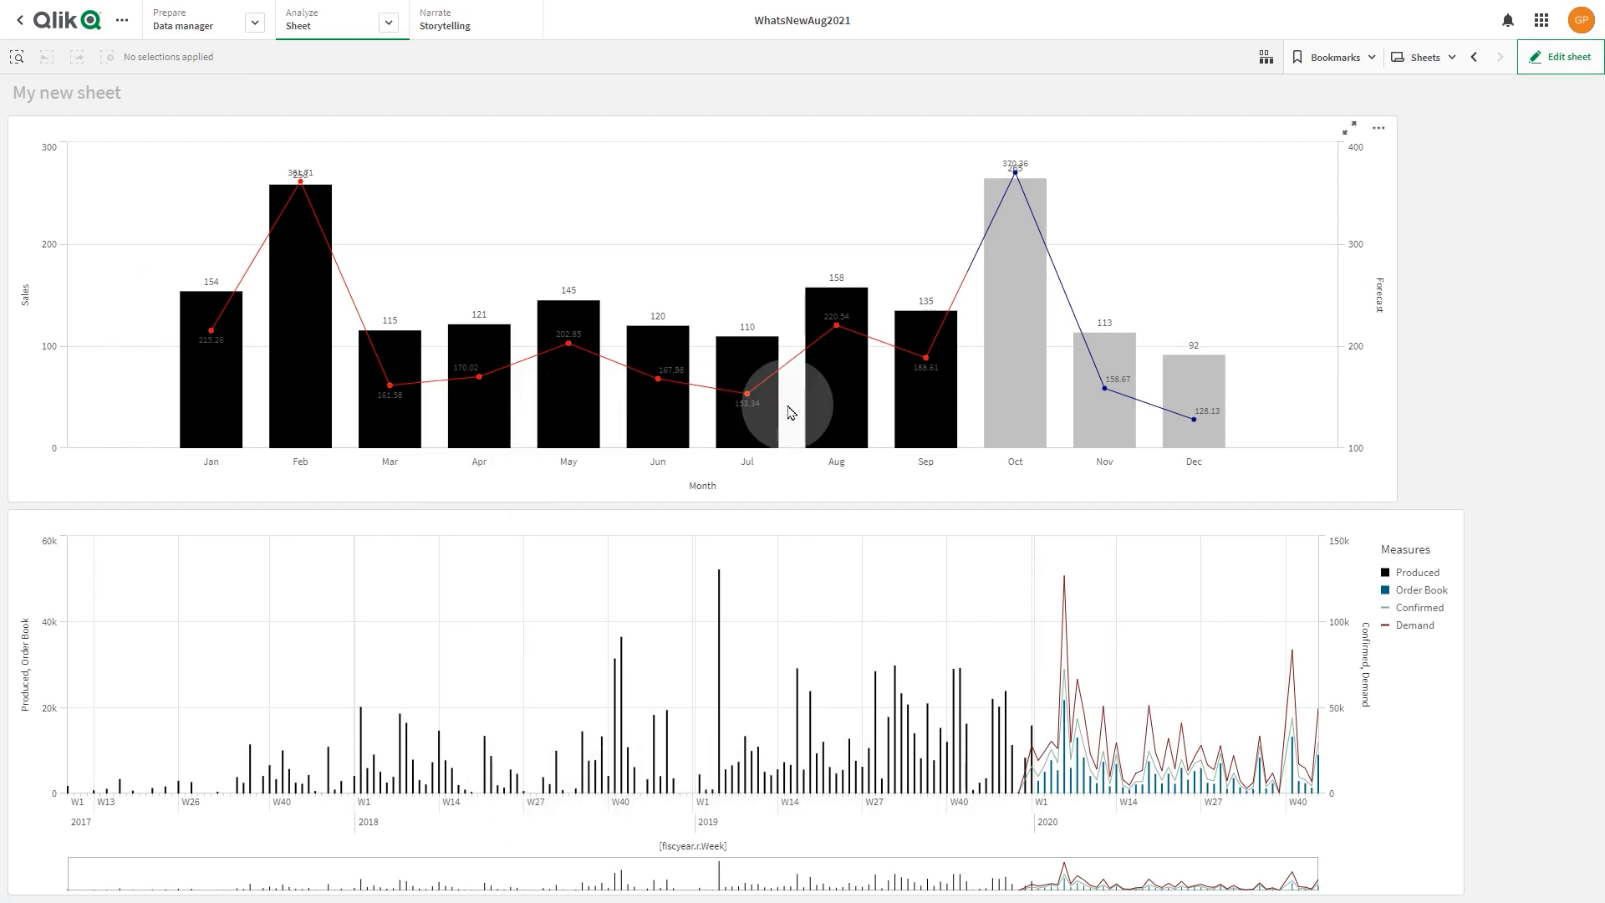
Step: Set the chart dimension to =[OrderDate.autoCalendar.Month], labelled Month
left_click(1560, 56)
type("MOn")
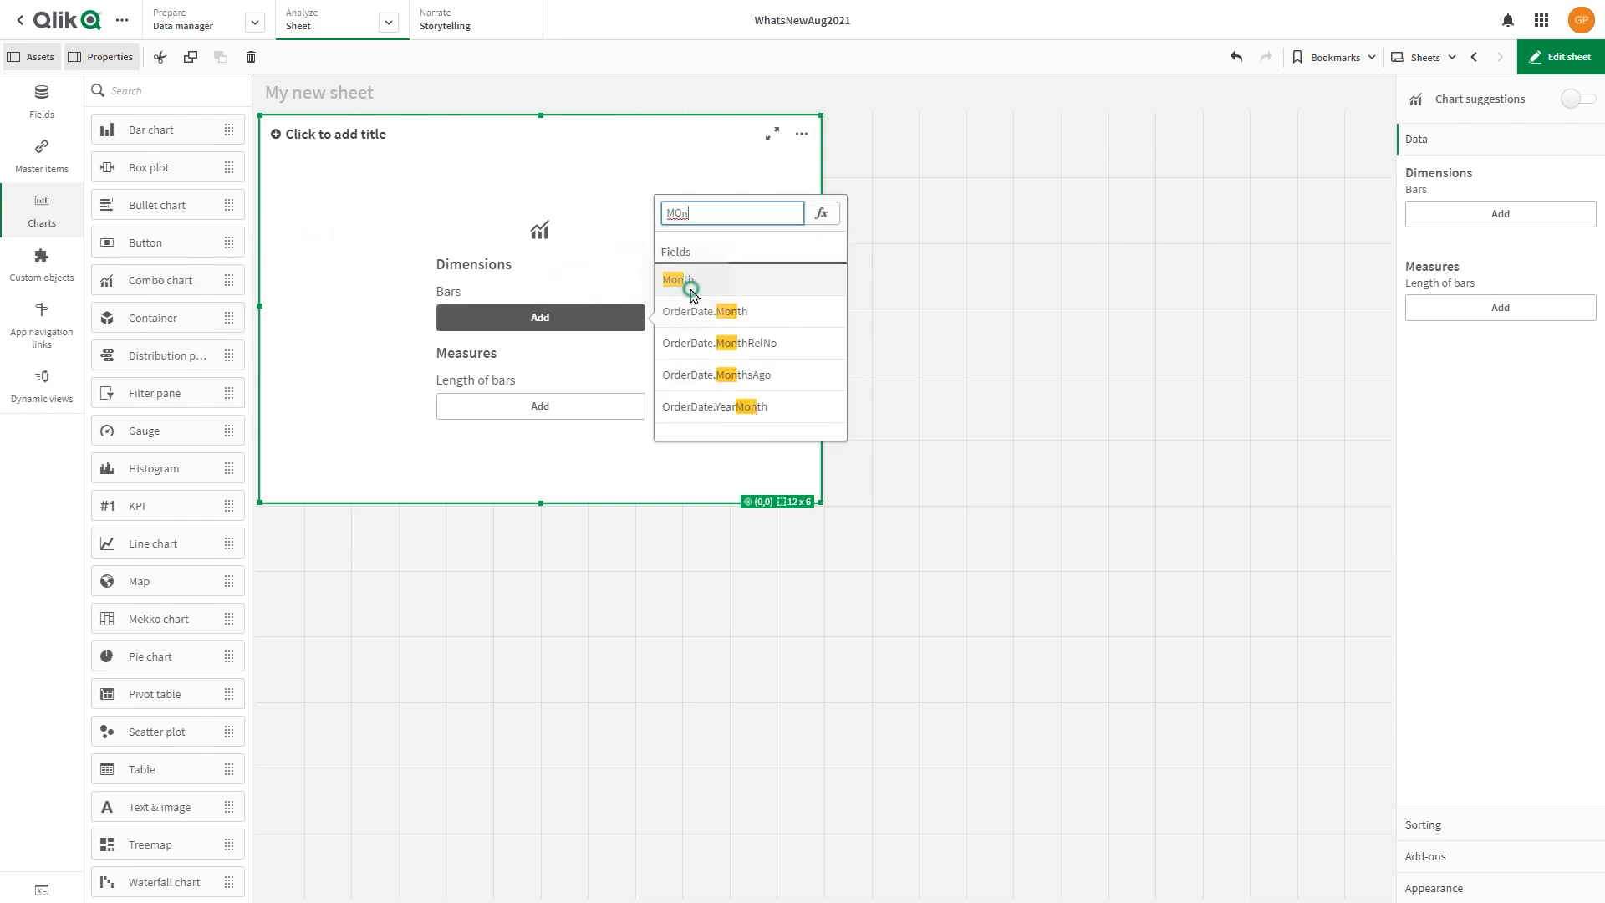
left_click(678, 279)
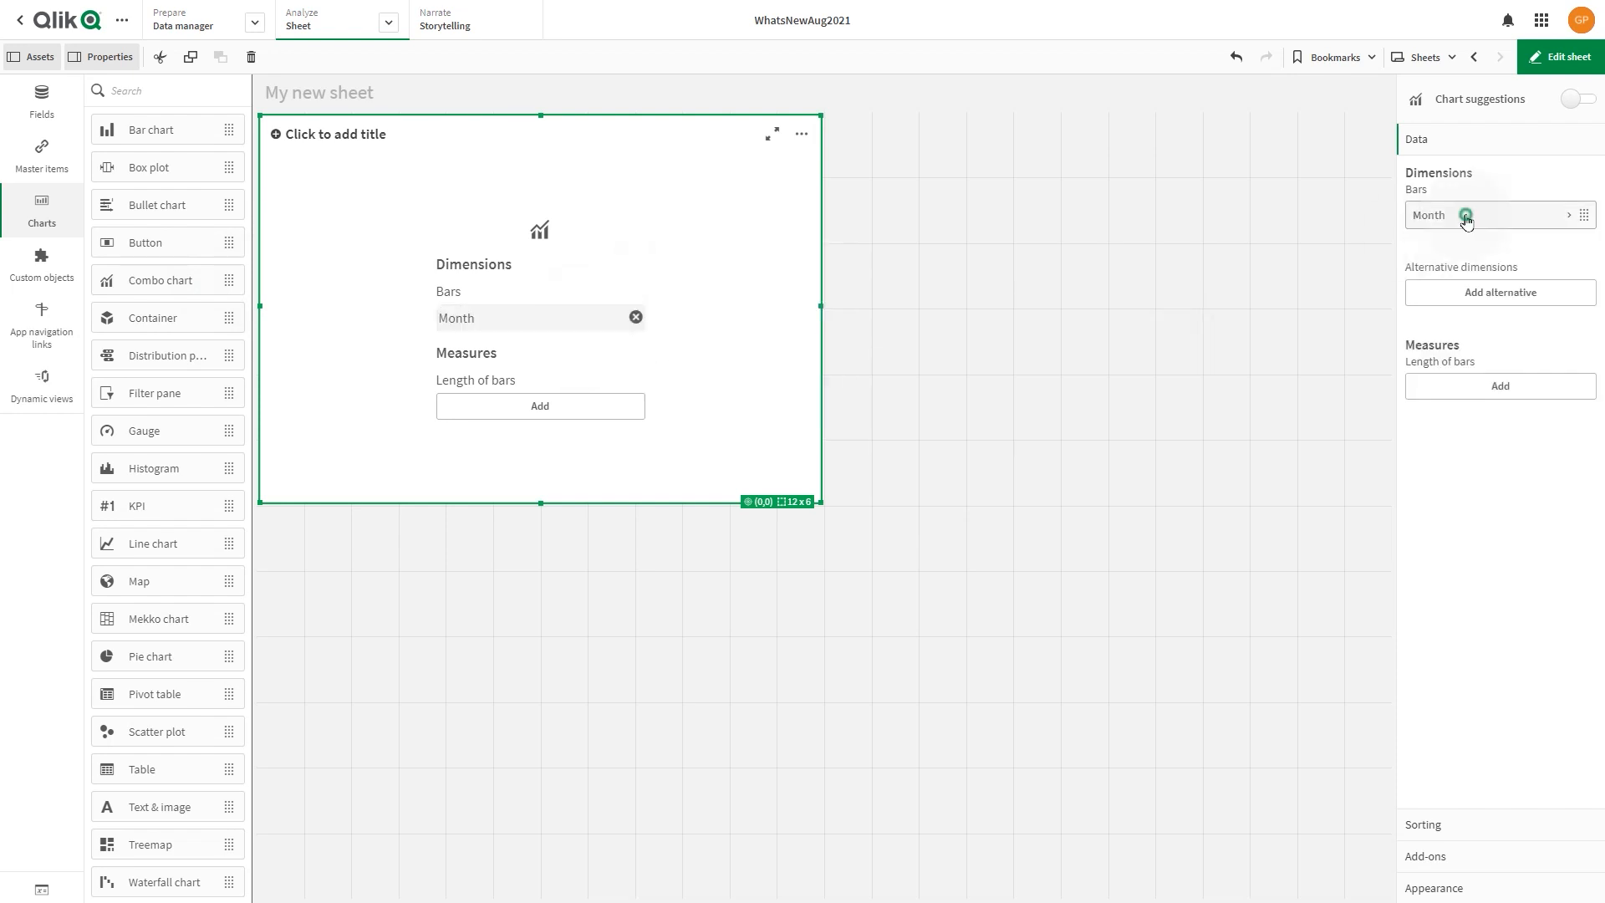
left_click(1465, 215)
type("=[Orde")
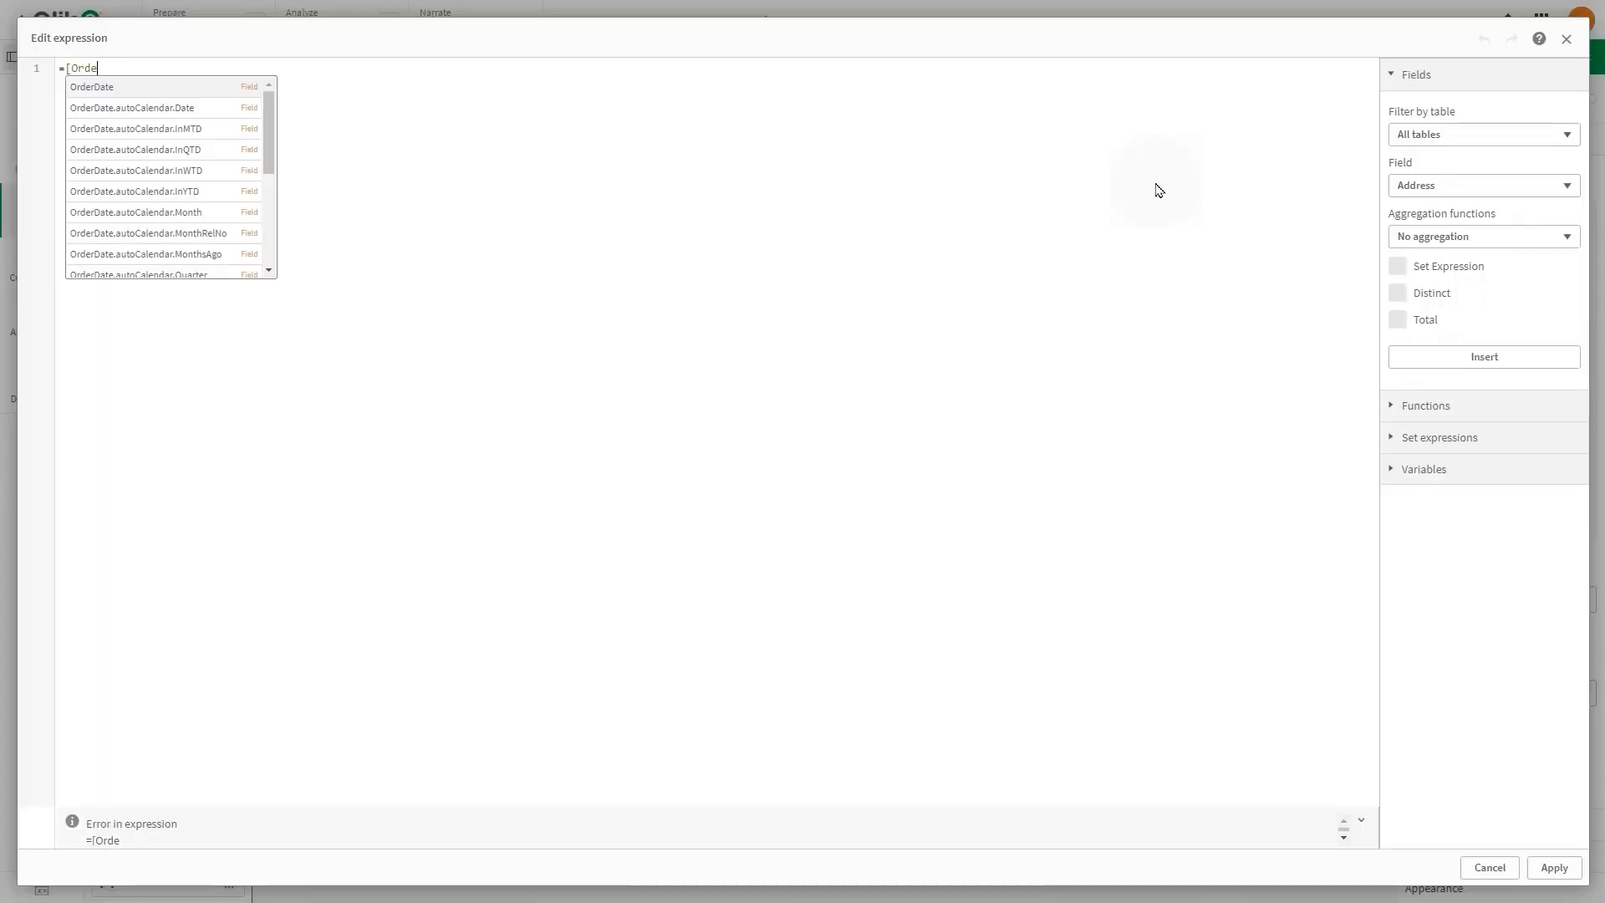
left_click(136, 212)
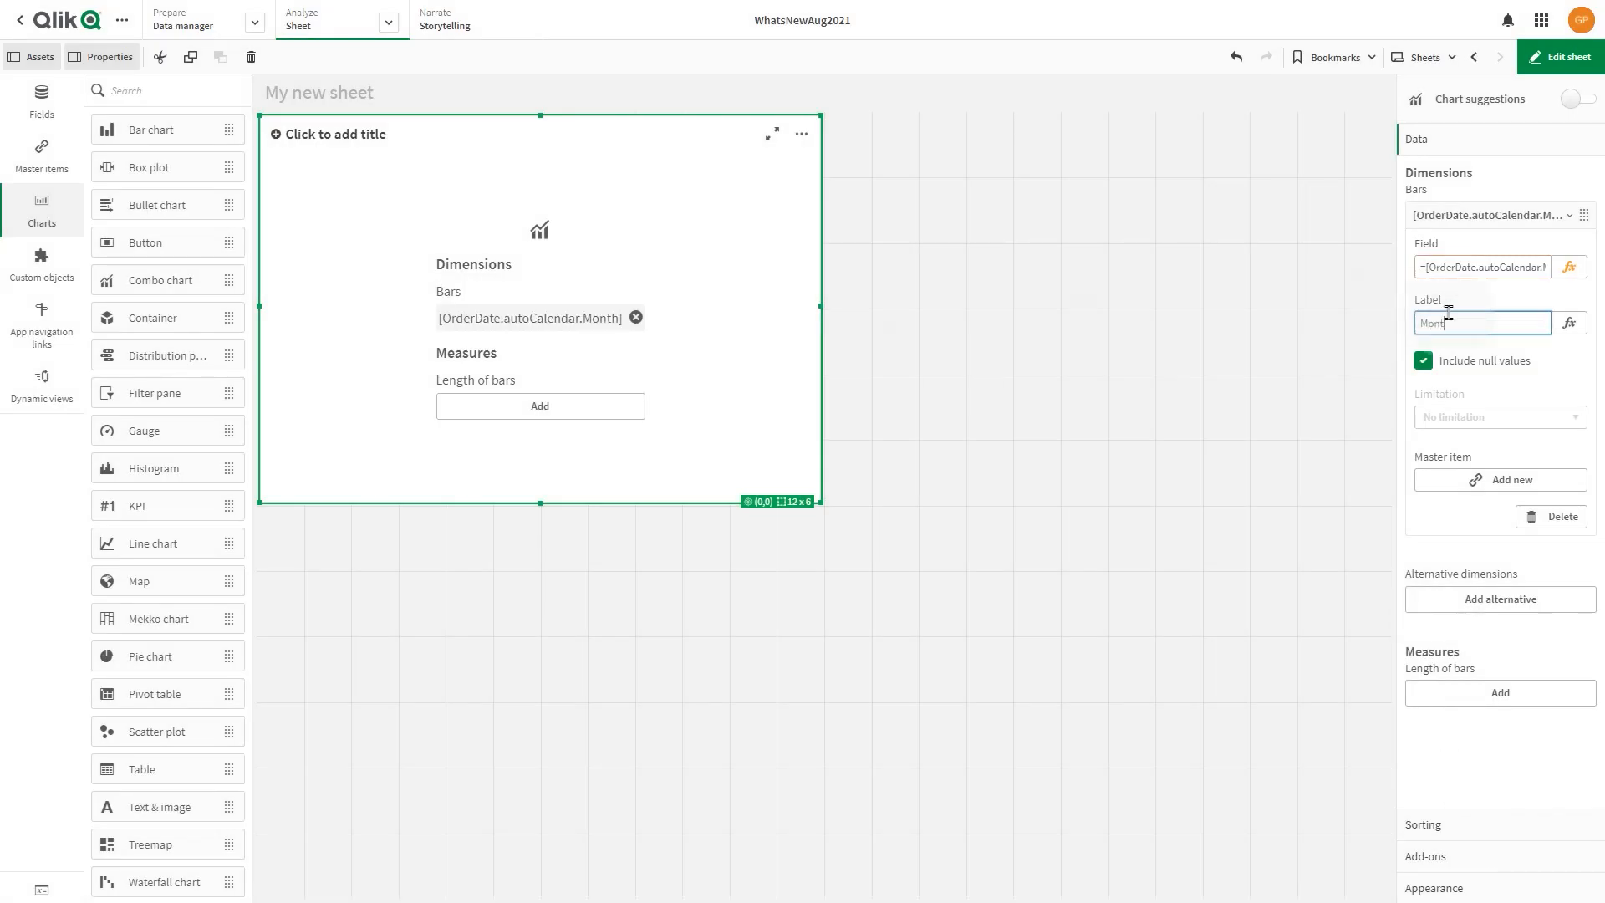
left_click(539, 405)
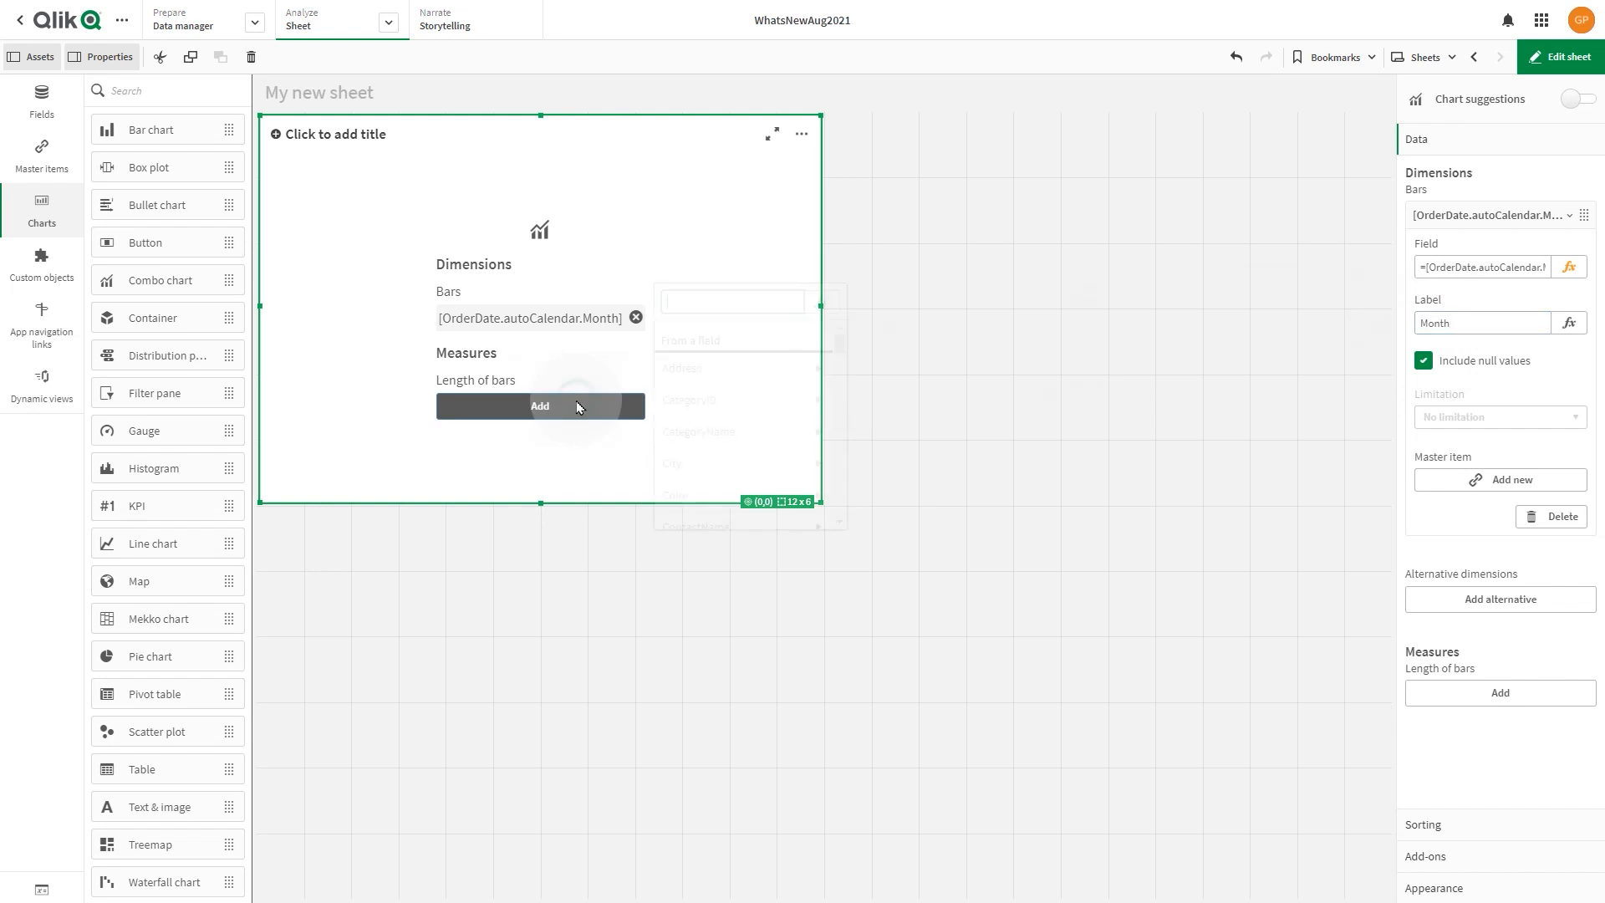
Step: Add a bar measure Sum(Sales)/1000 labelled Sales
type("Sa")
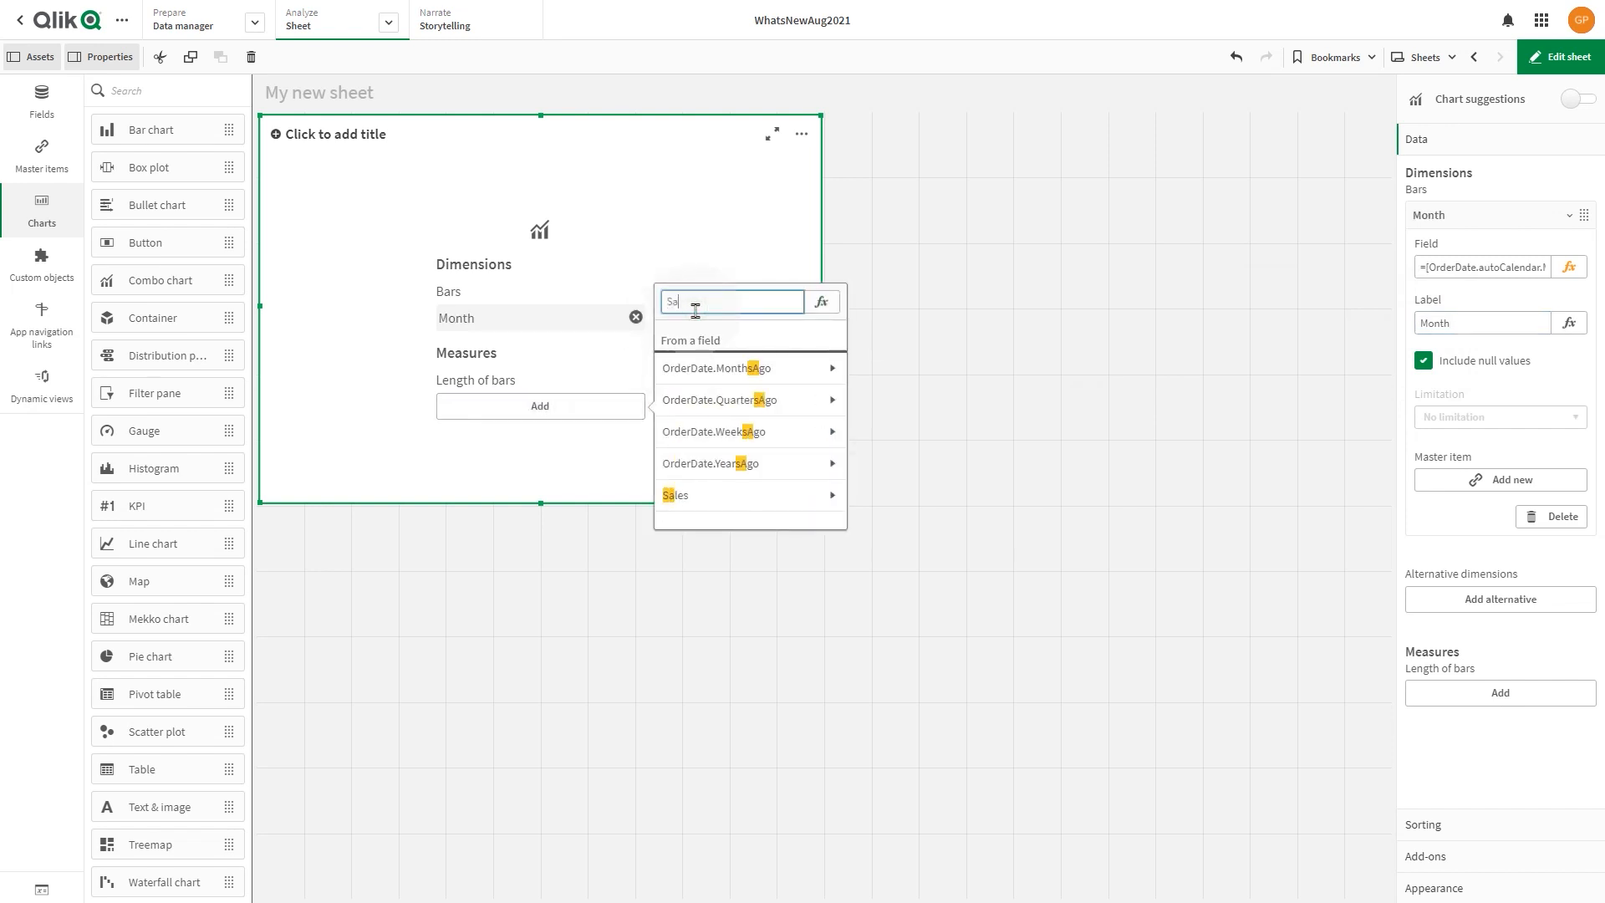
left_click(674, 494)
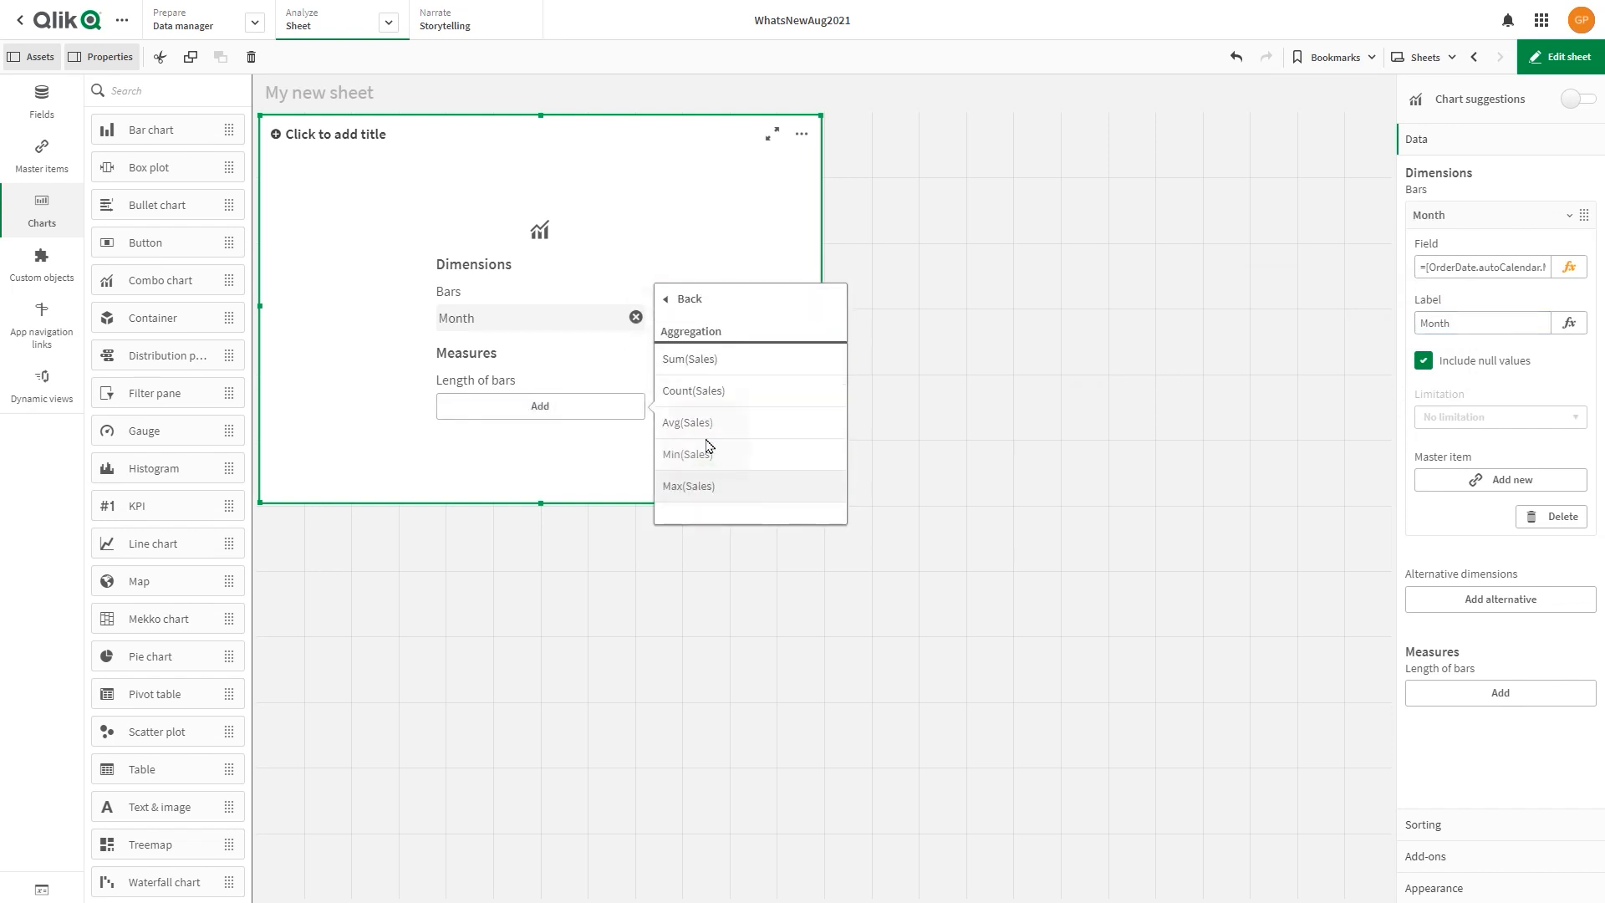
left_click(688, 359)
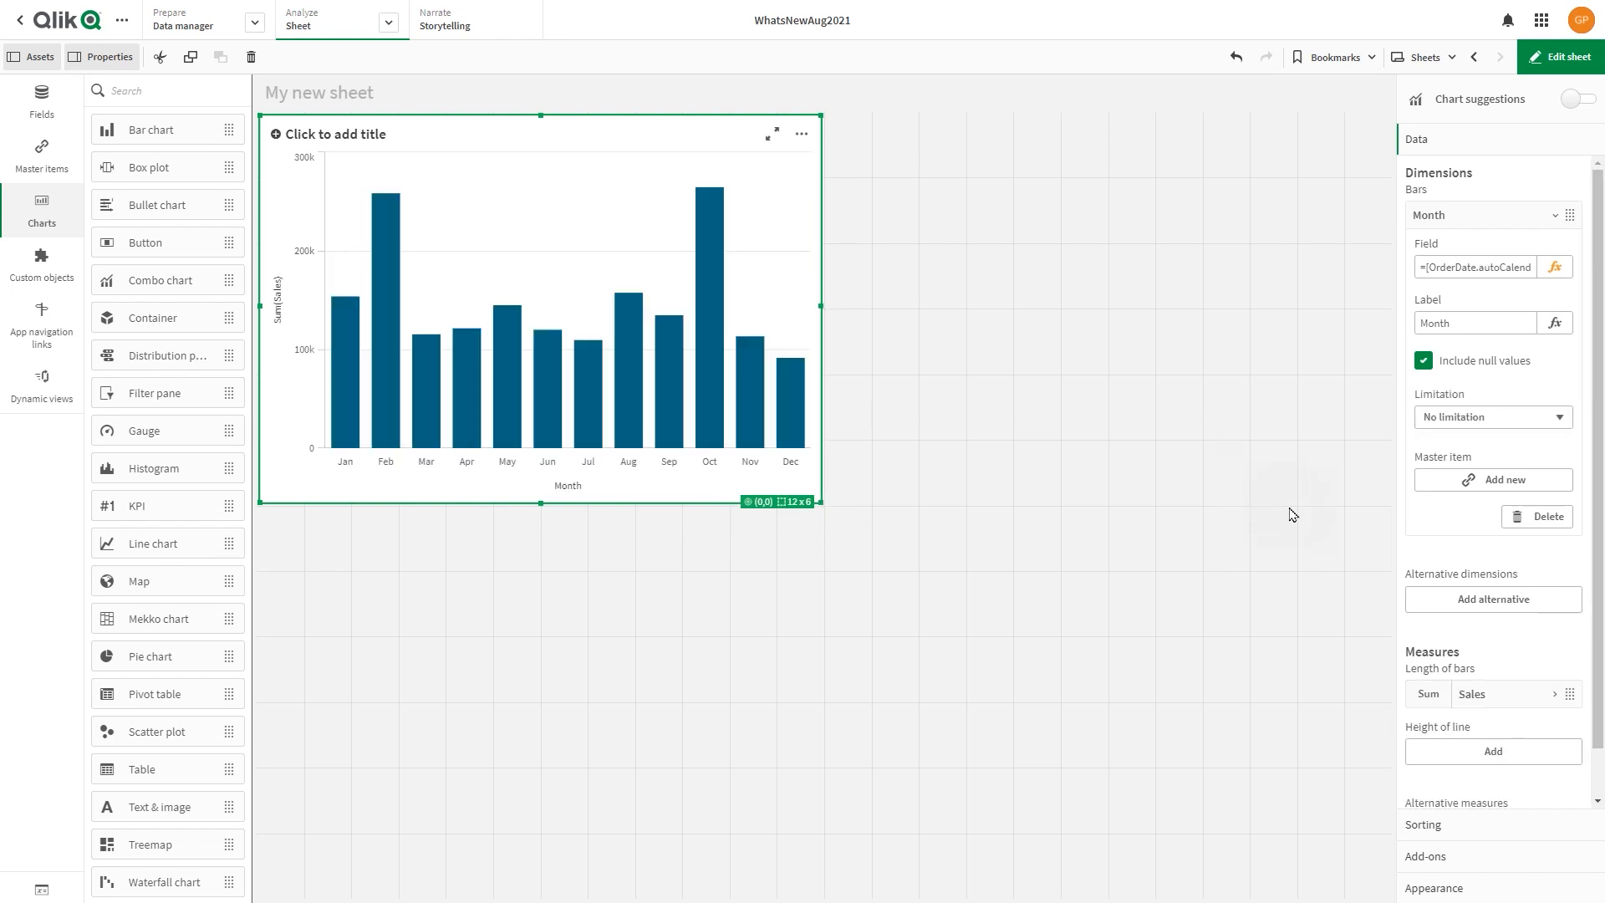
scroll("down", 3)
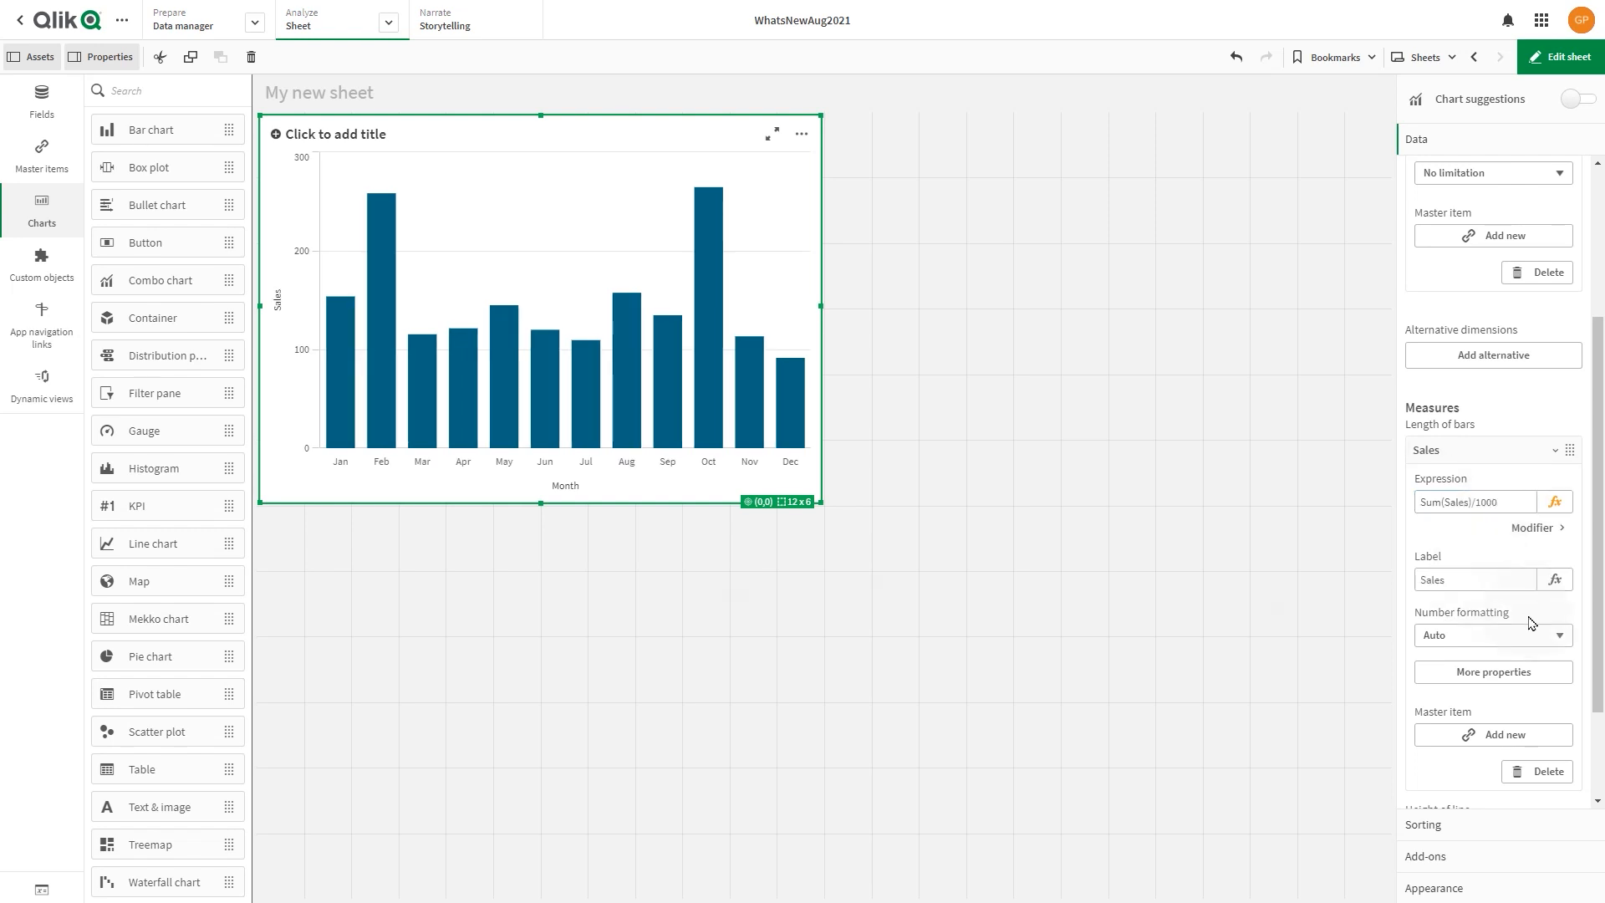
Step: Set the Sales measure's number formatting to Number, simple 1,000 format
left_click(1491, 634)
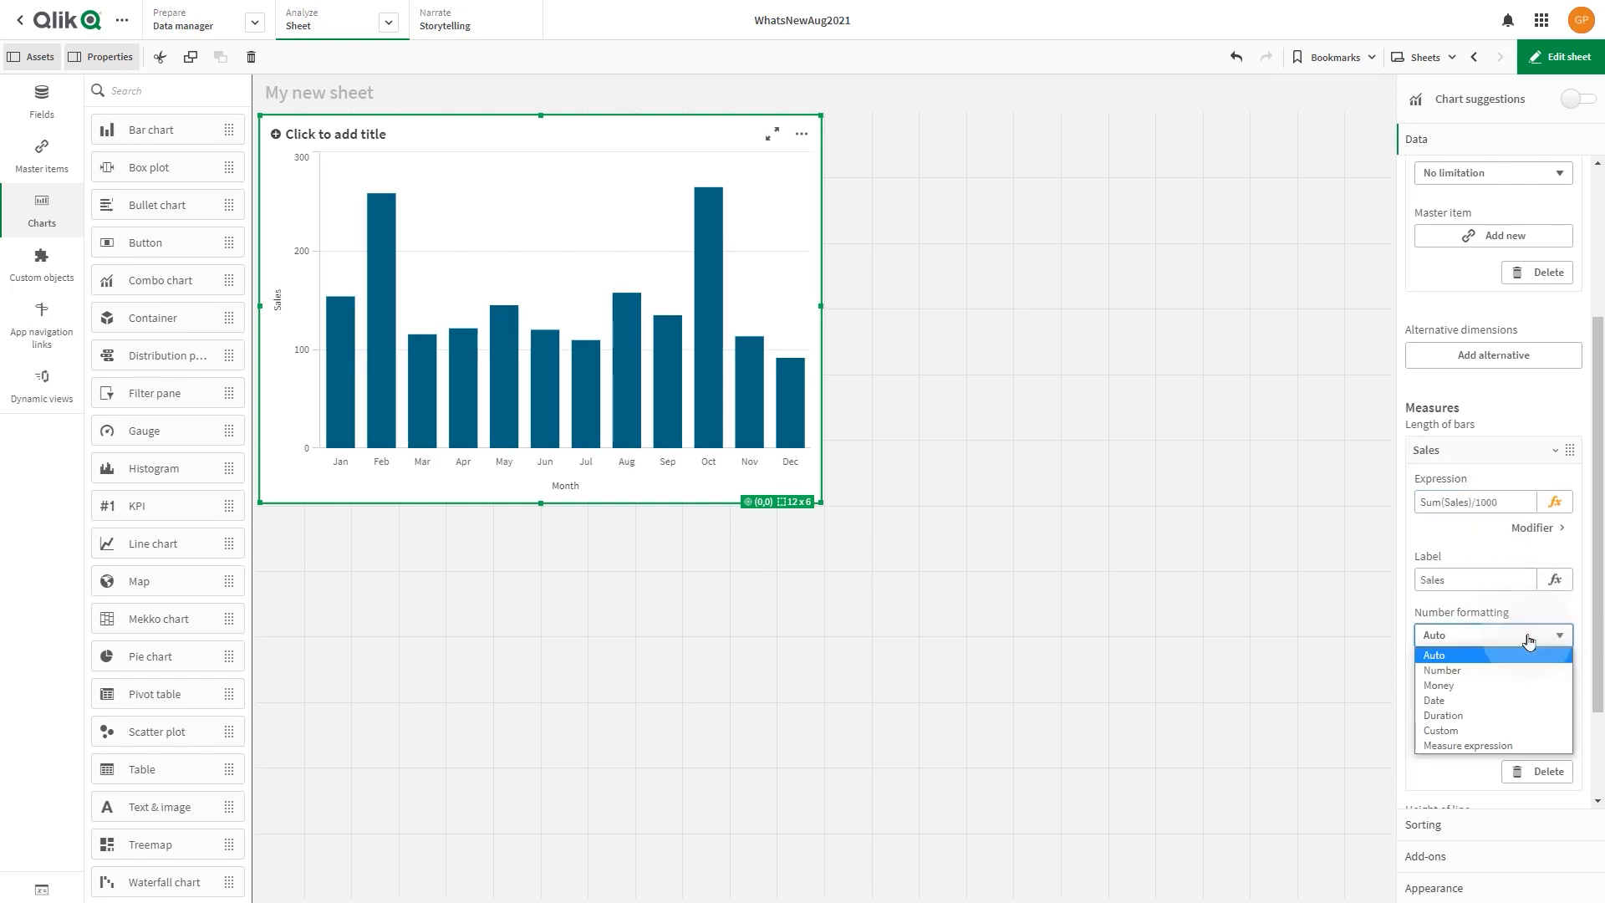
left_click(1442, 670)
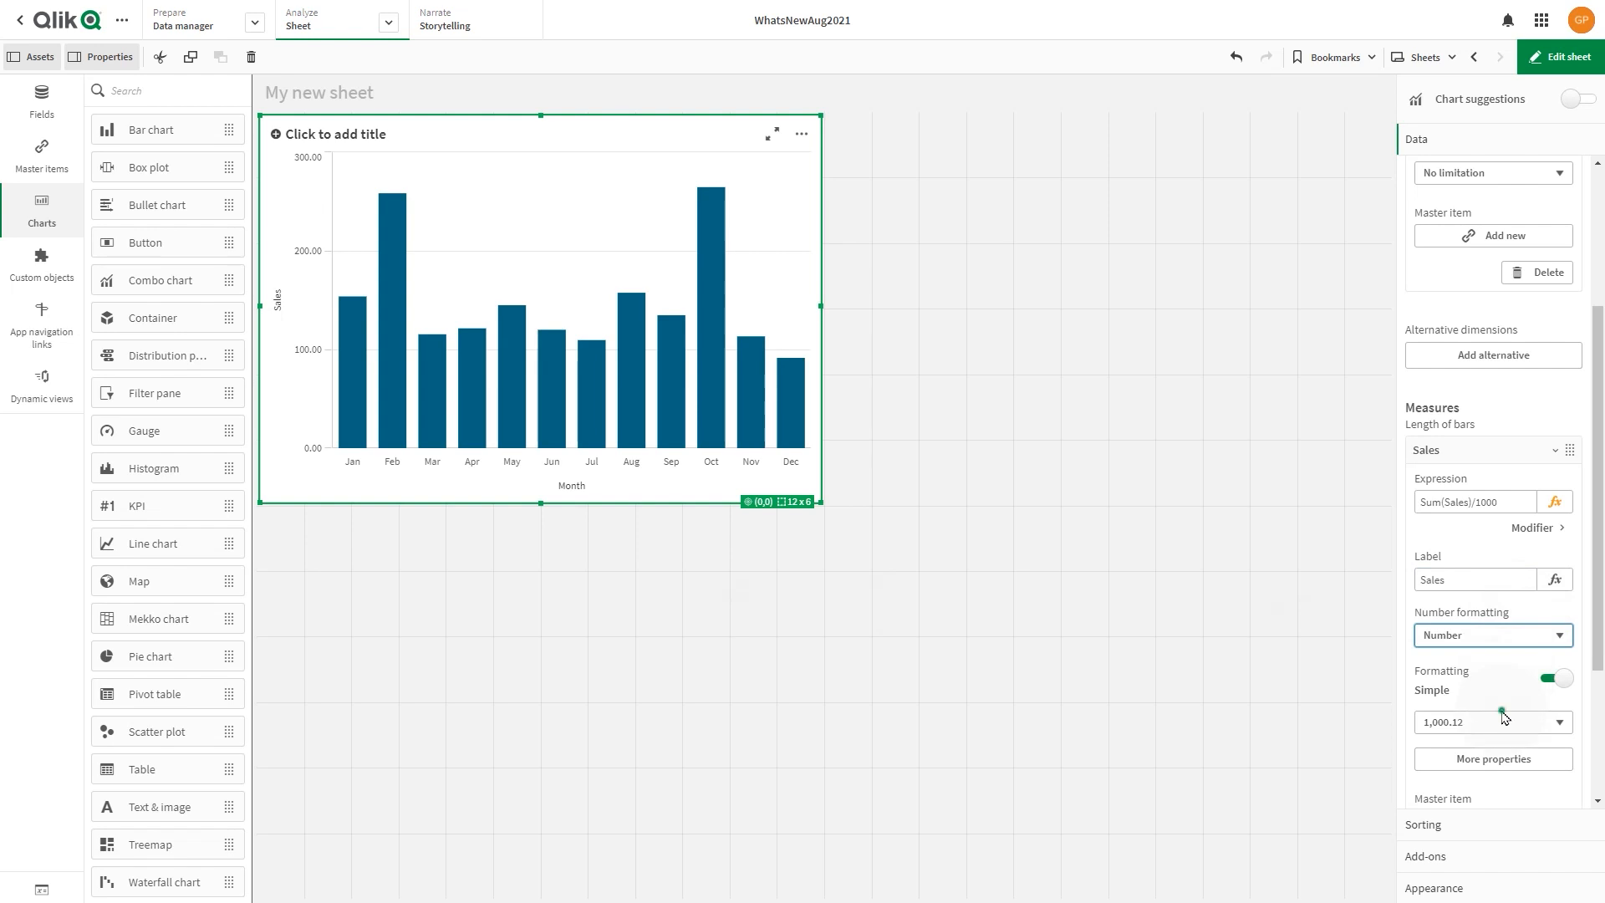
left_click(1492, 722)
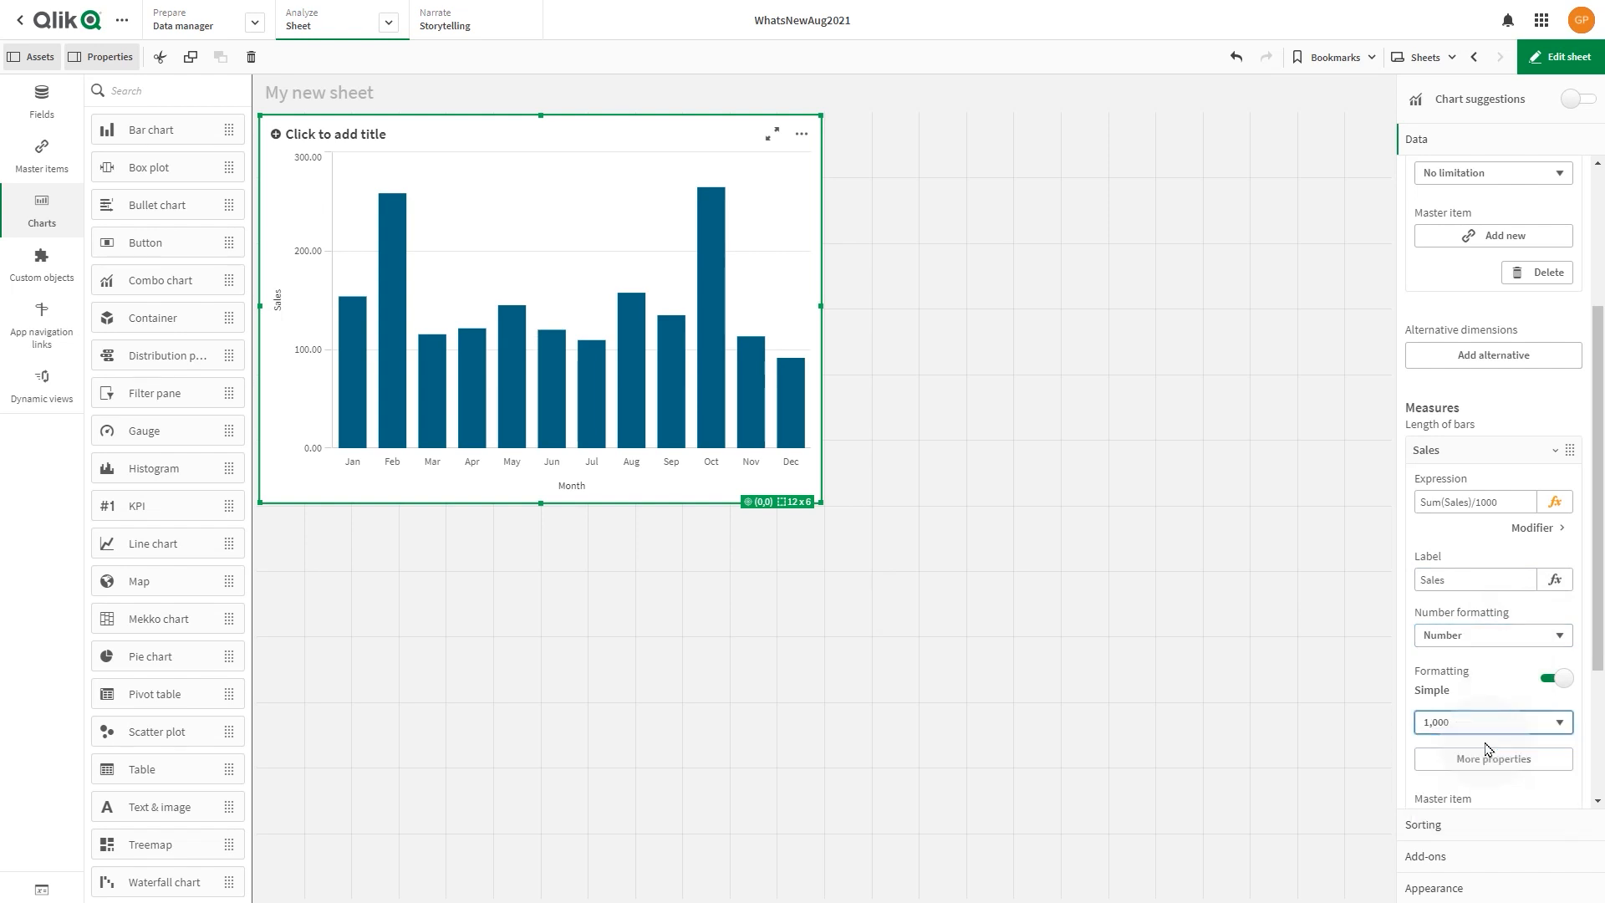
scroll("down", 3)
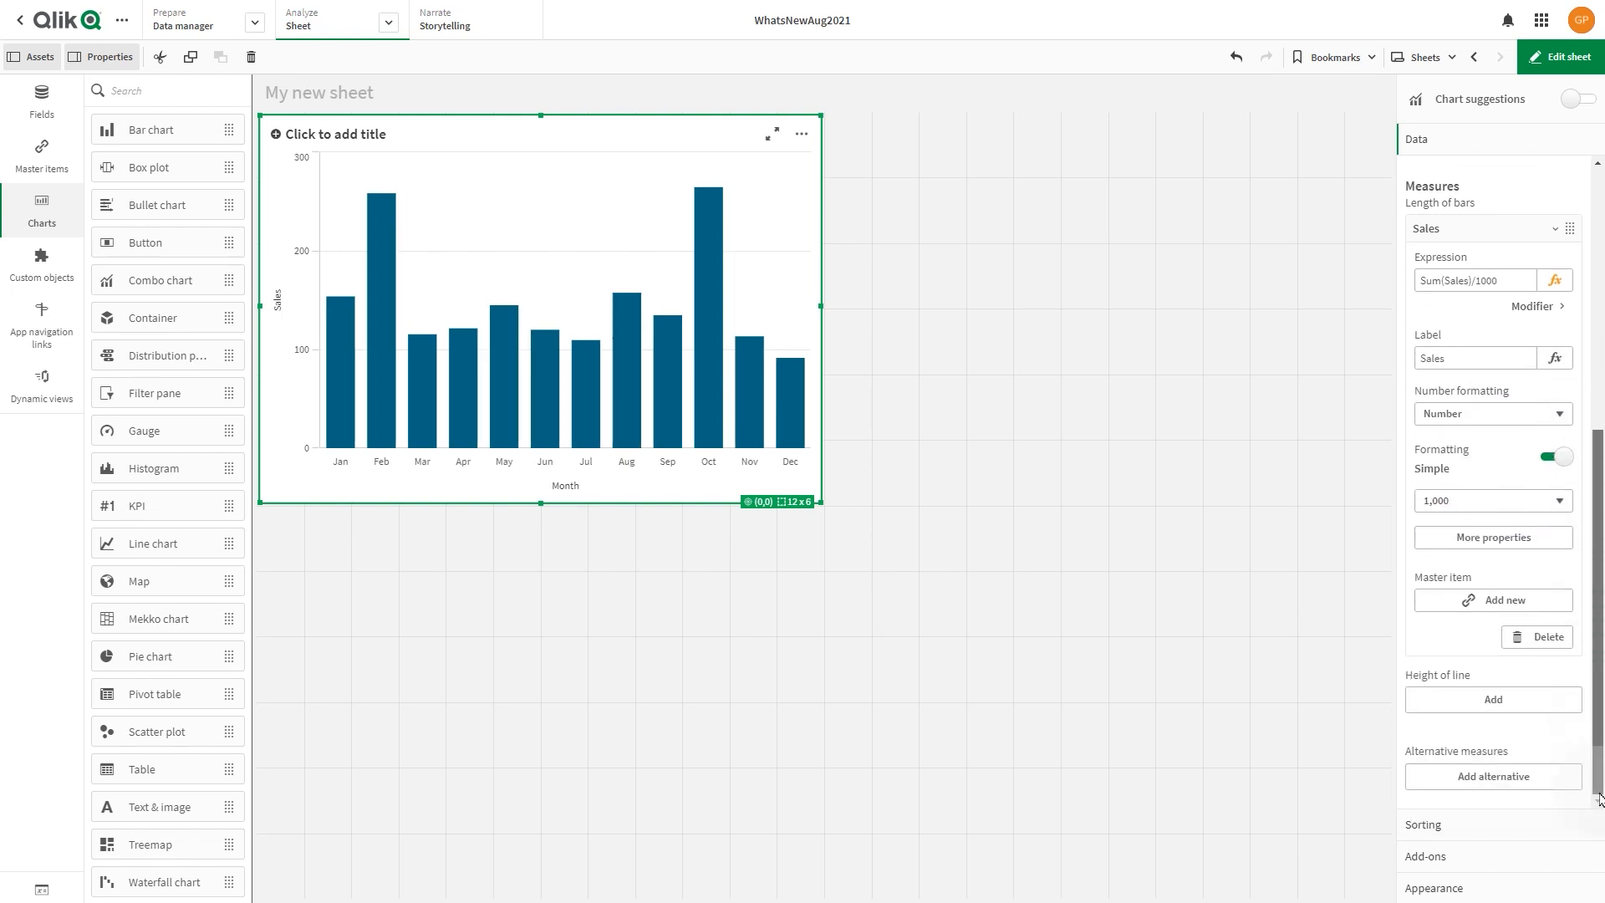
Step: Add a line measure sum(Sales)/1000*1.4 labelled Forecast and widen the chart
left_click(1492, 444)
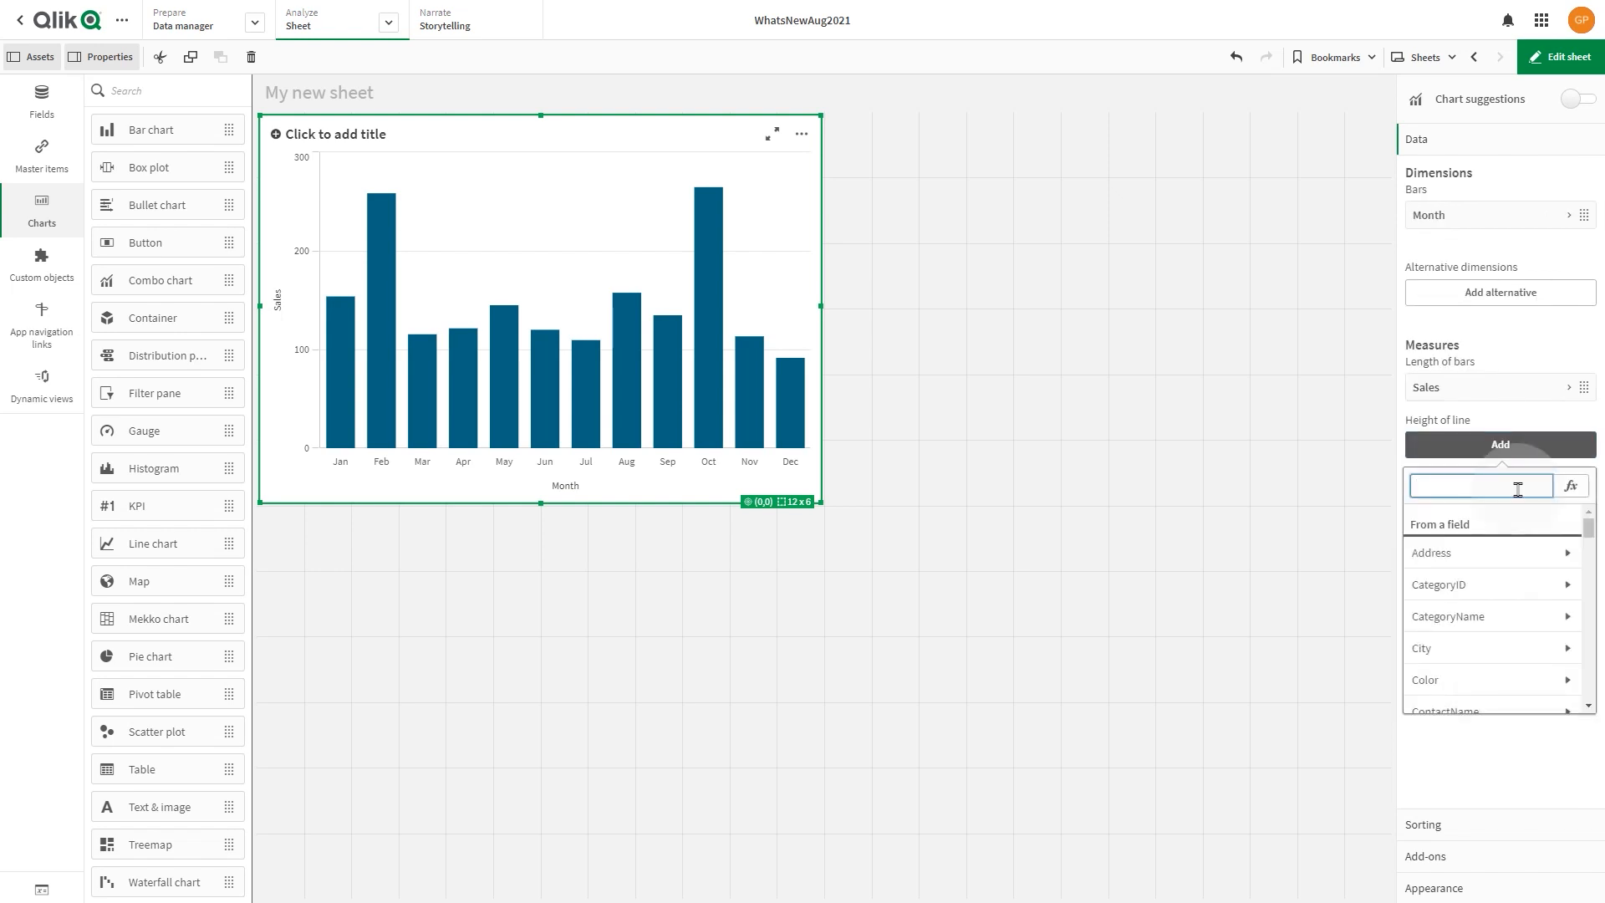
type("sum(Sales)/1000*1.4")
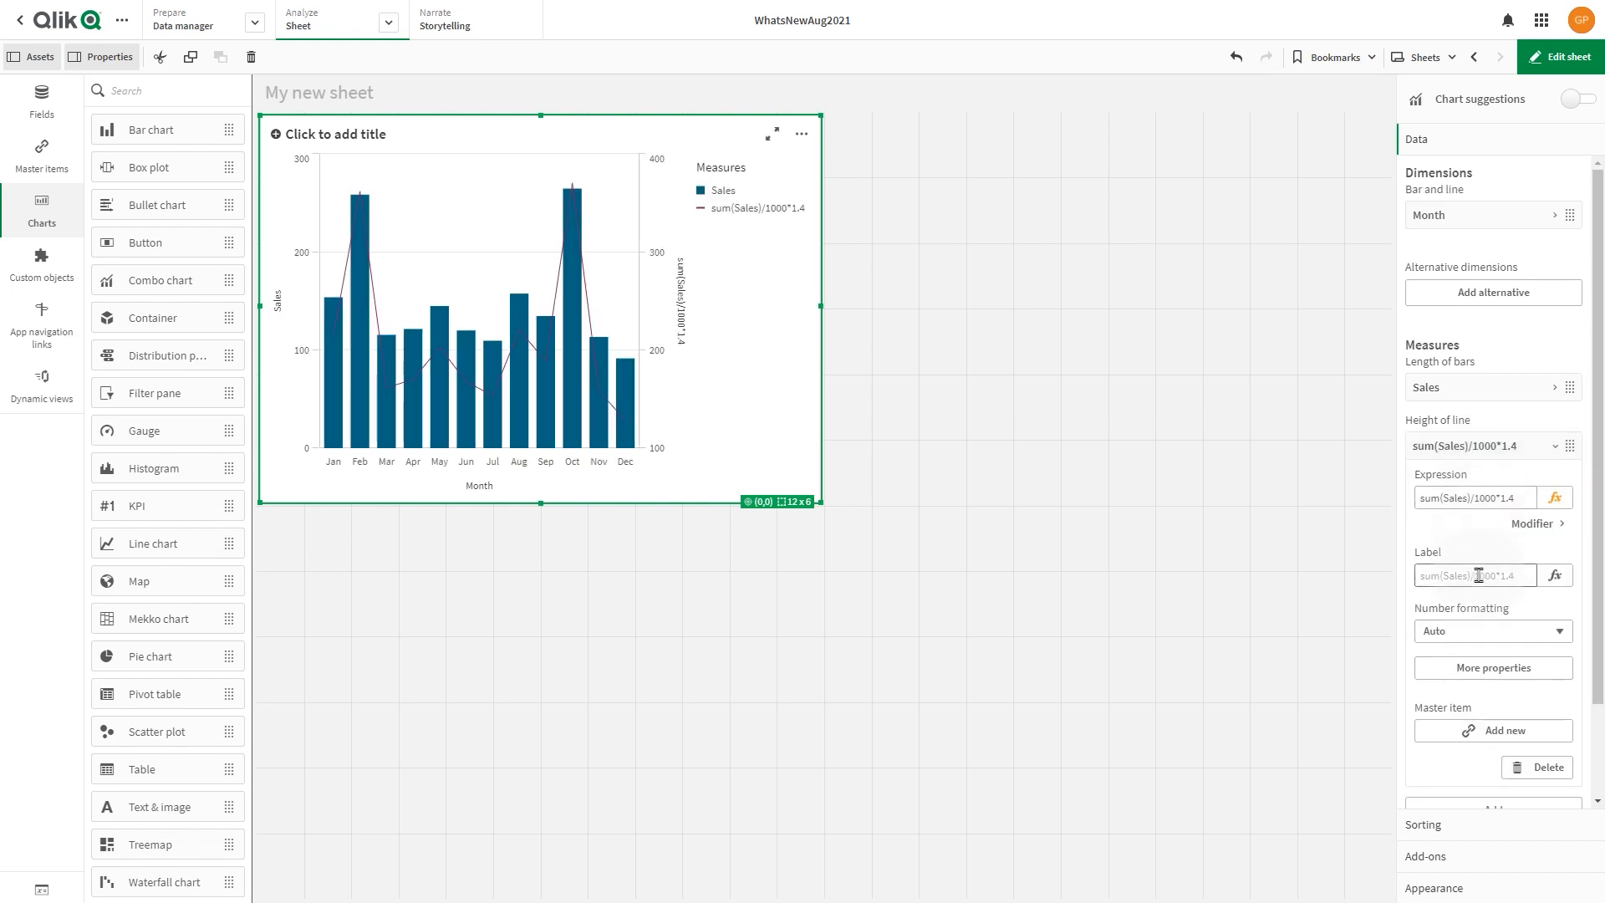
type("Forecast")
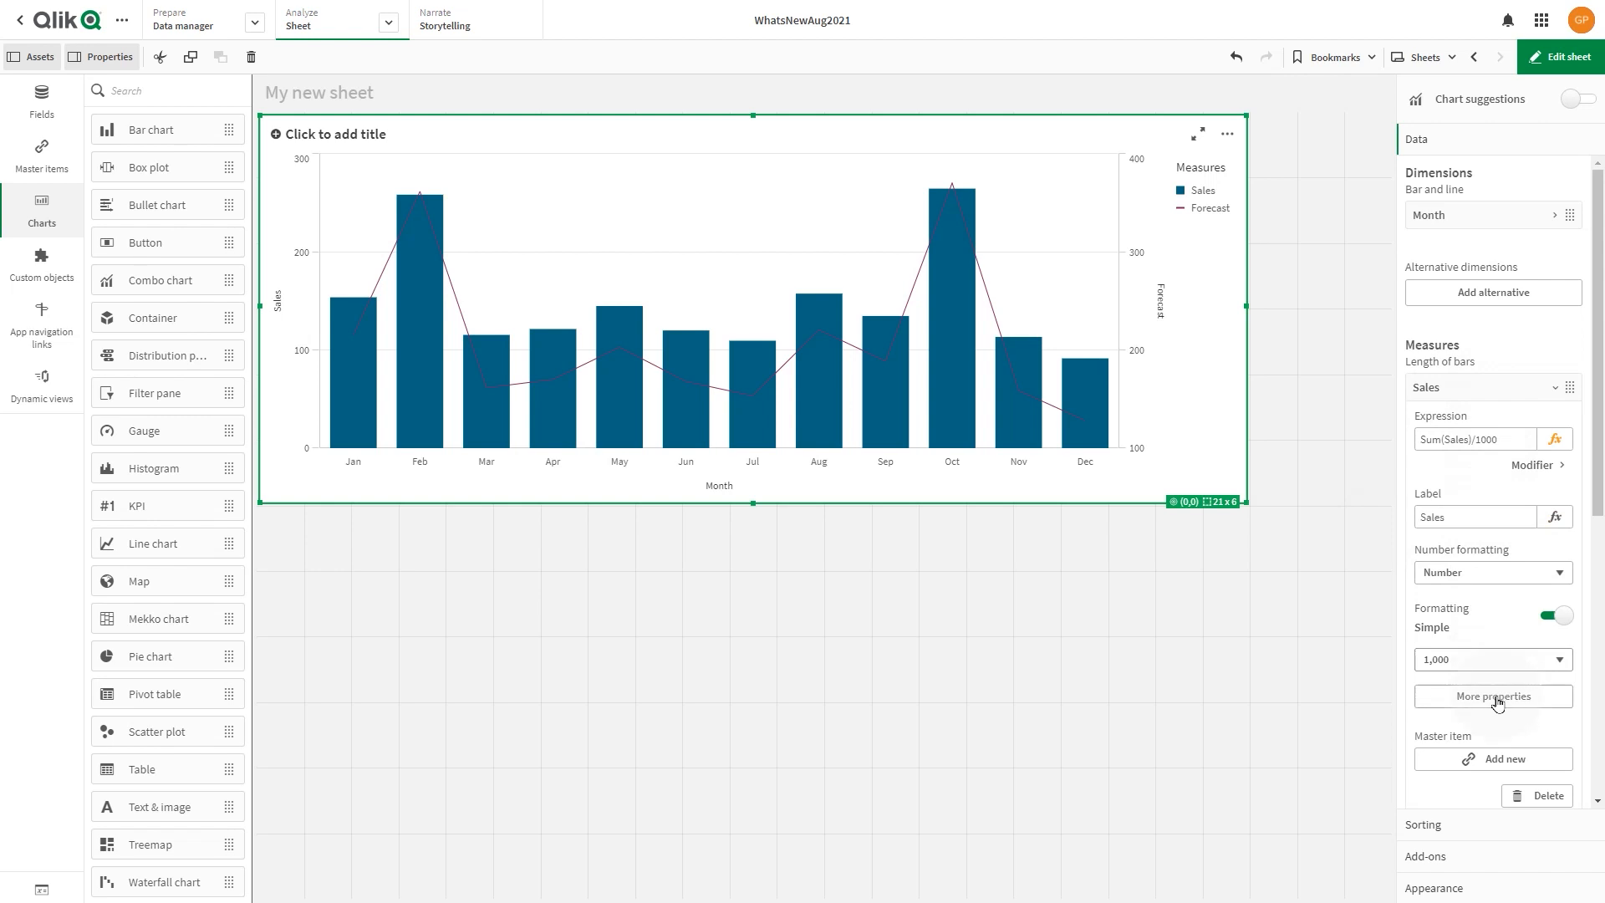
Step: Color Sales bars by expression if([OrderDate.autoCalendar.Month]<10, black(), LightGray())
left_click(1491, 697)
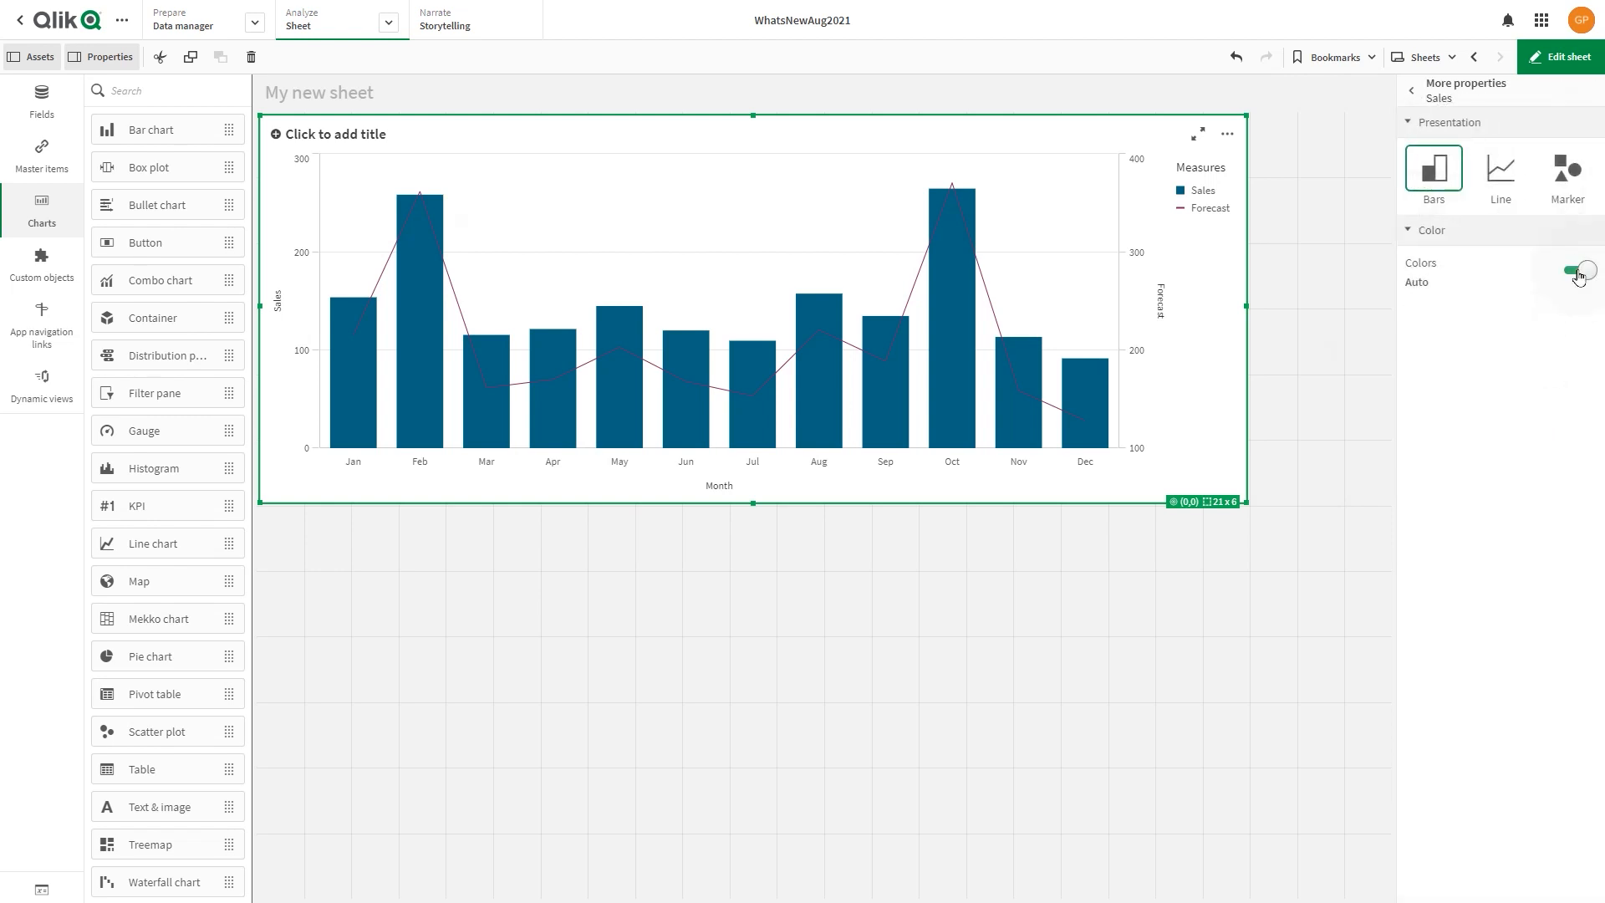
left_click(1577, 270)
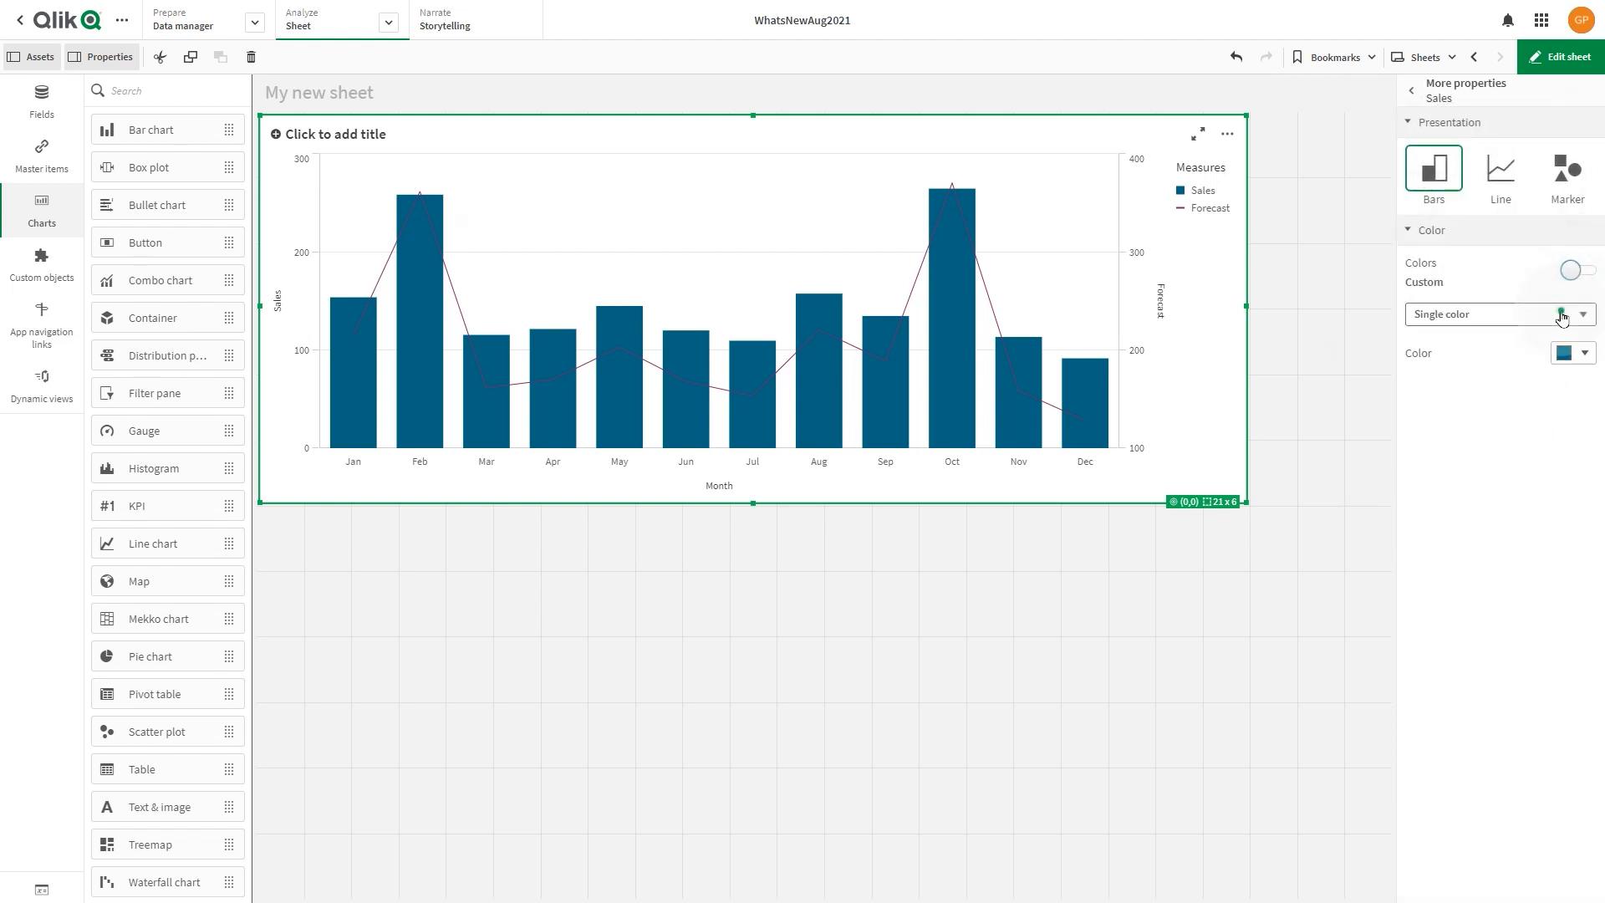
left_click(1490, 314)
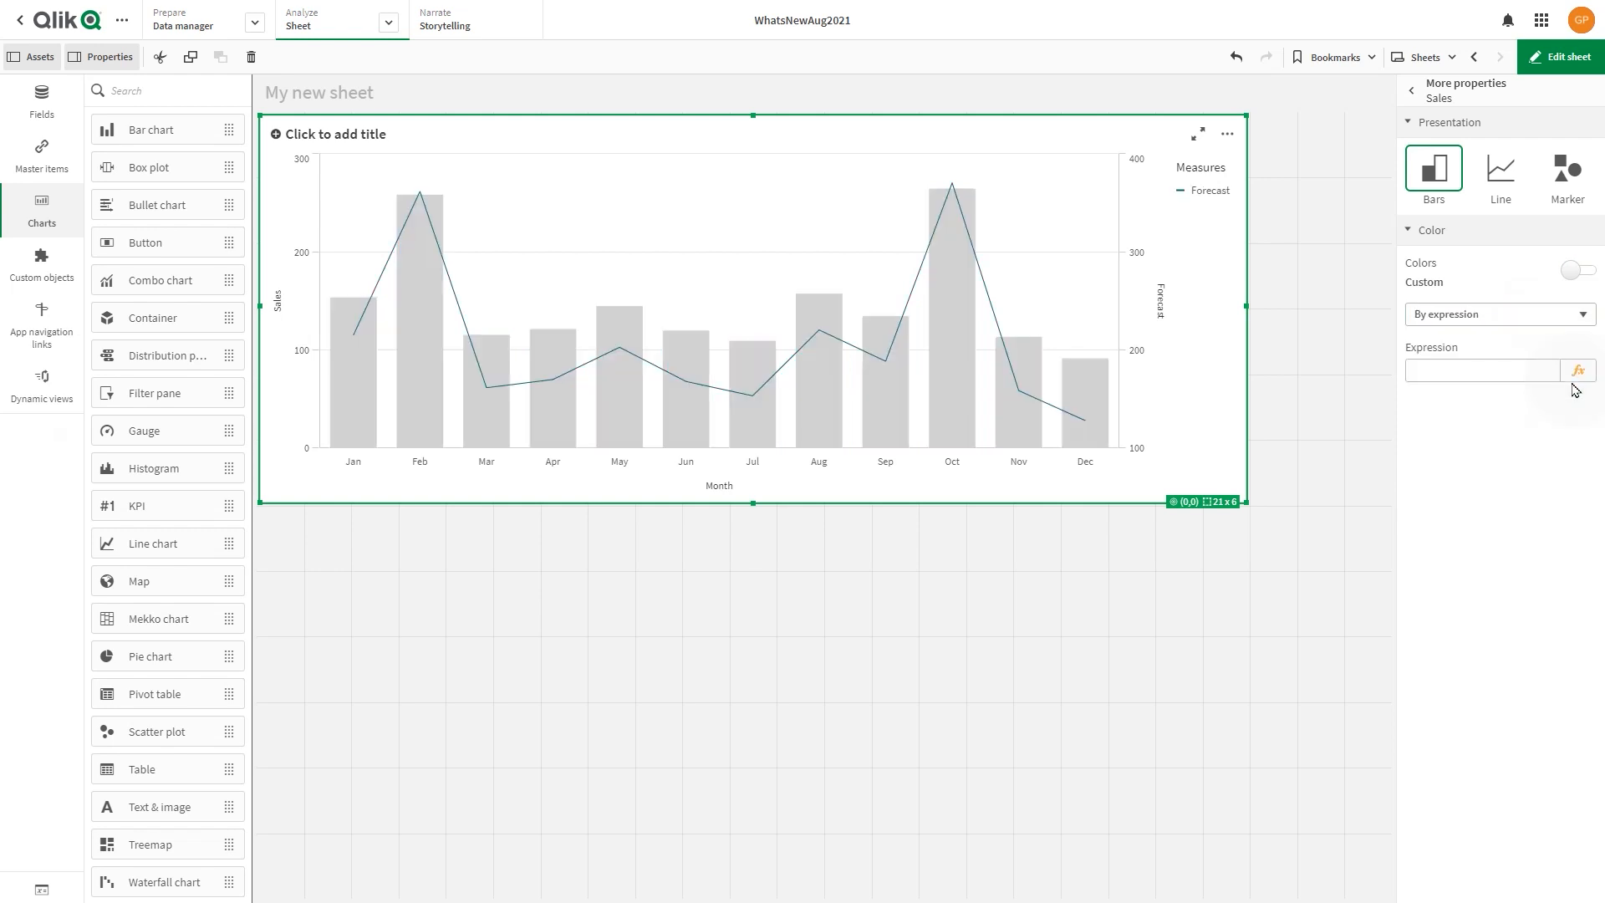
left_click(1579, 370)
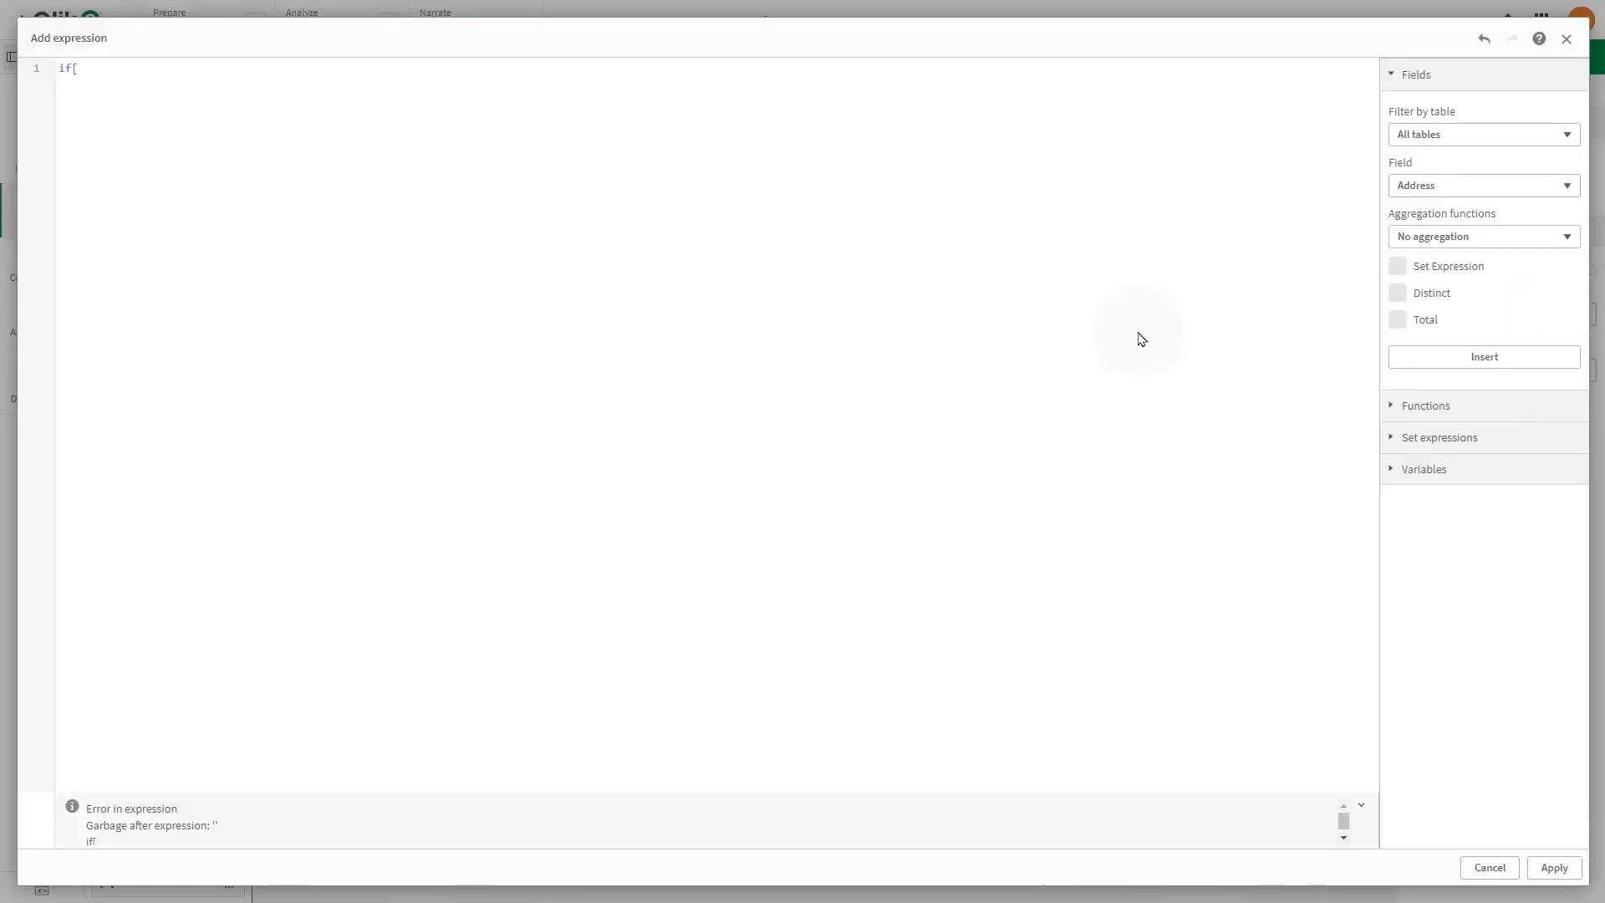
type("OrderDate.autoCalendar.Month]<10")
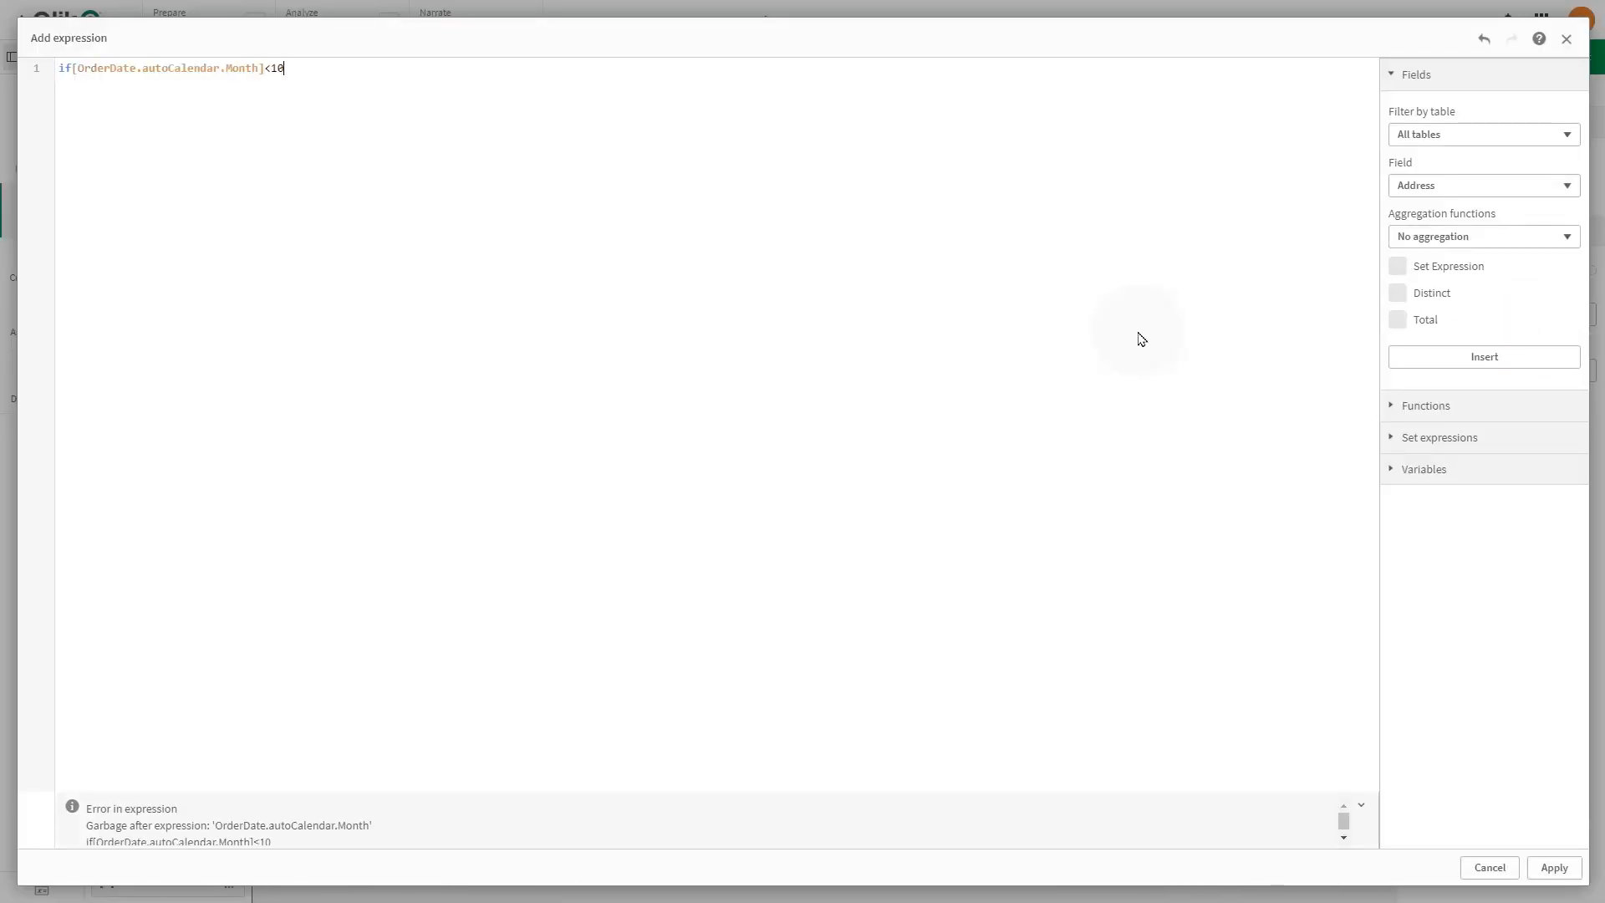
type(",black(), LightGray")
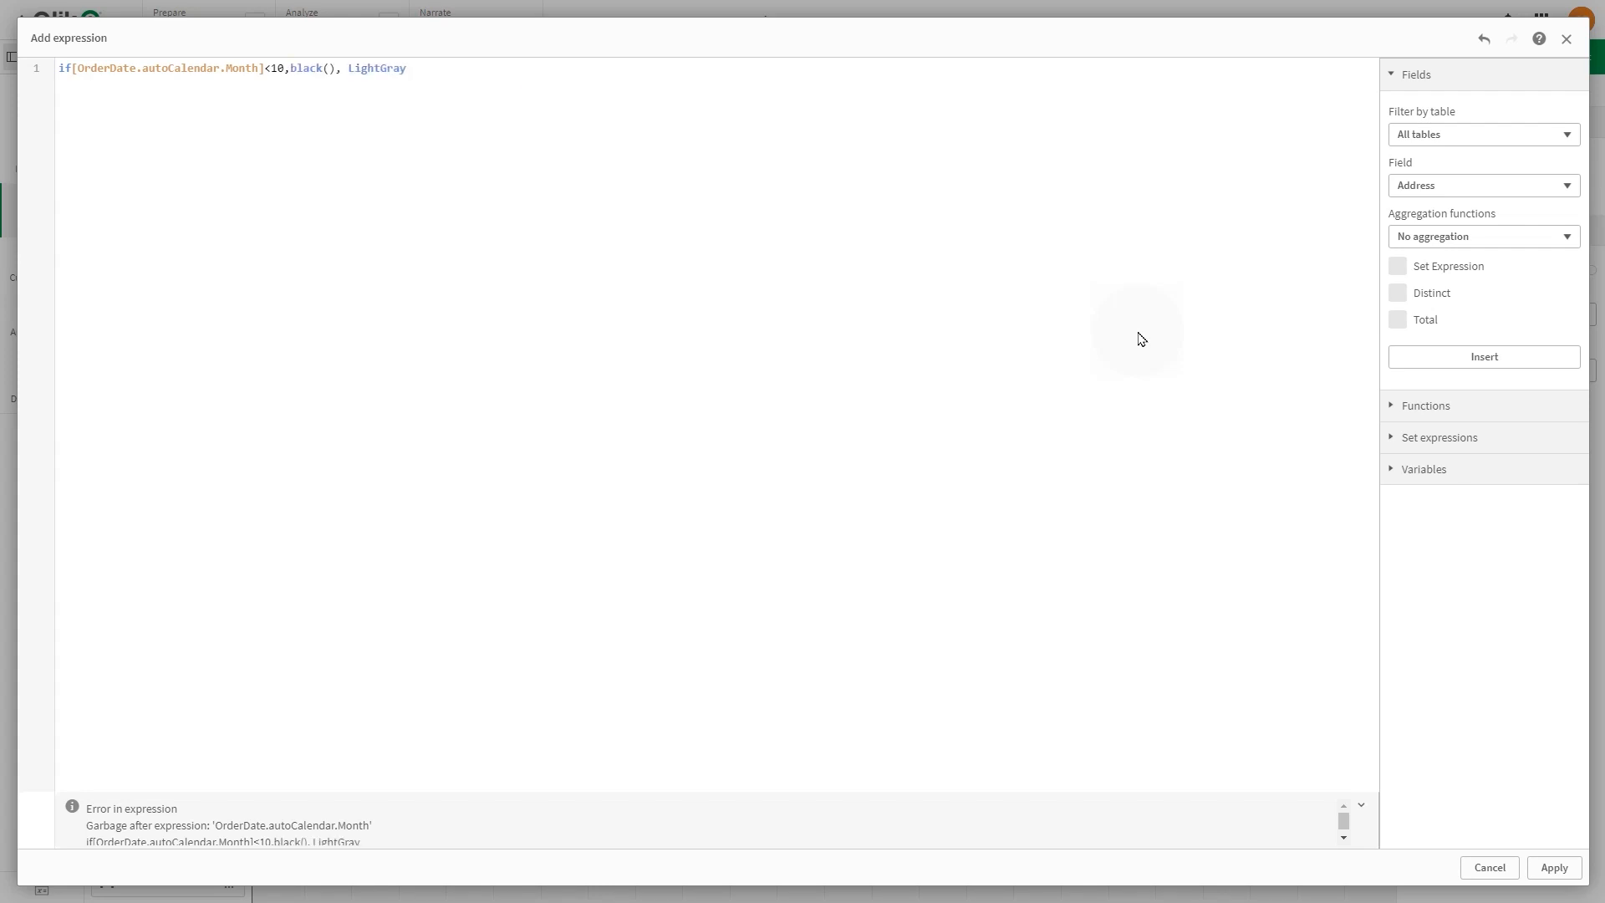
type("())")
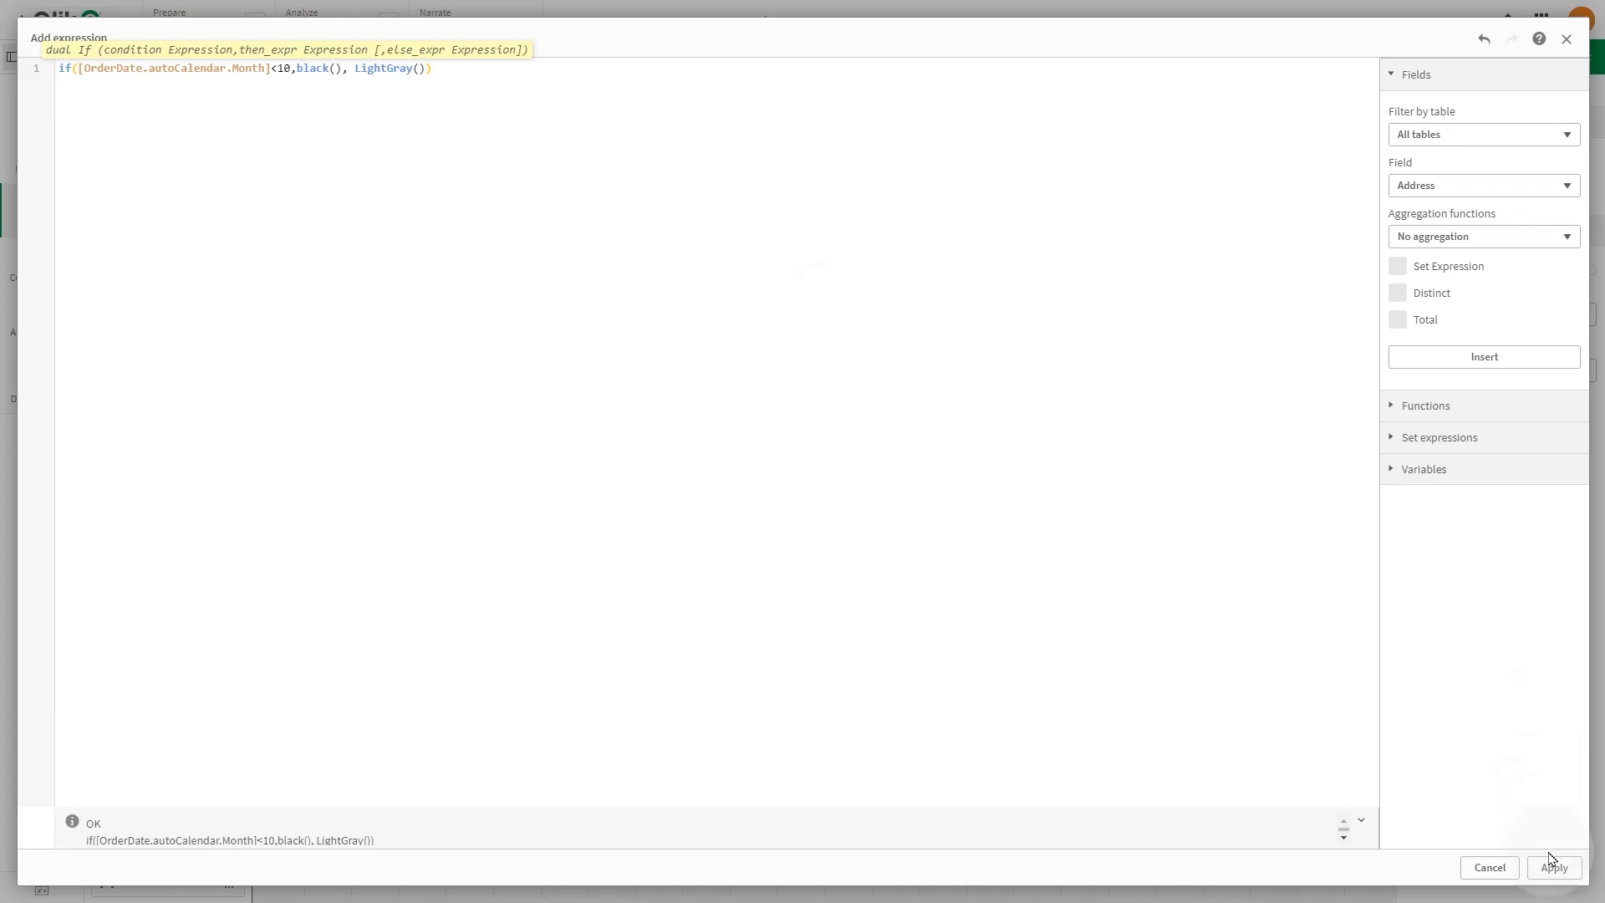
Step: Apply the bar colors, then color Forecast by if(Month<10, lightred(), blue())
left_click(1551, 867)
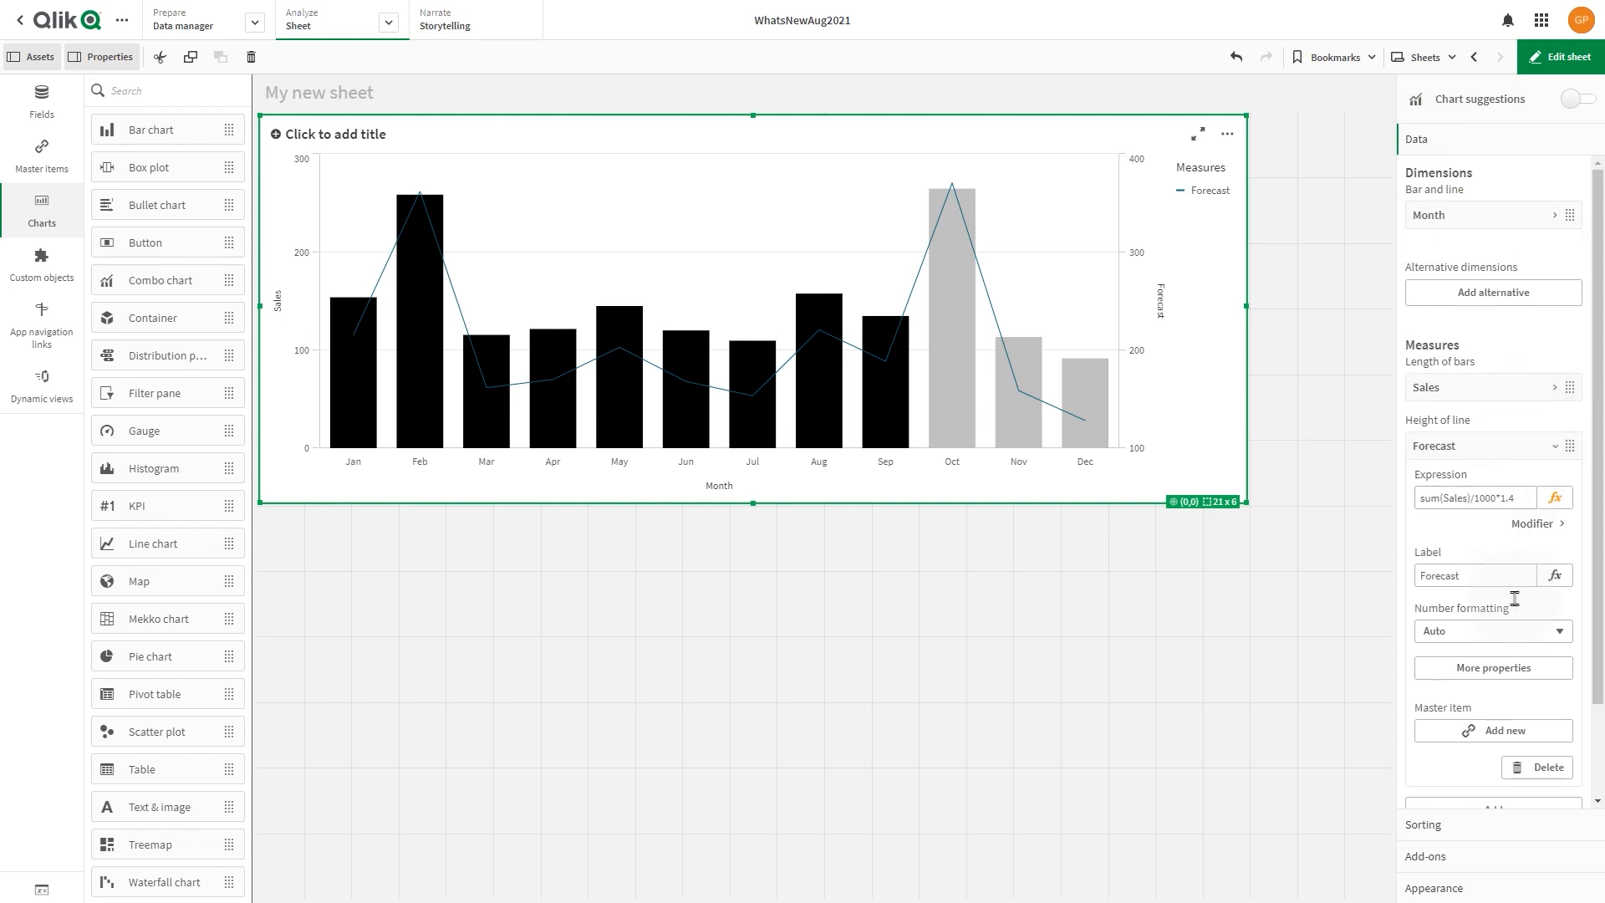
left_click(1491, 669)
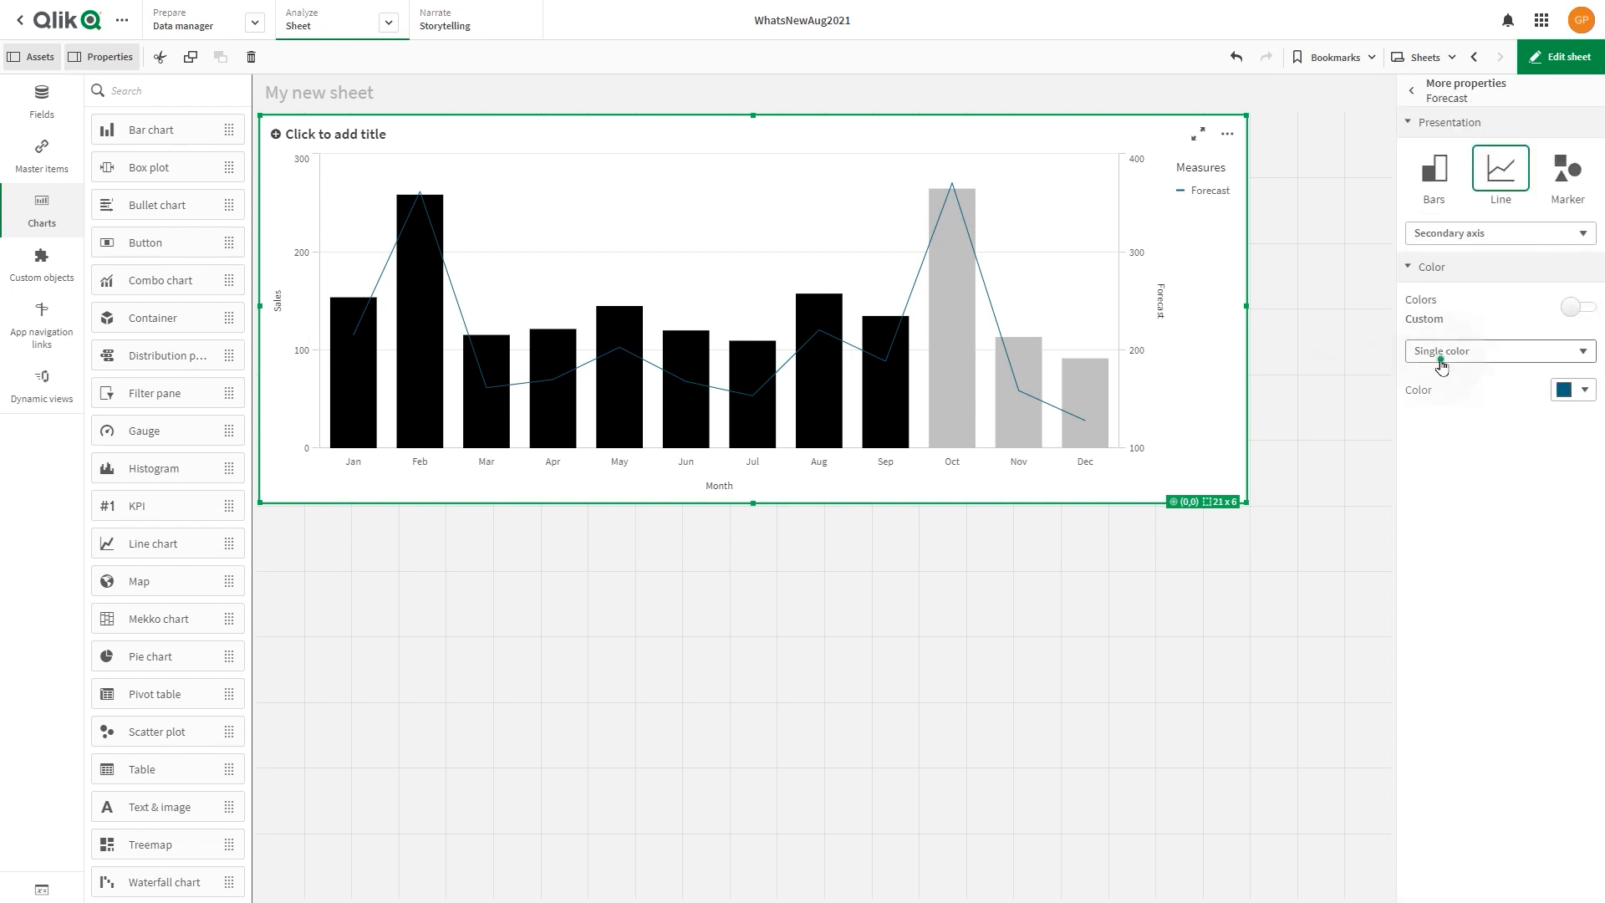
left_click(1495, 350)
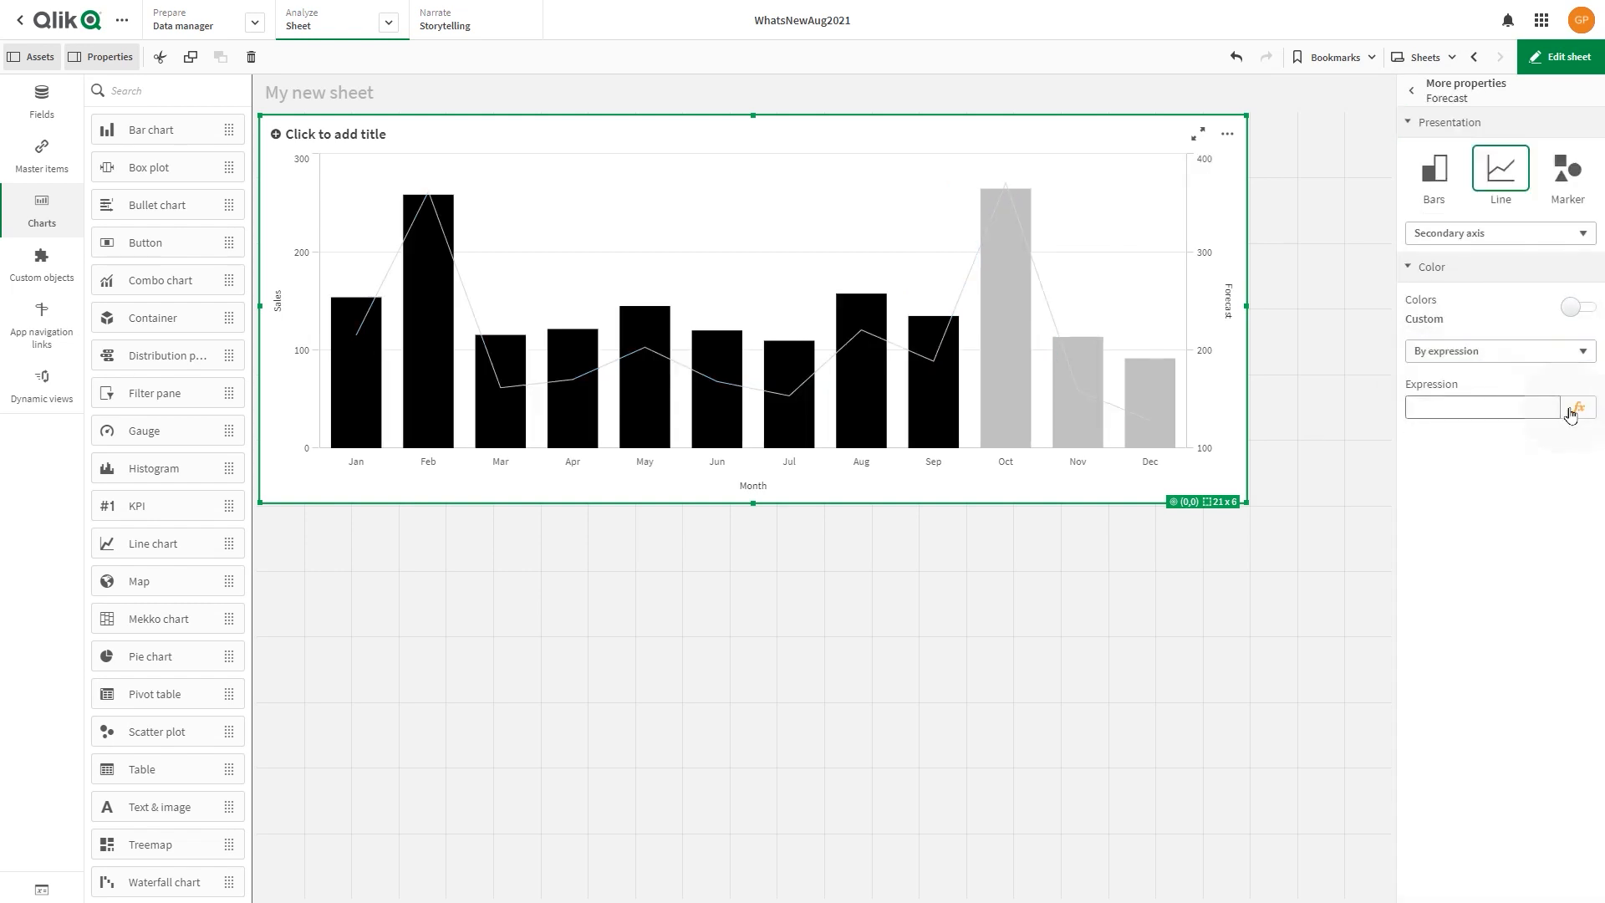
left_click(1576, 407)
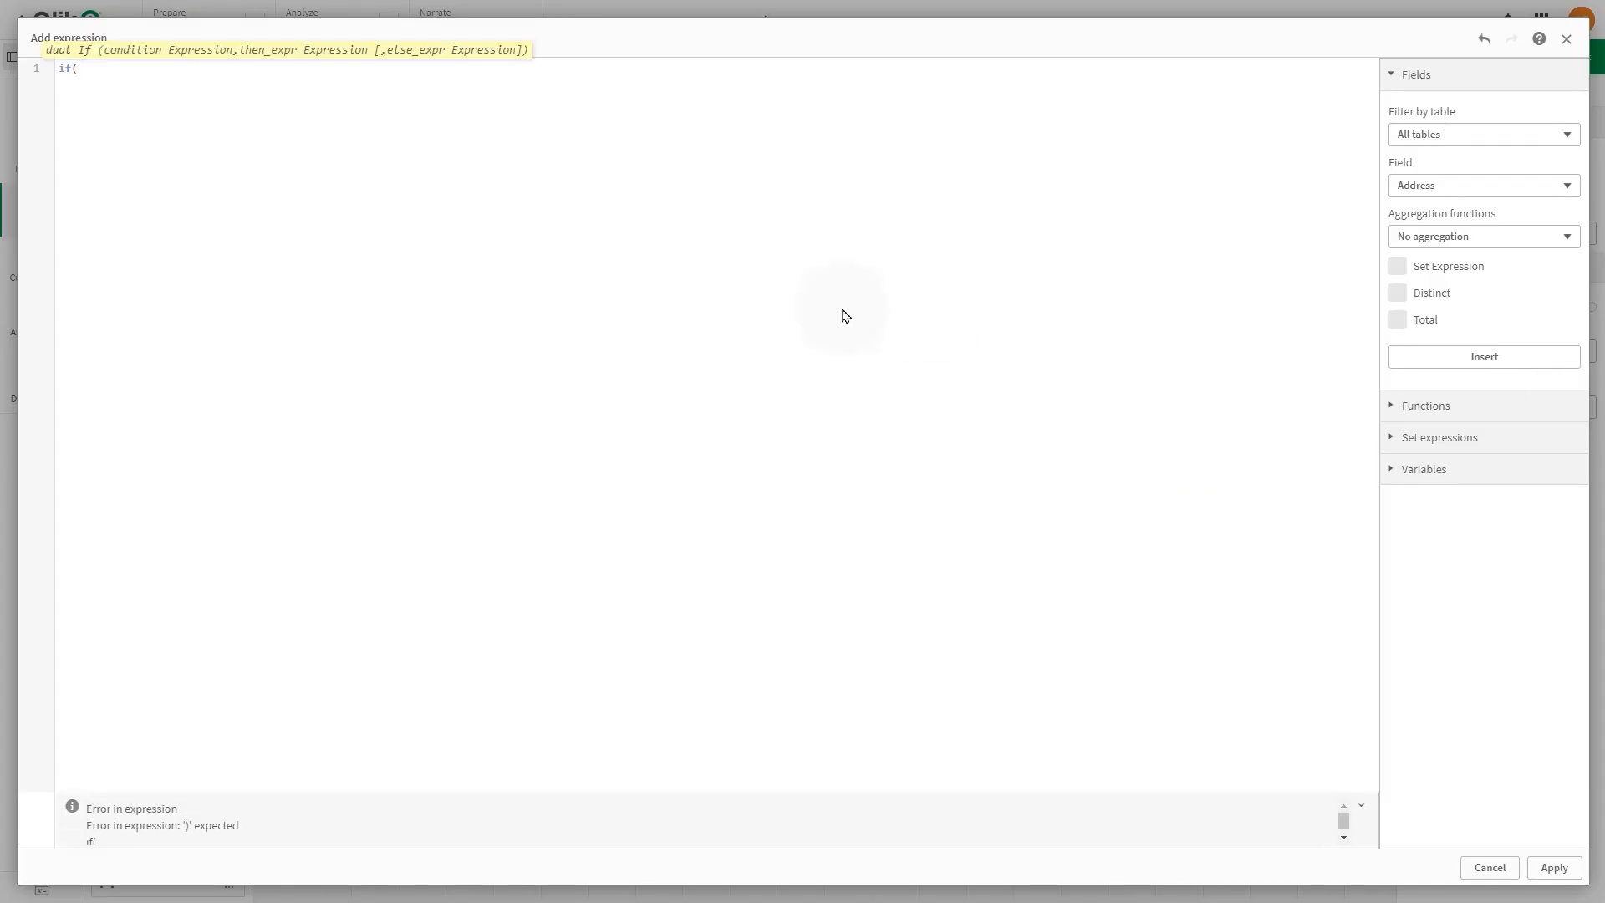
type("[OrderDate.autoCalendar.Month]<")
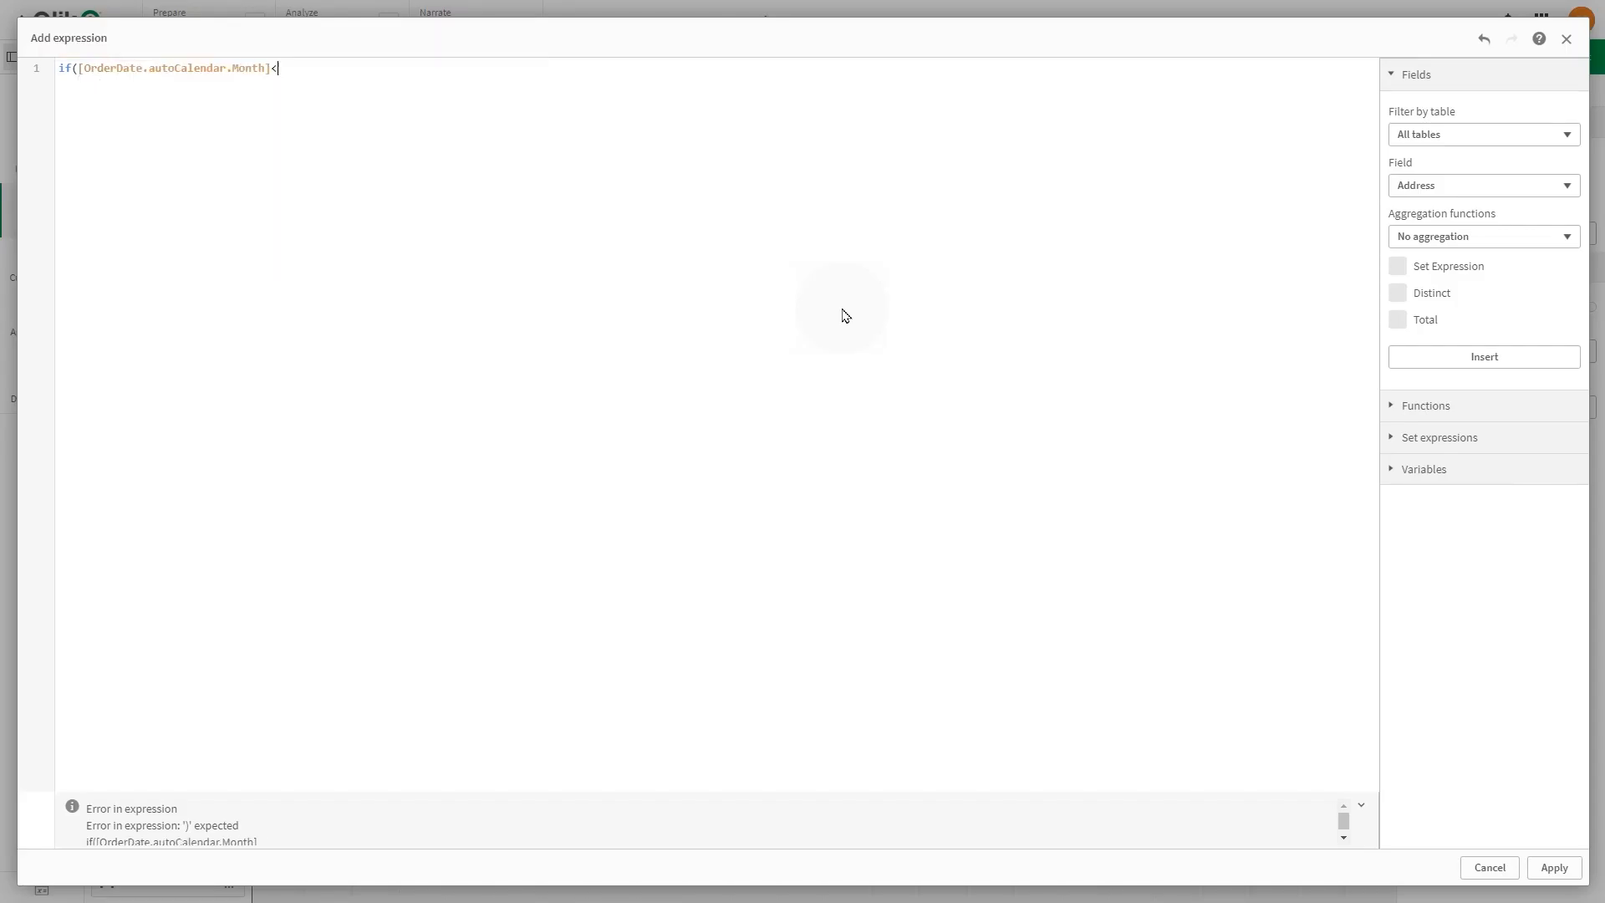
type("10, ligh")
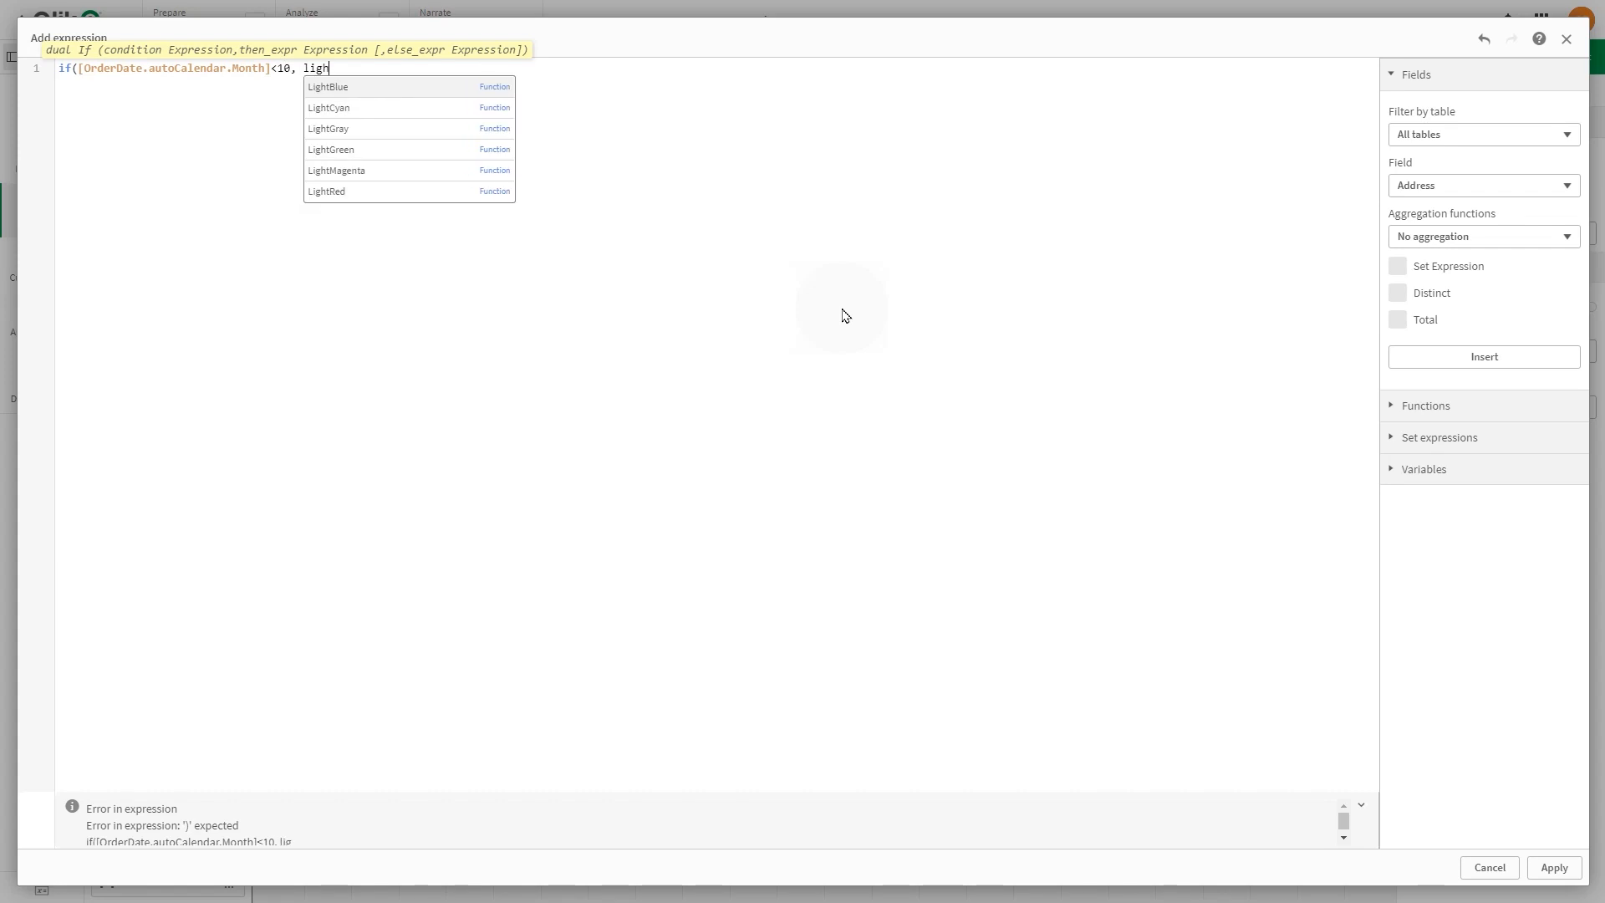
type("red(),blue")
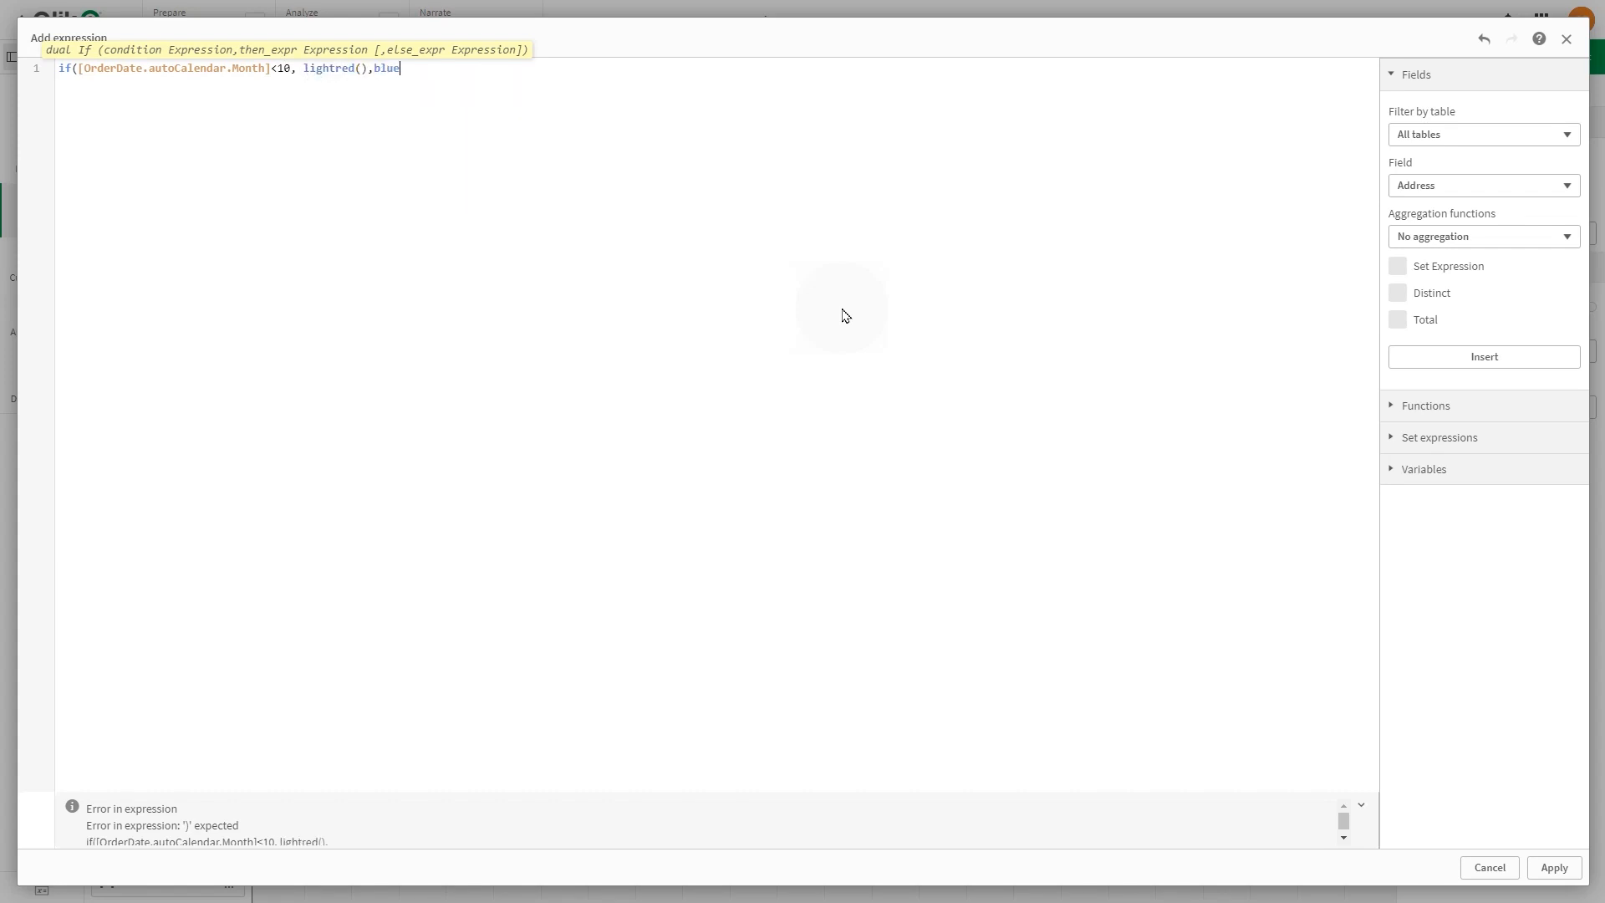
type("())")
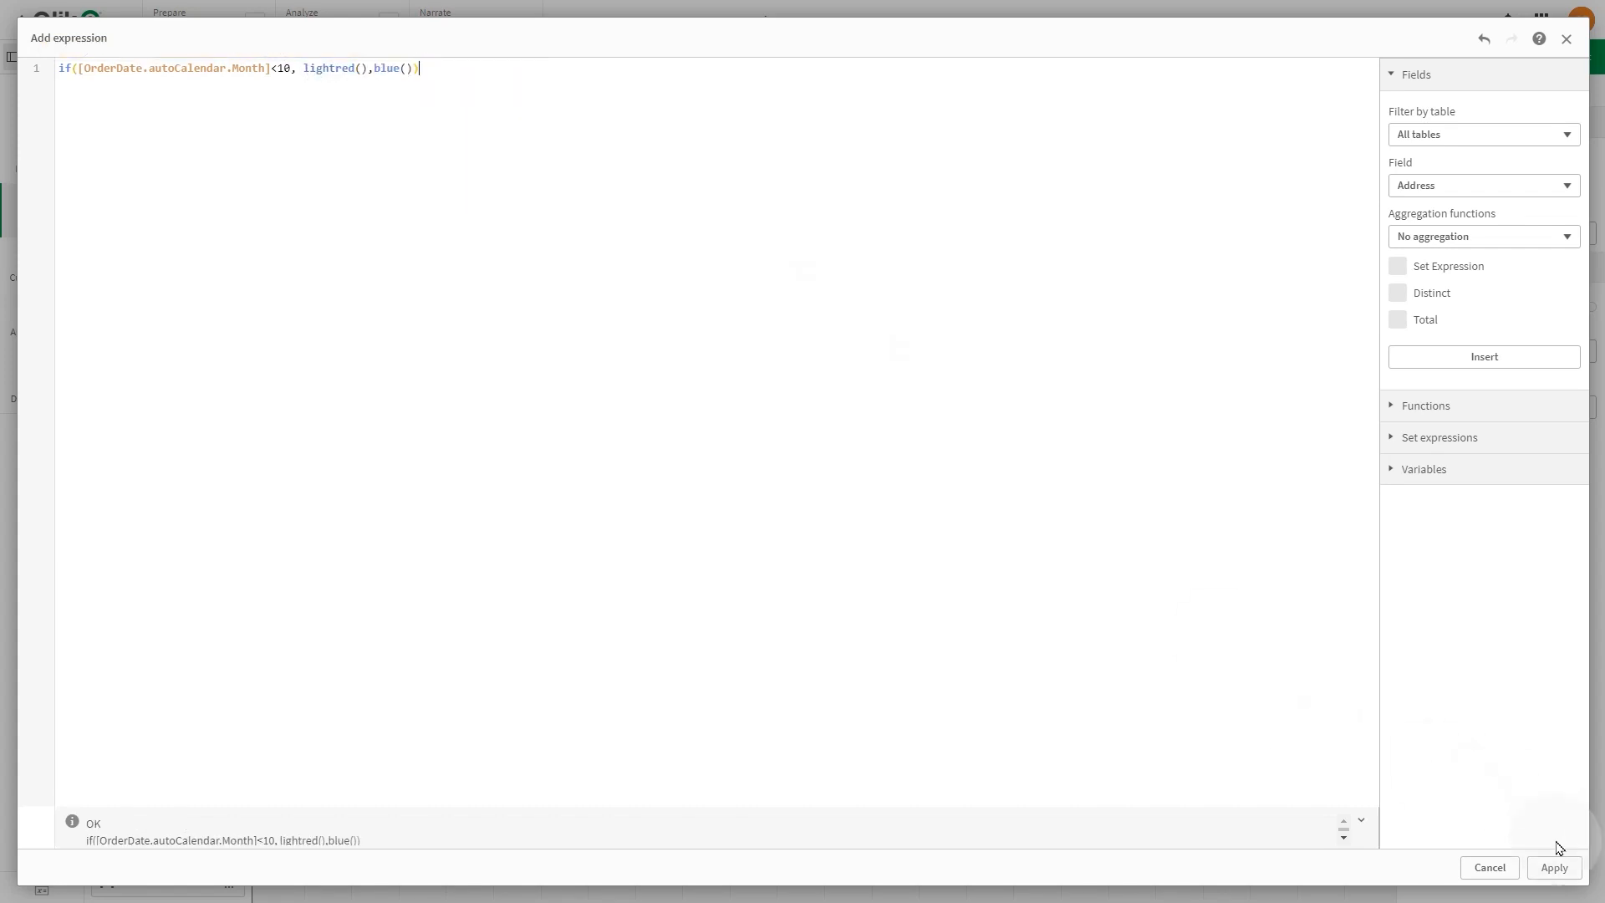
left_click(1554, 867)
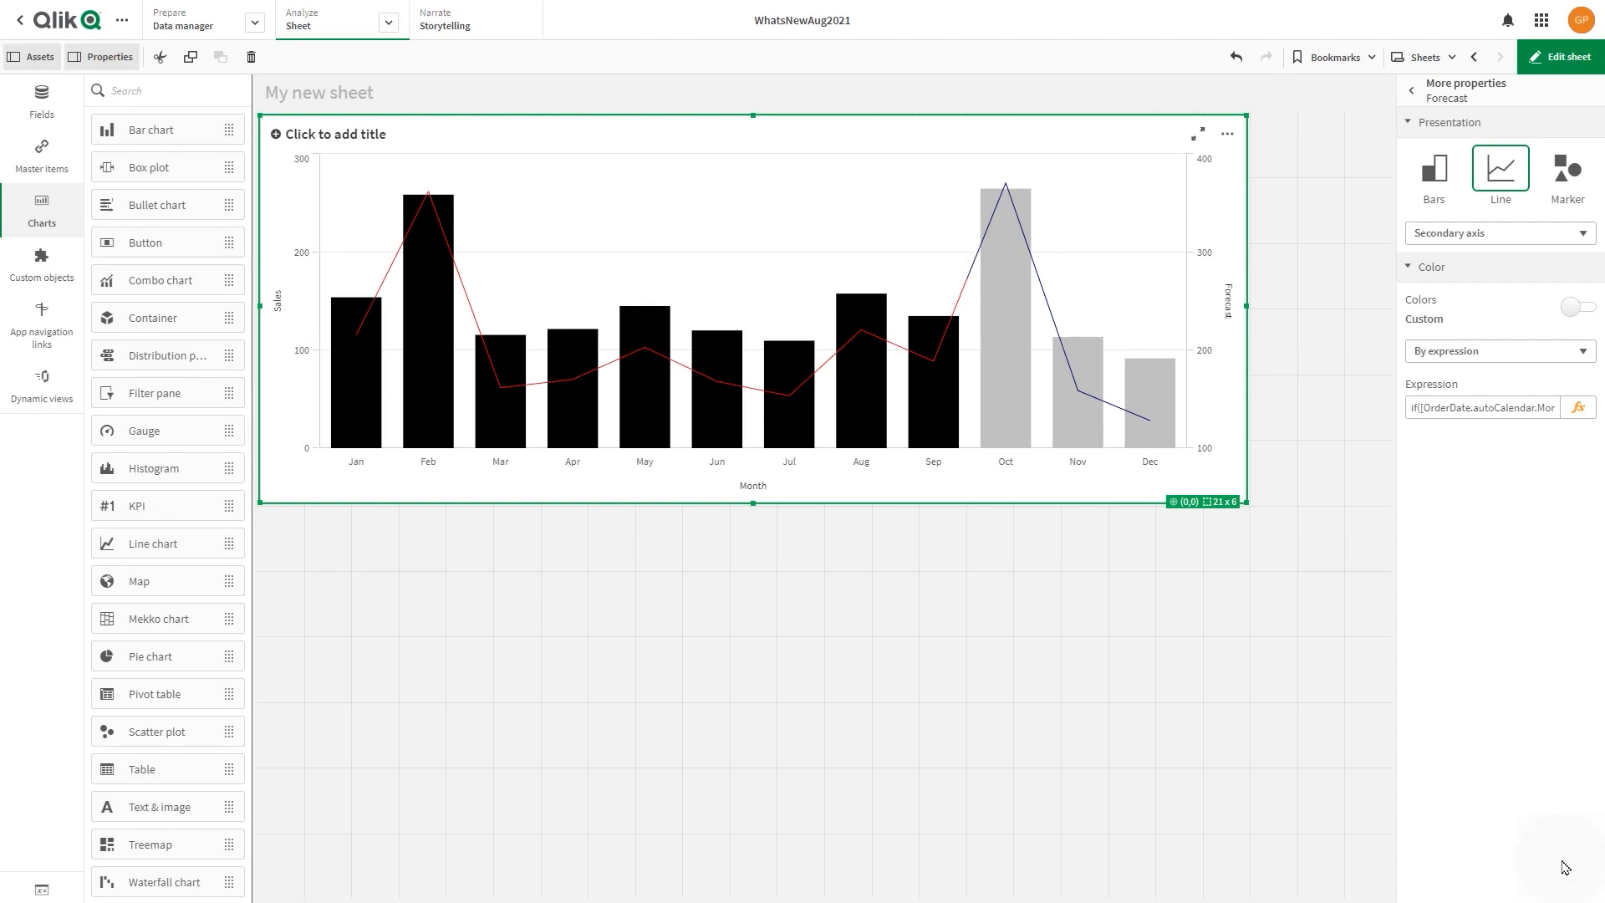
left_click(1432, 171)
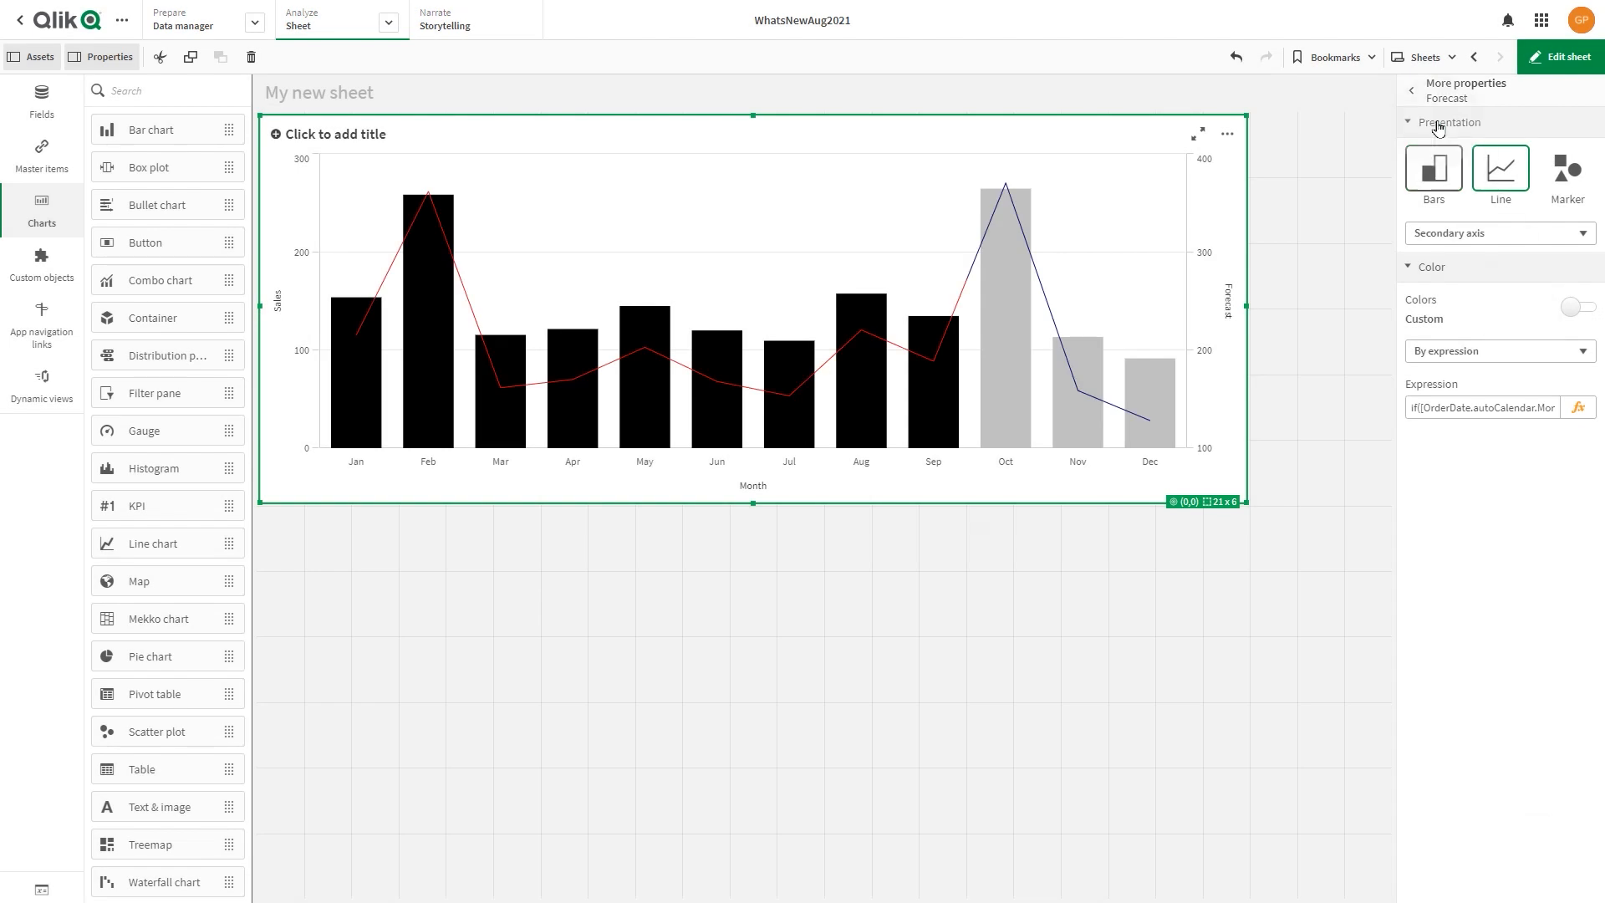
Step: Show data points and point labels on the monthly chart's lines in Presentation
left_click(1414, 90)
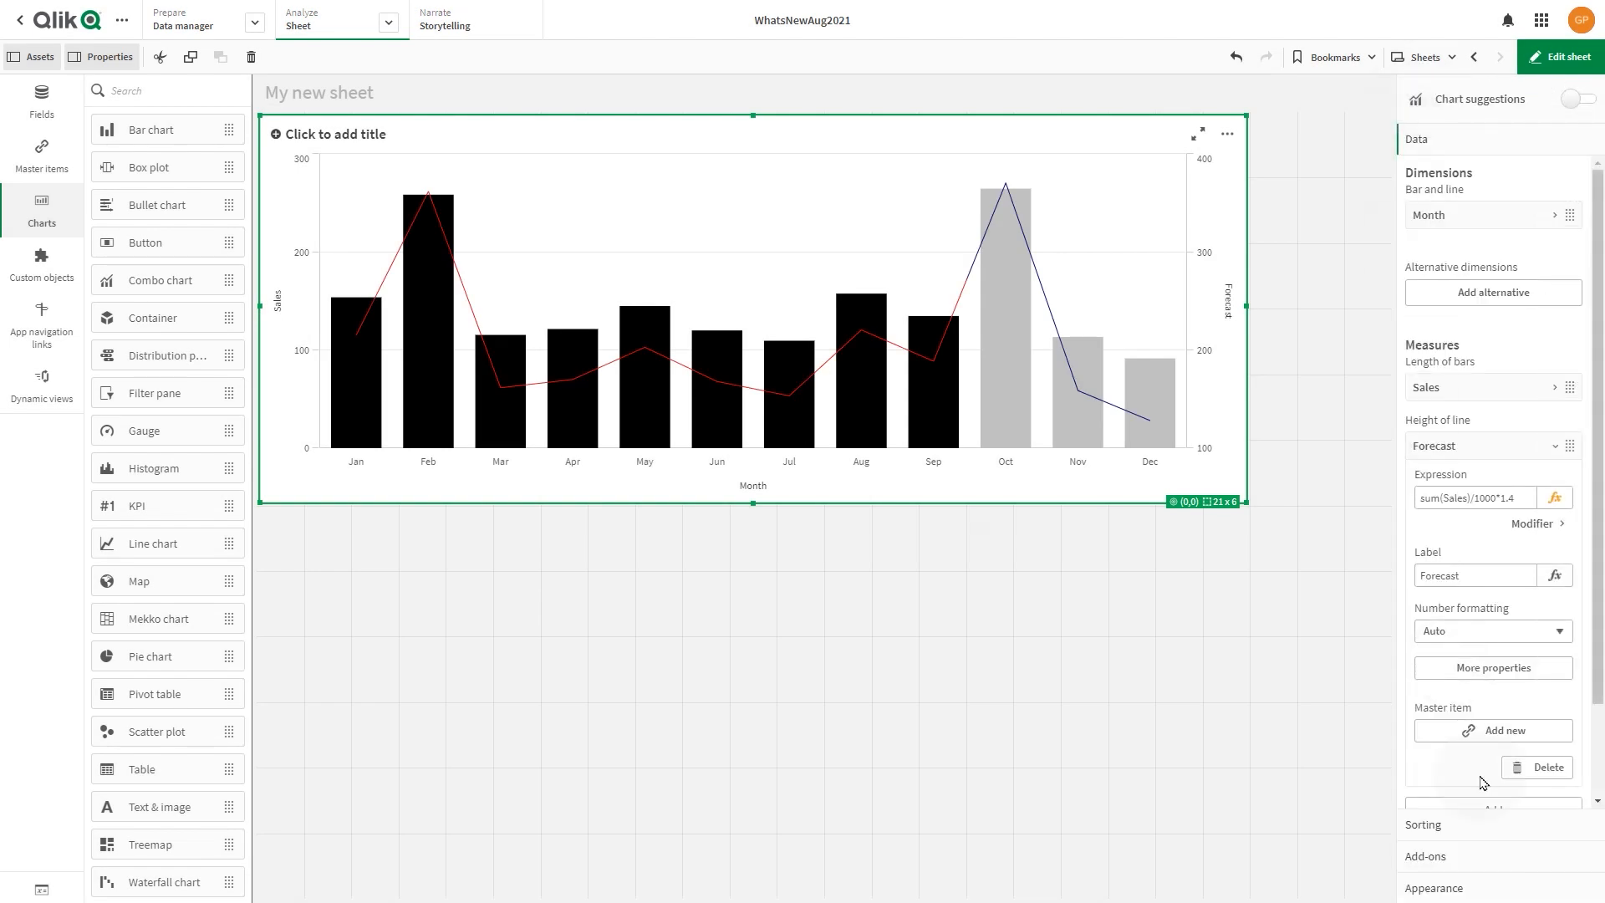
left_click(1434, 244)
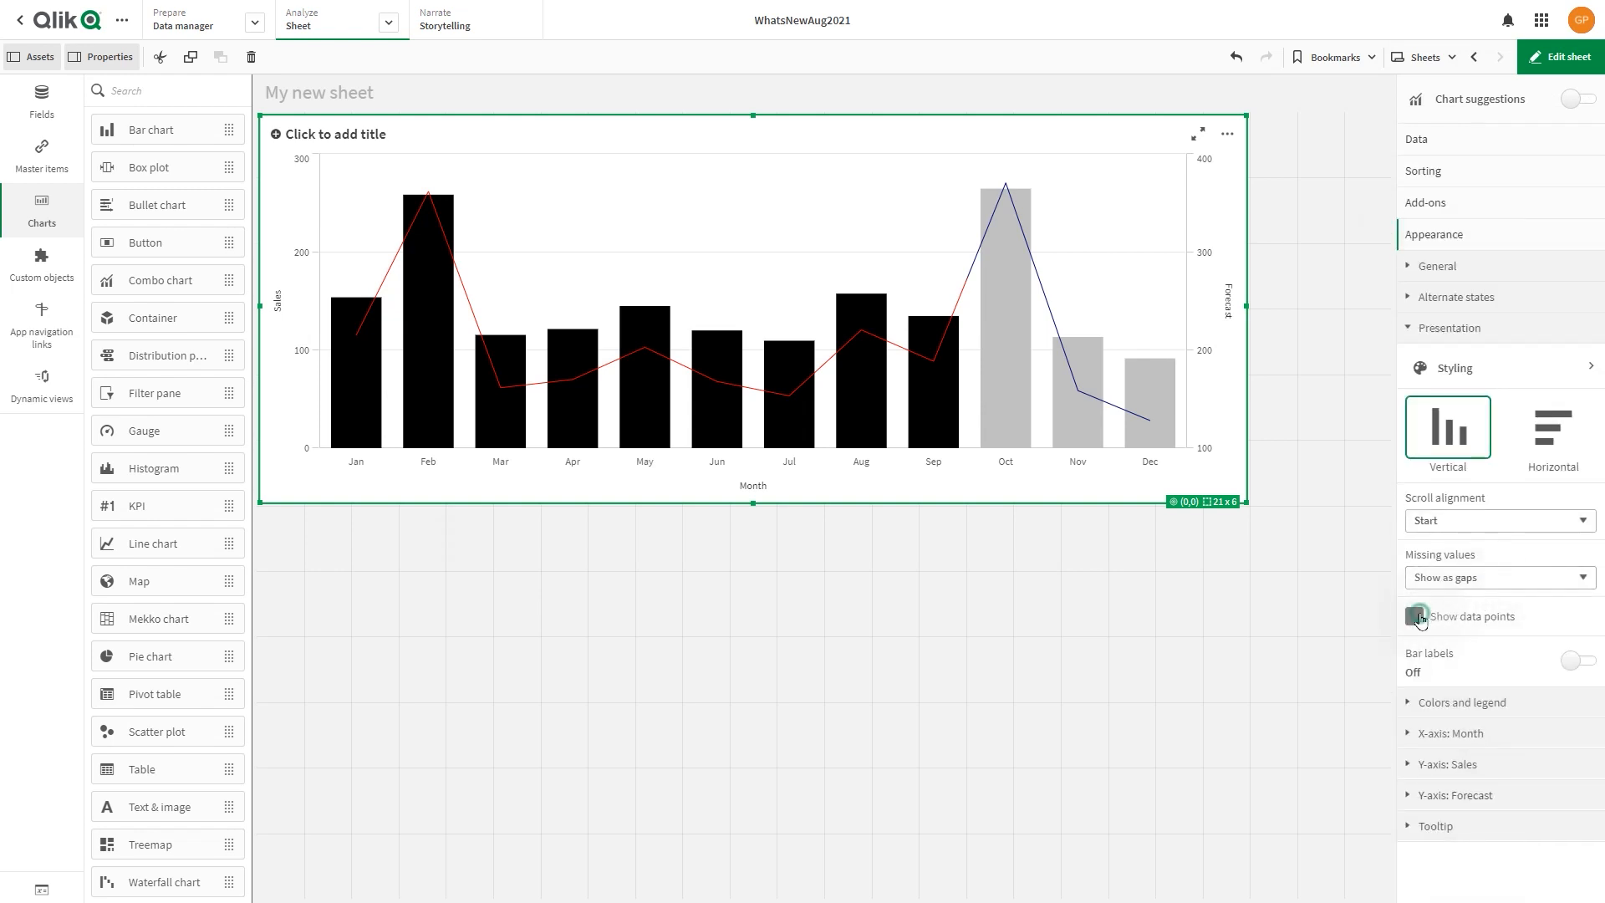
left_click(1414, 615)
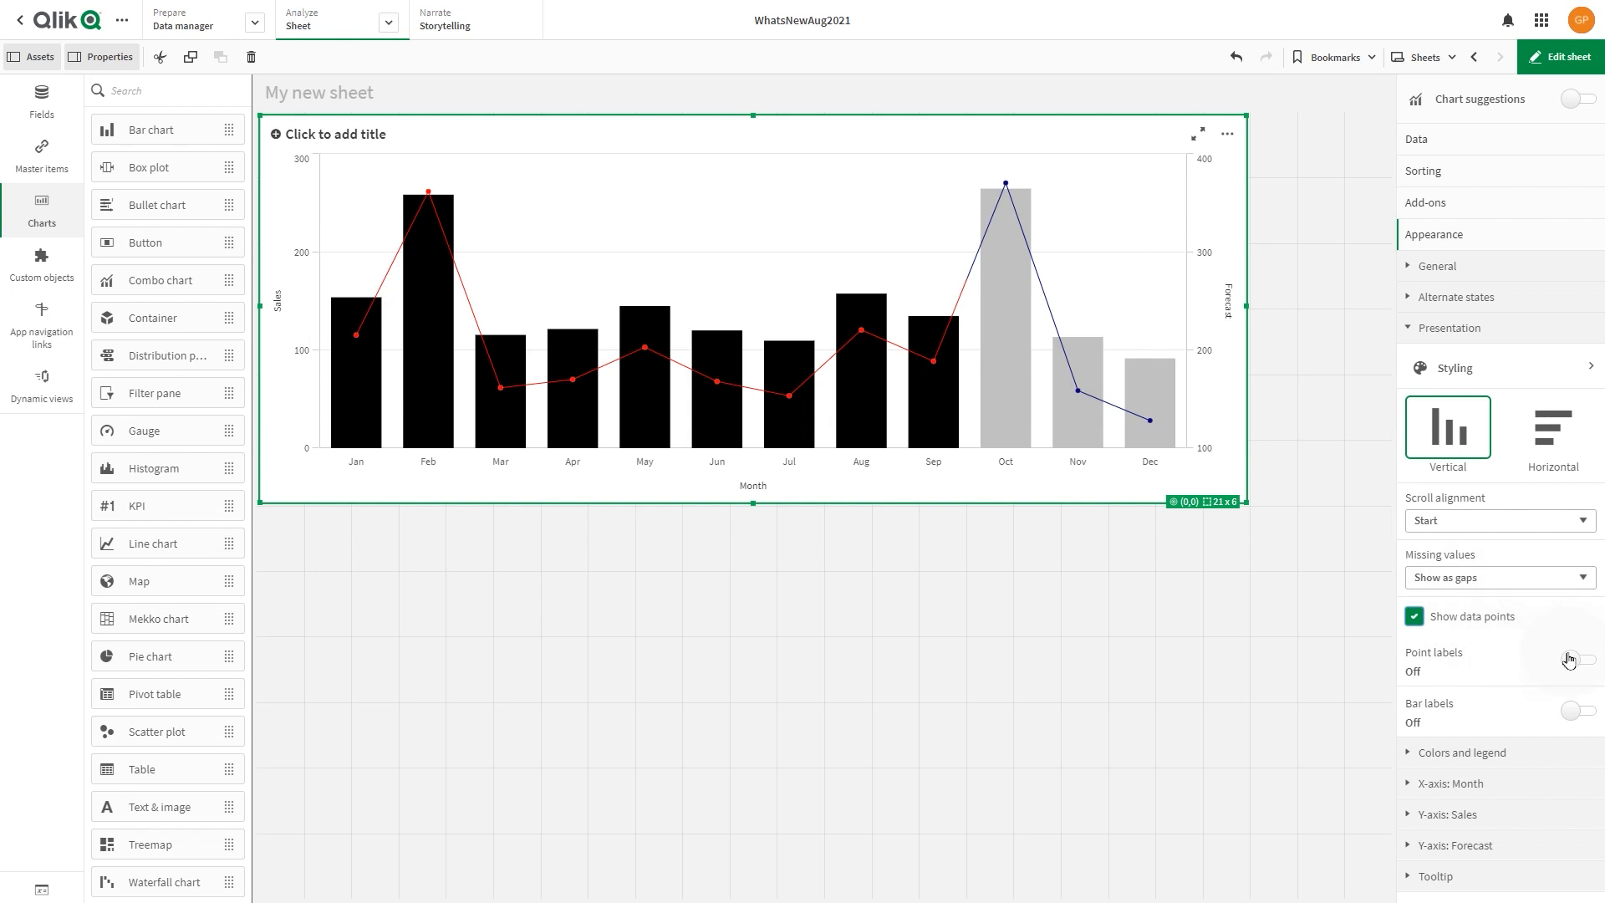
left_click(1579, 659)
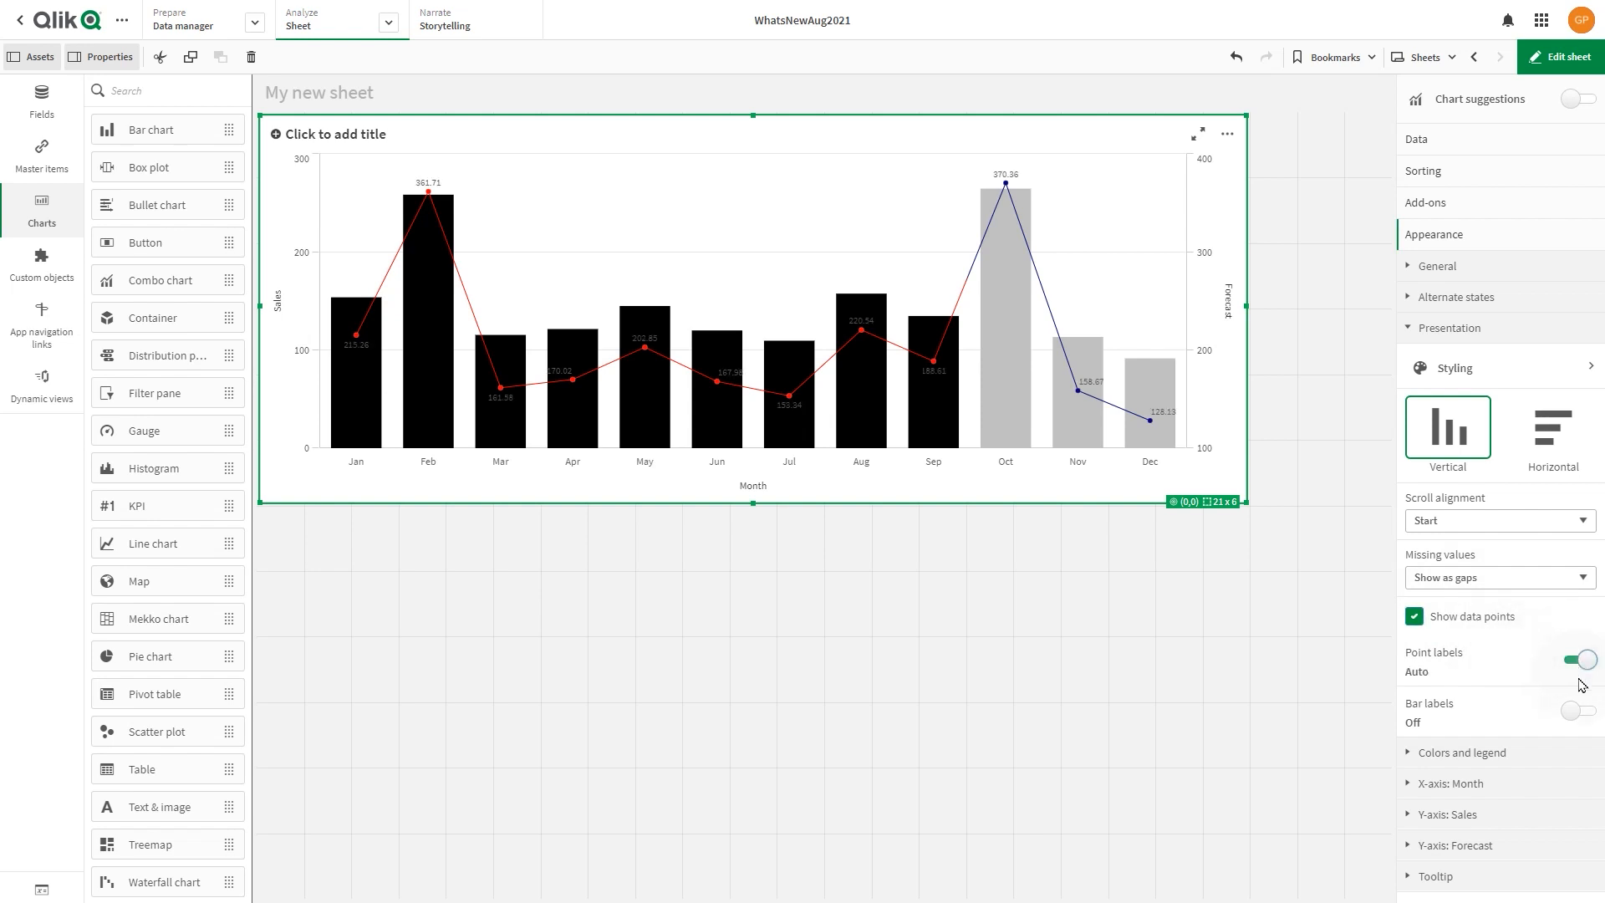
left_click(1578, 711)
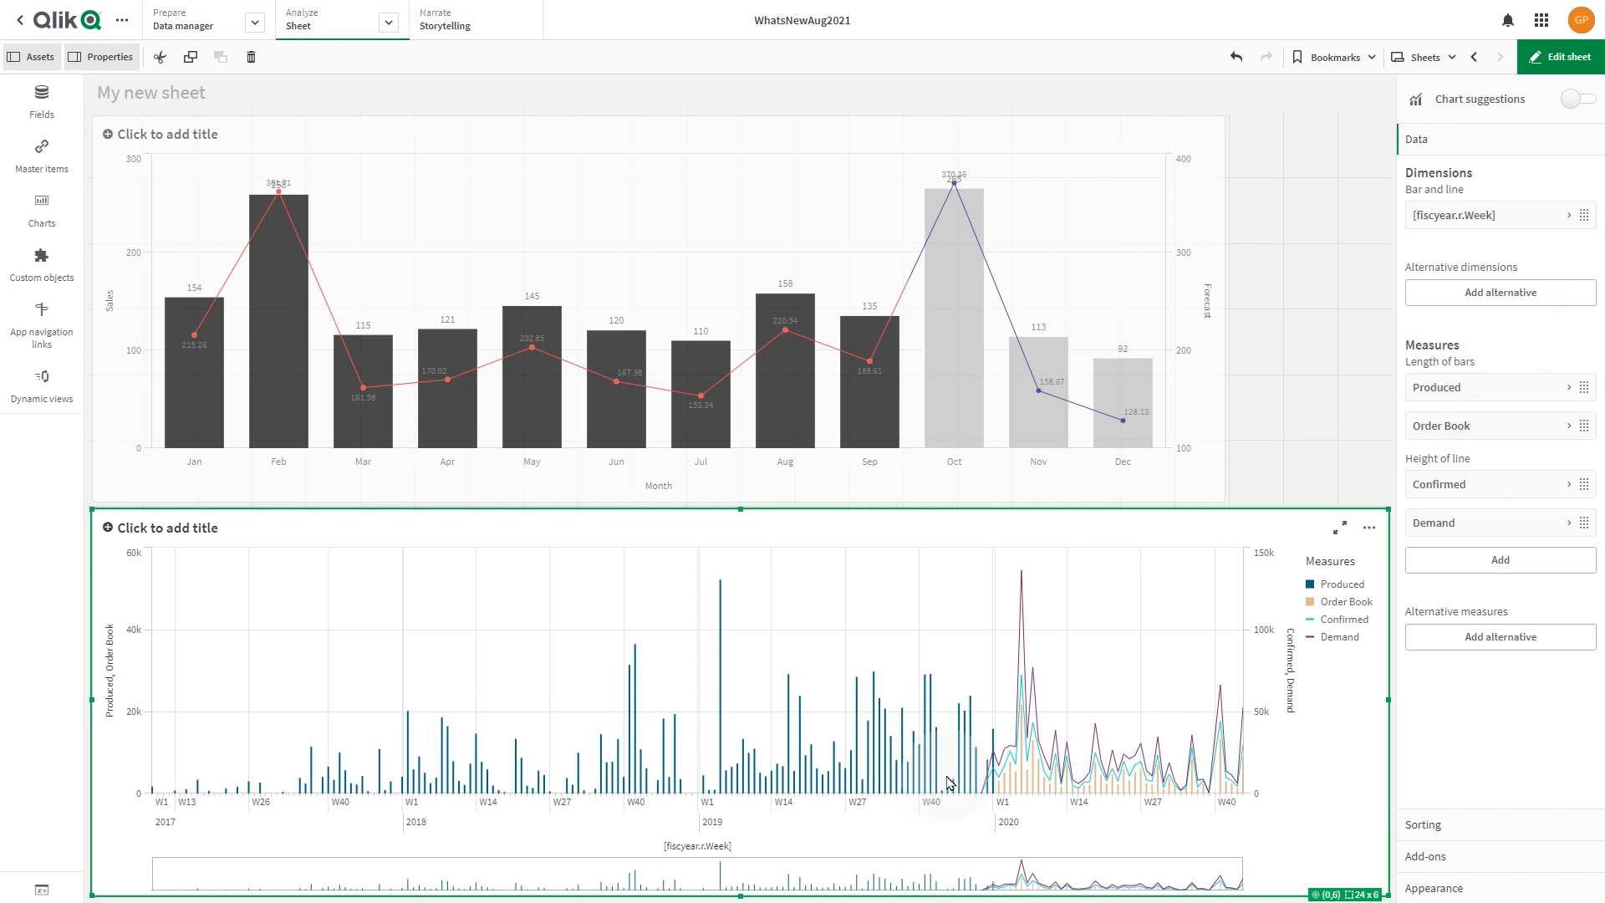
mouse_move(296, 779)
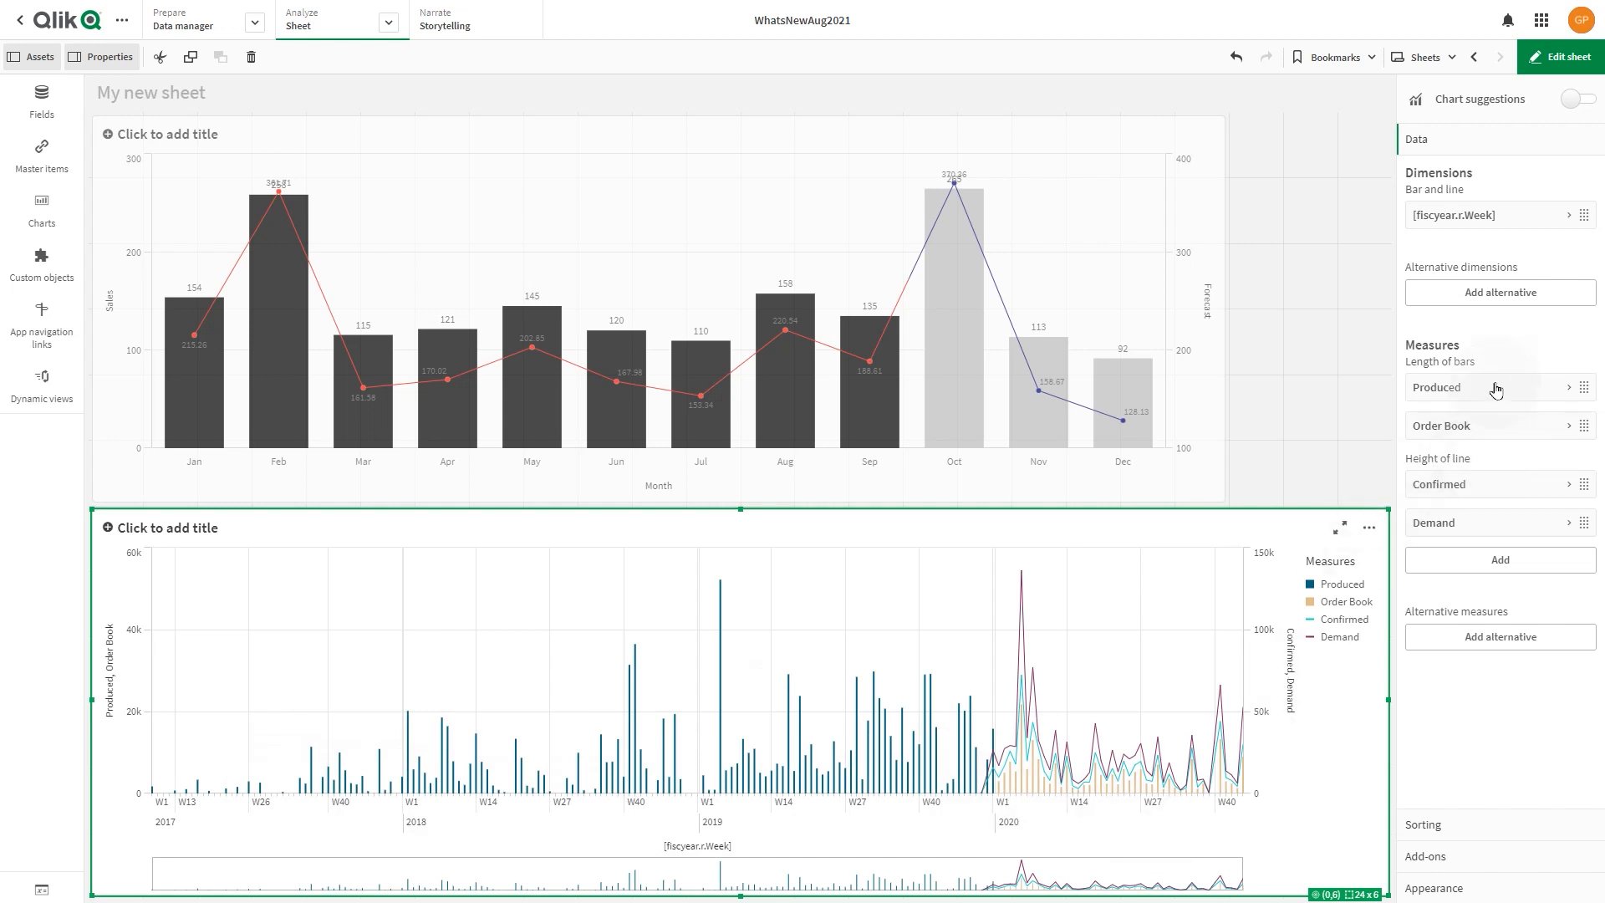
mouse_move(1500, 469)
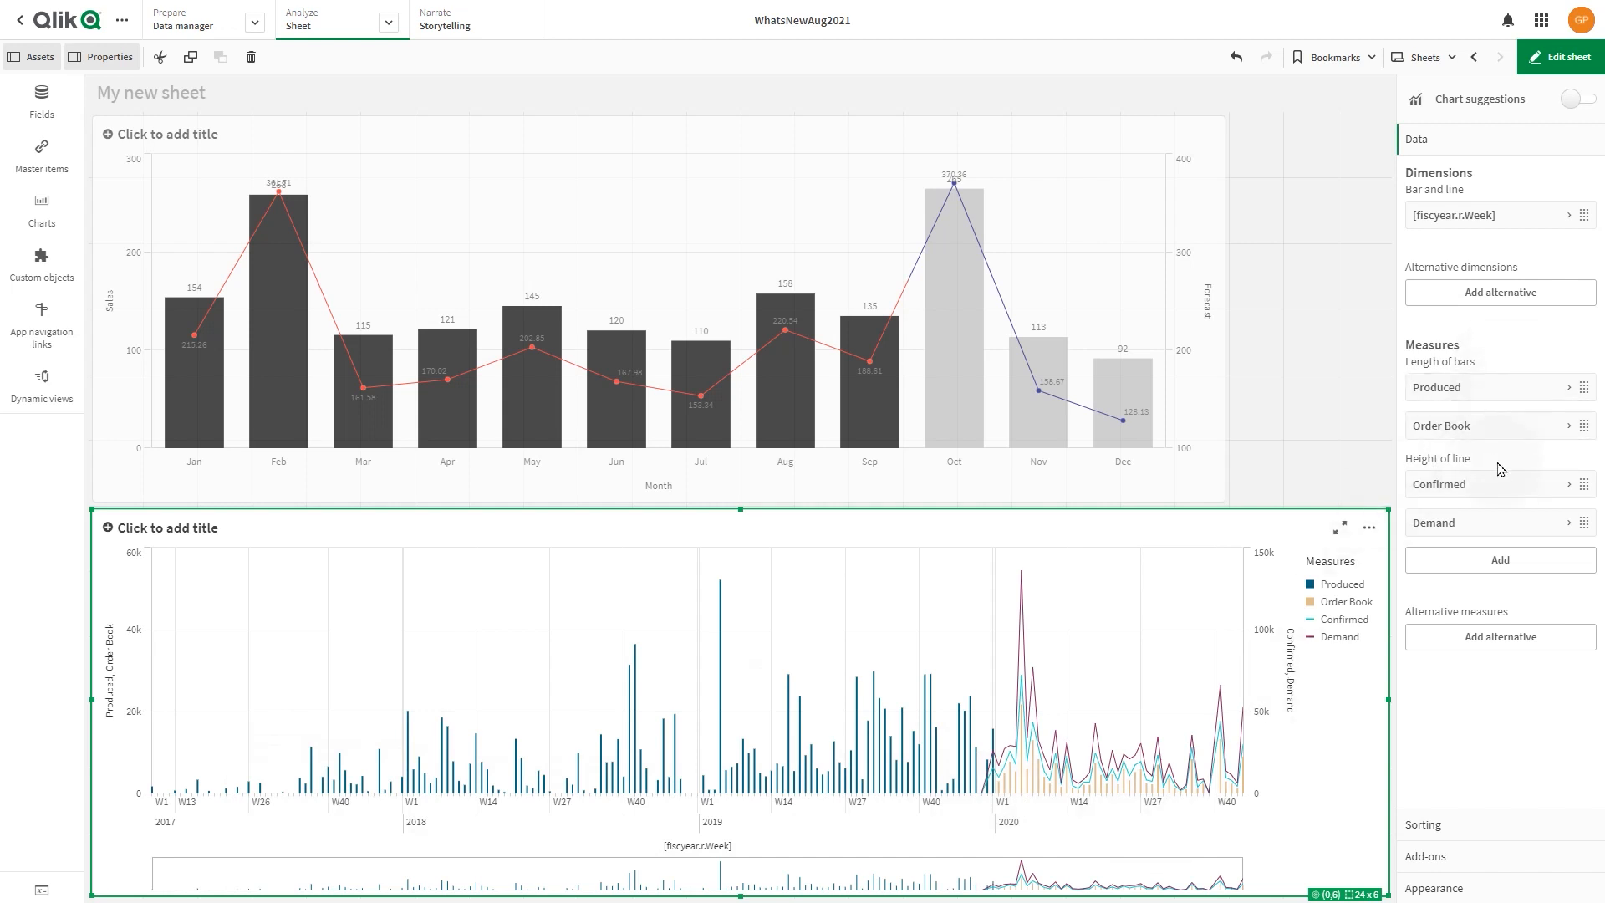
mouse_move(1515, 448)
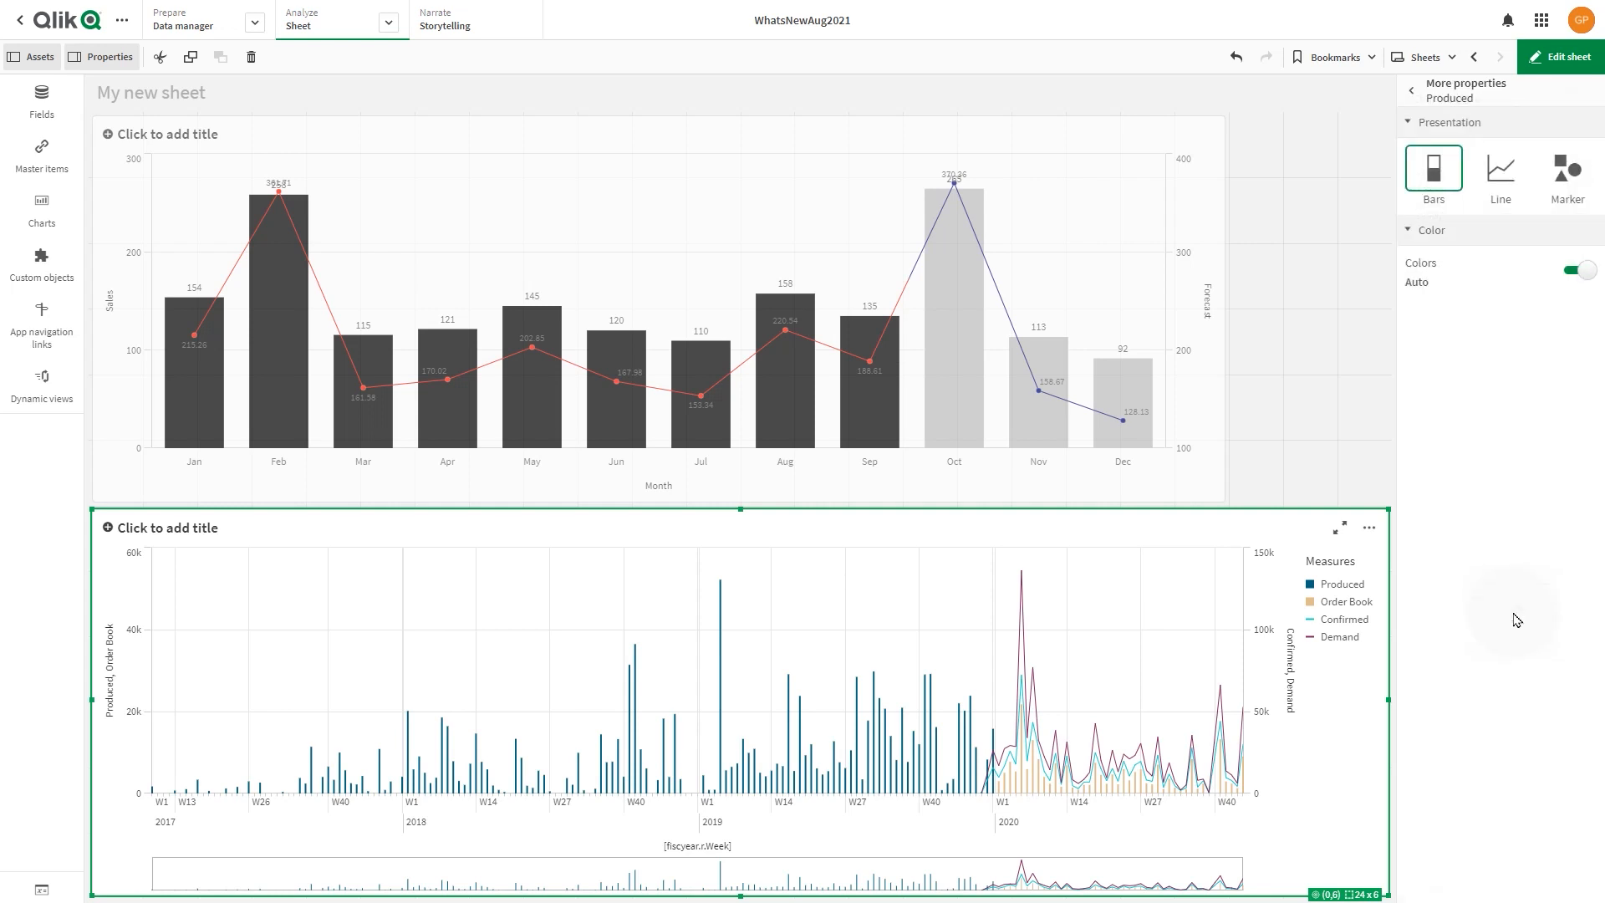
Step: Give the Produced measure a custom single black color
left_click(1579, 269)
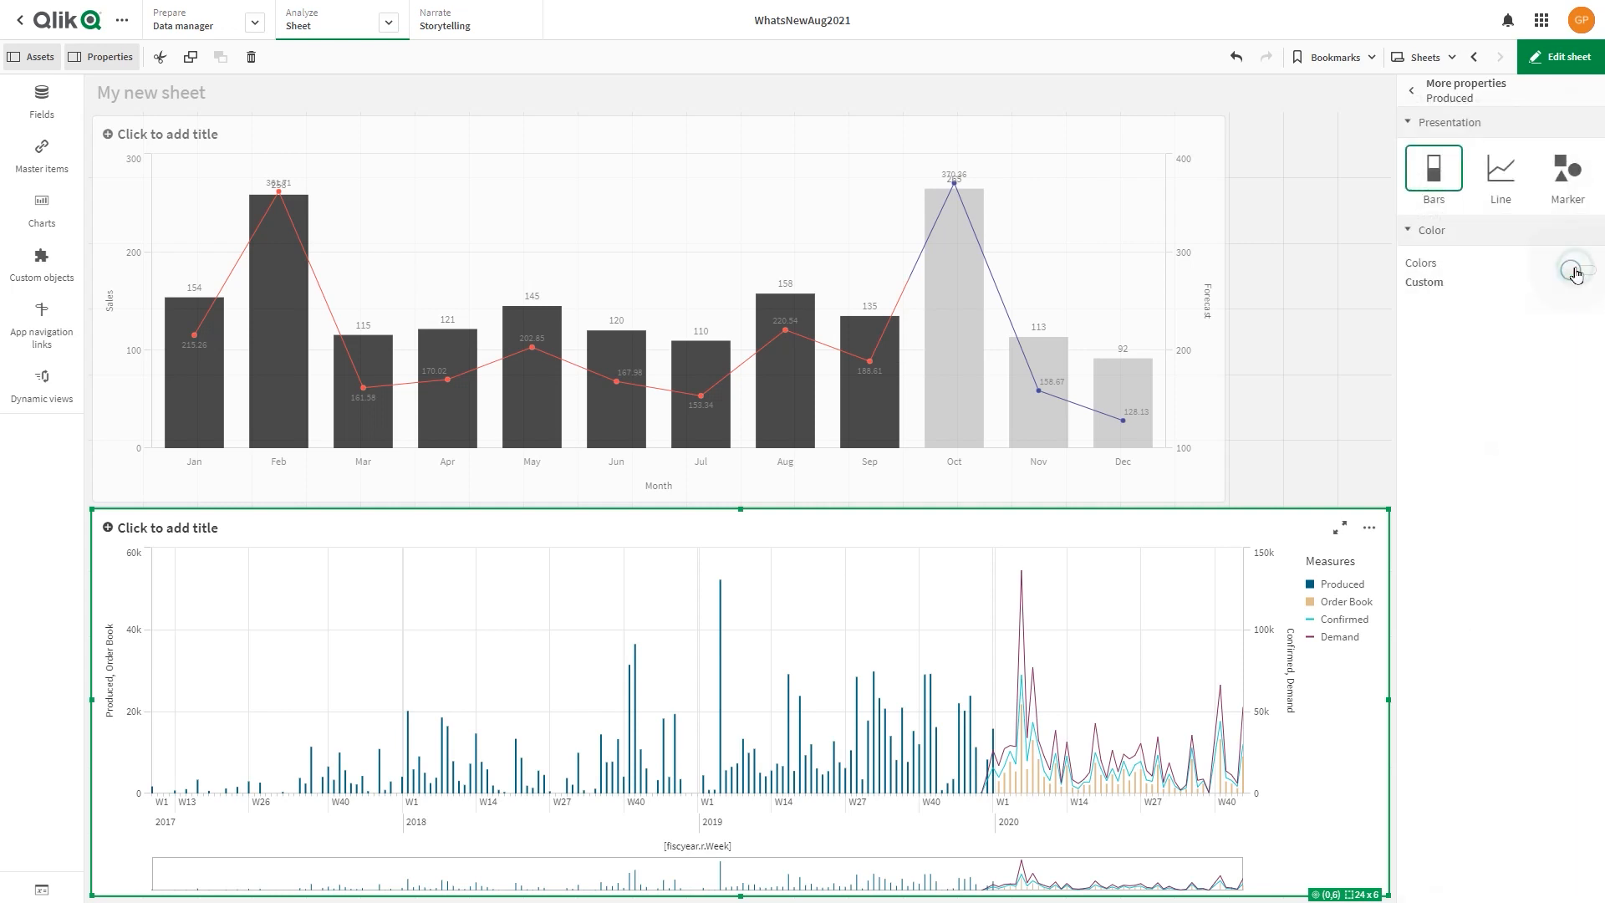
left_click(1577, 269)
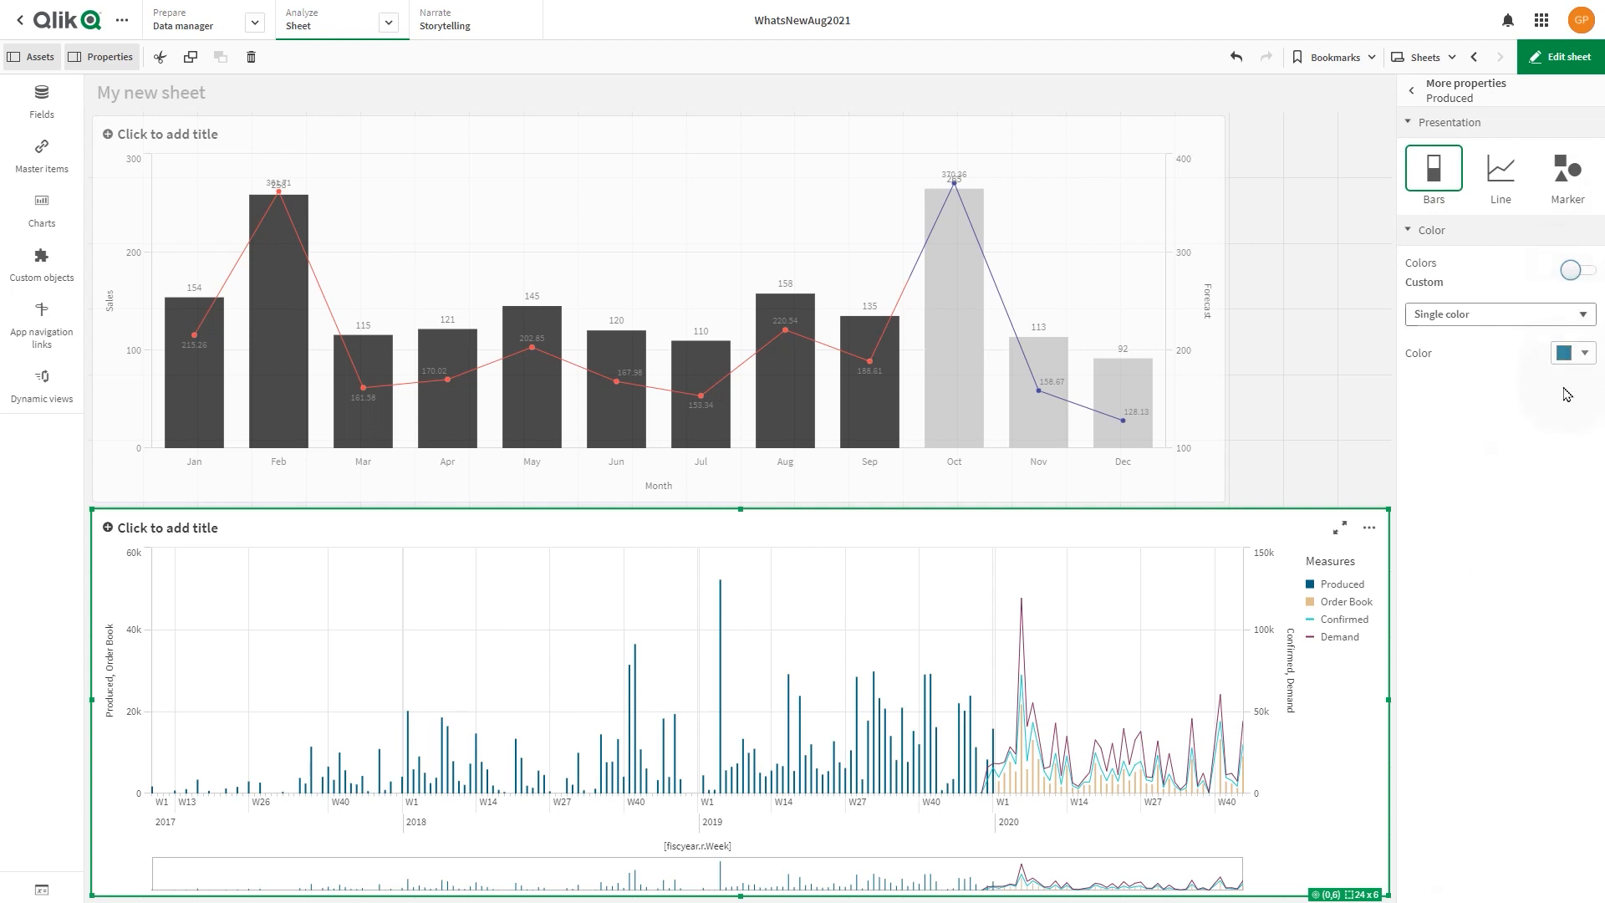
left_click(1572, 352)
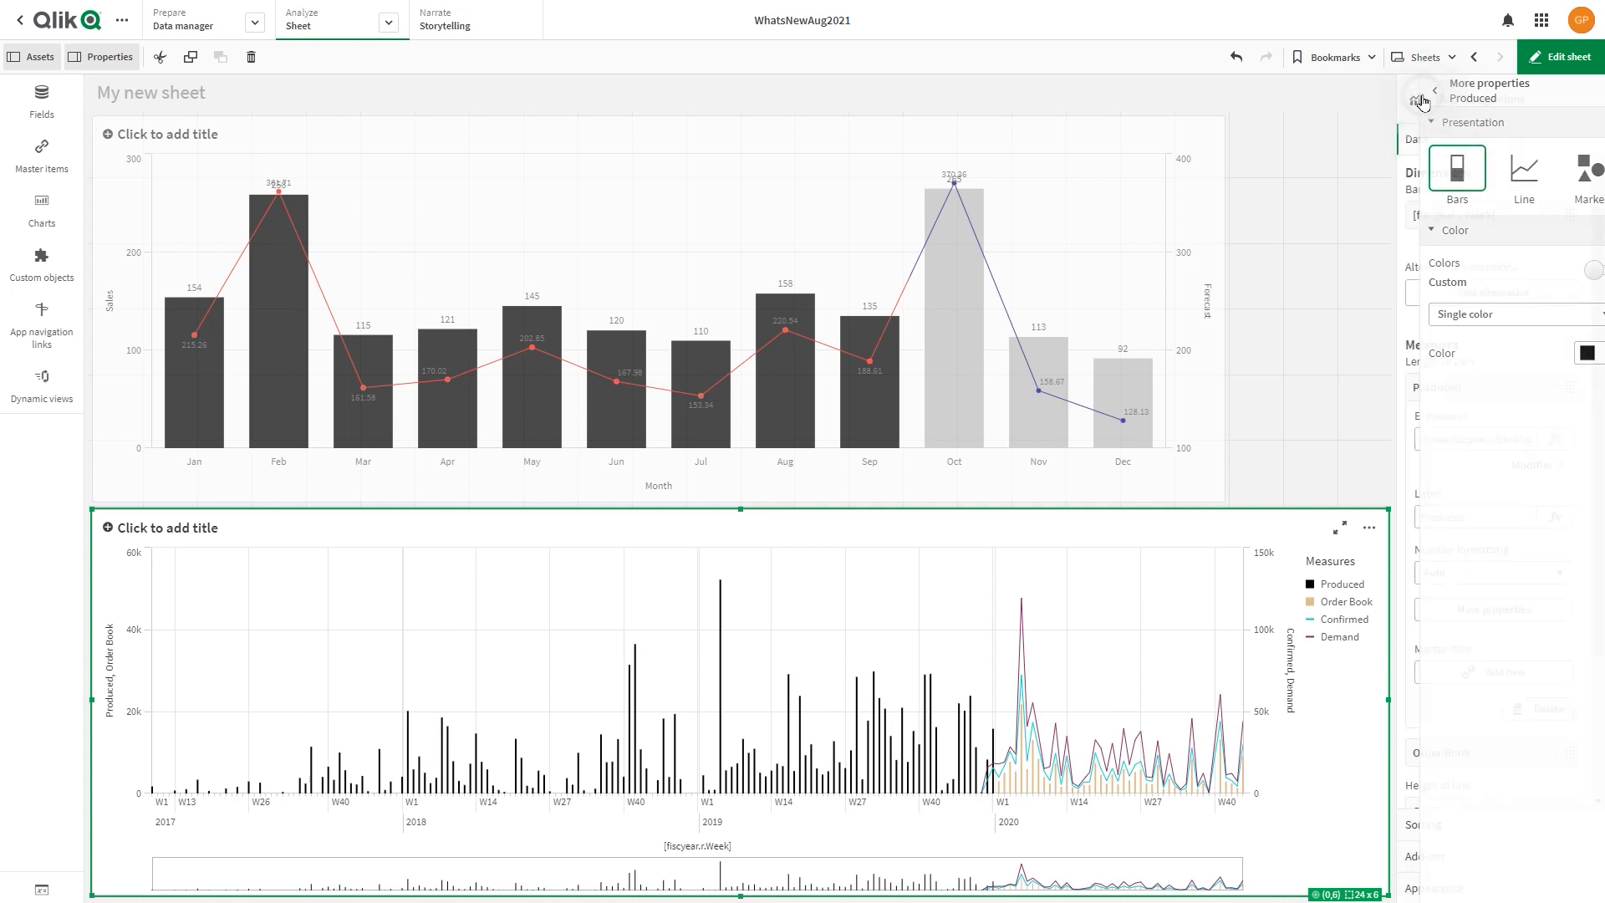
left_click(1435, 90)
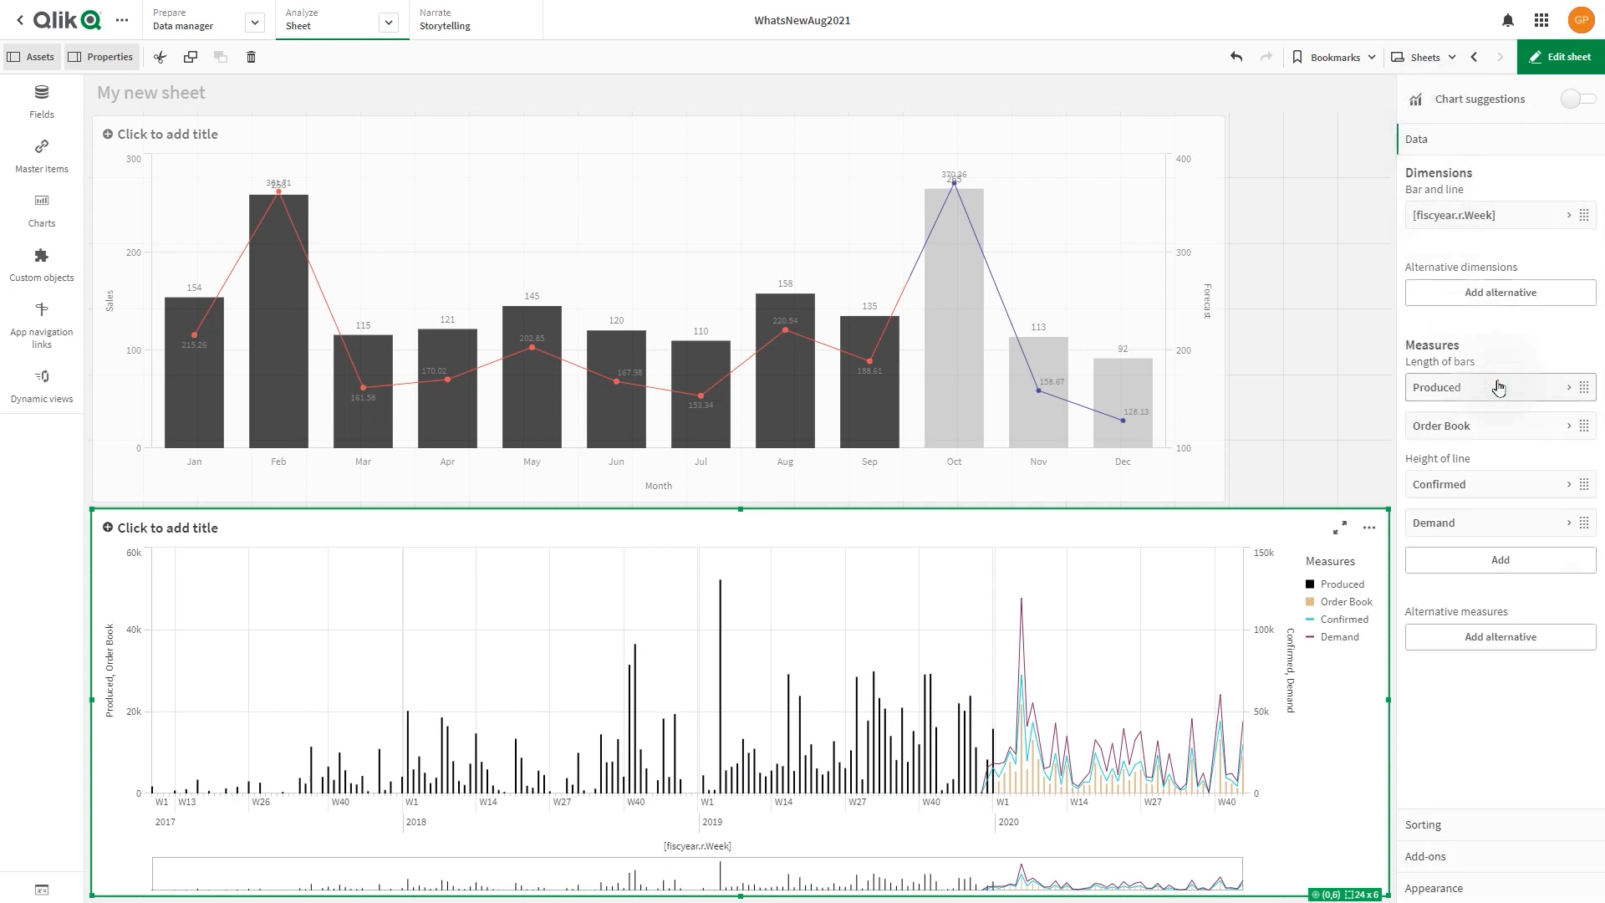
Step: Give the Order Book measure a custom single dark gray color
left_click(1440, 425)
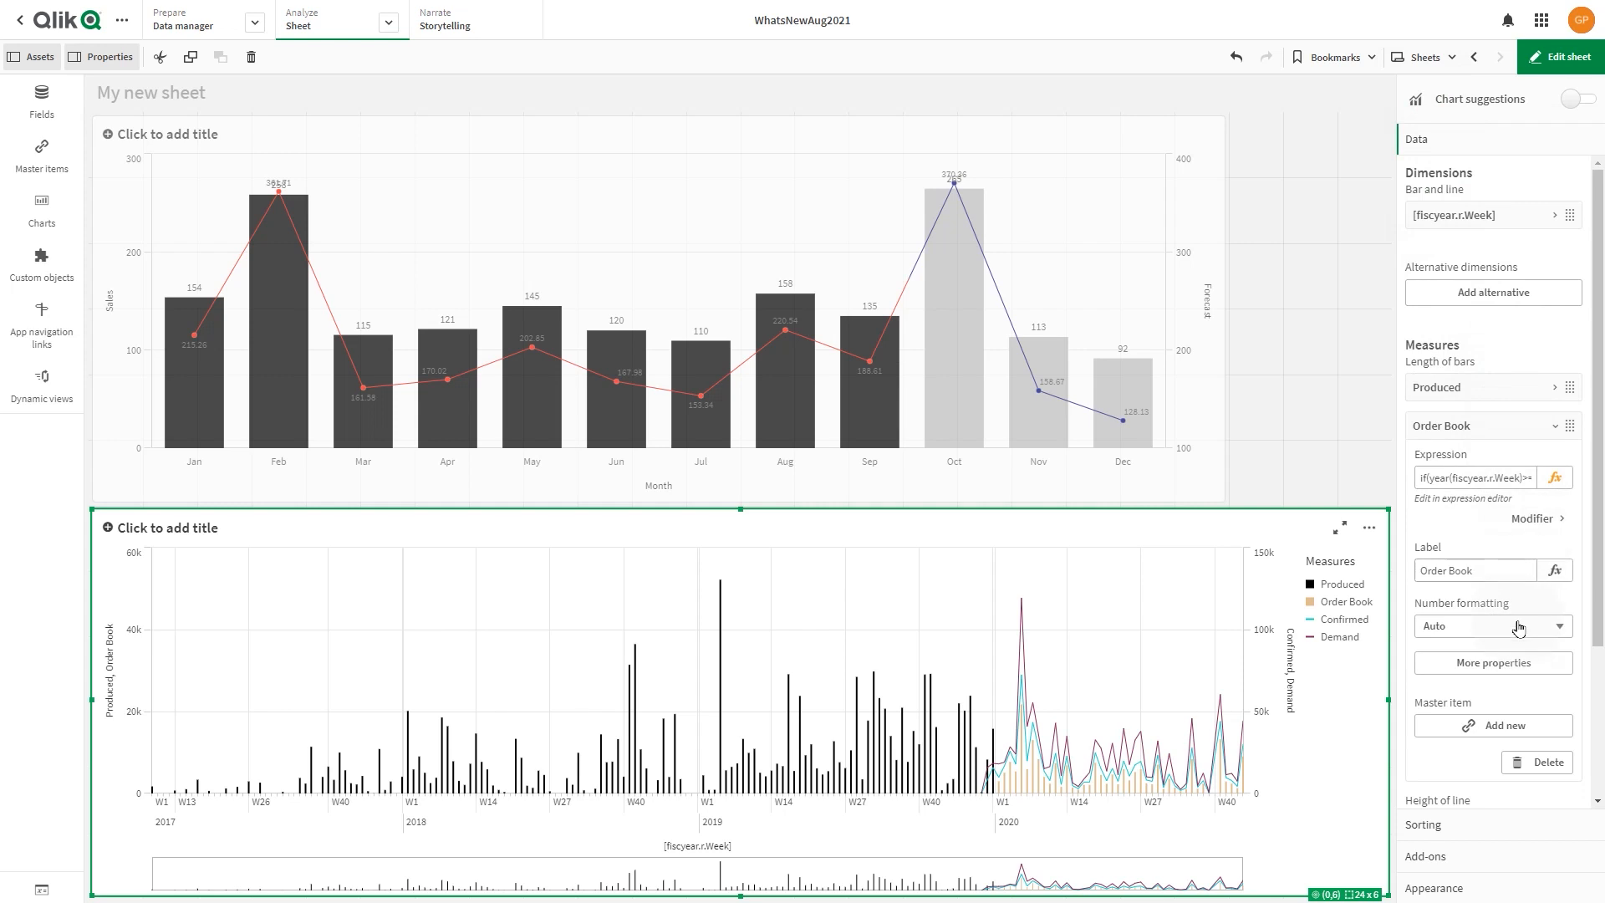
left_click(1491, 662)
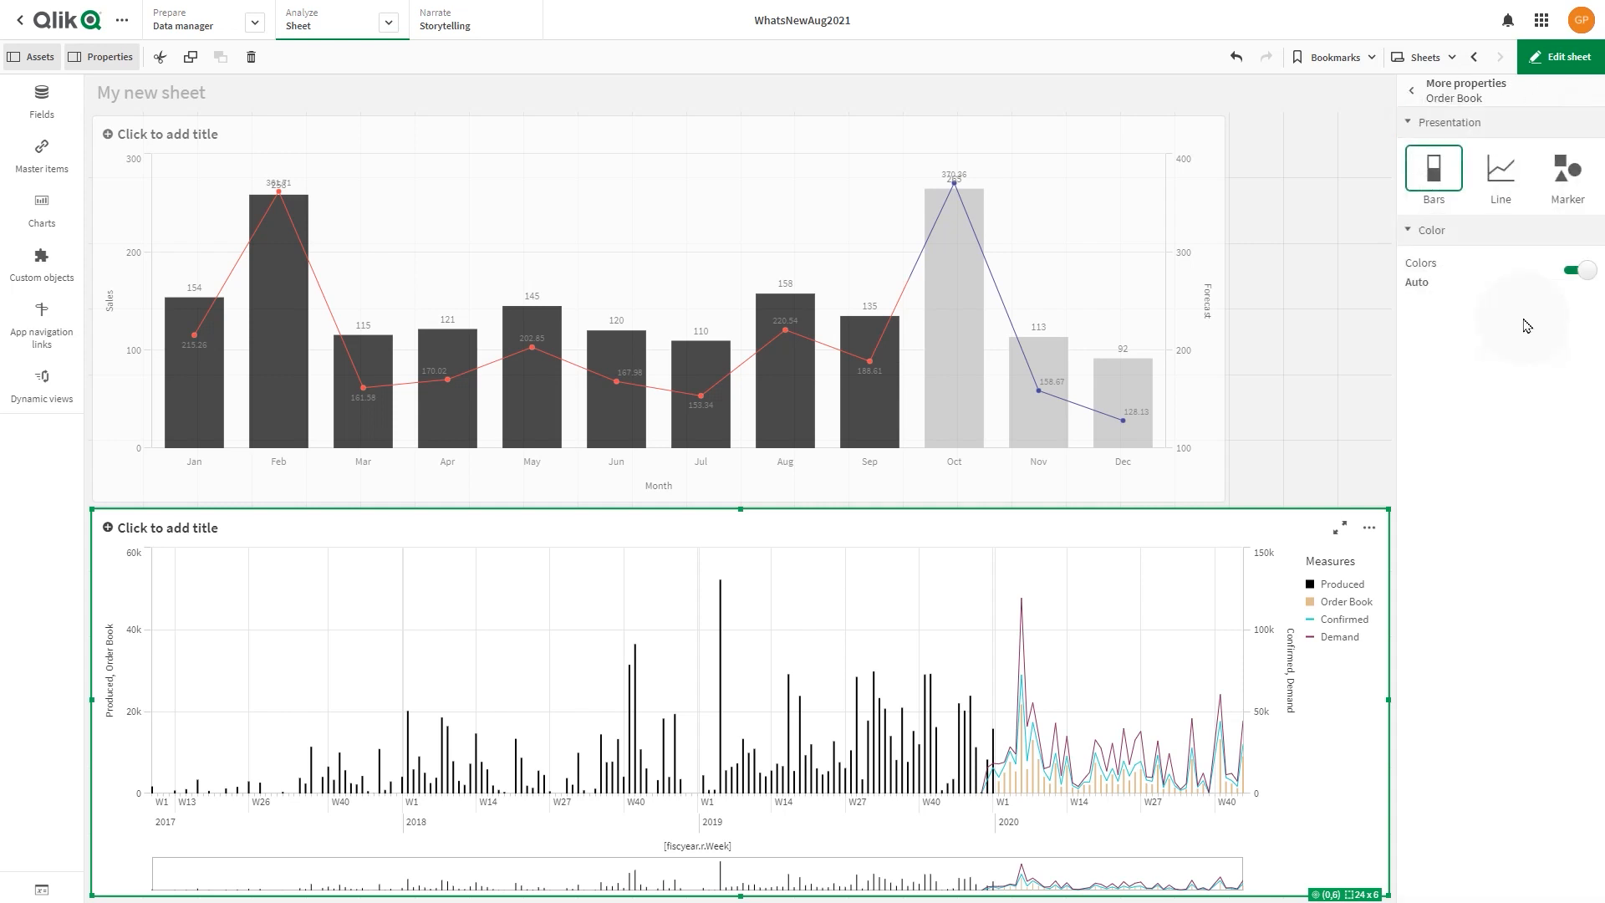
left_click(1578, 269)
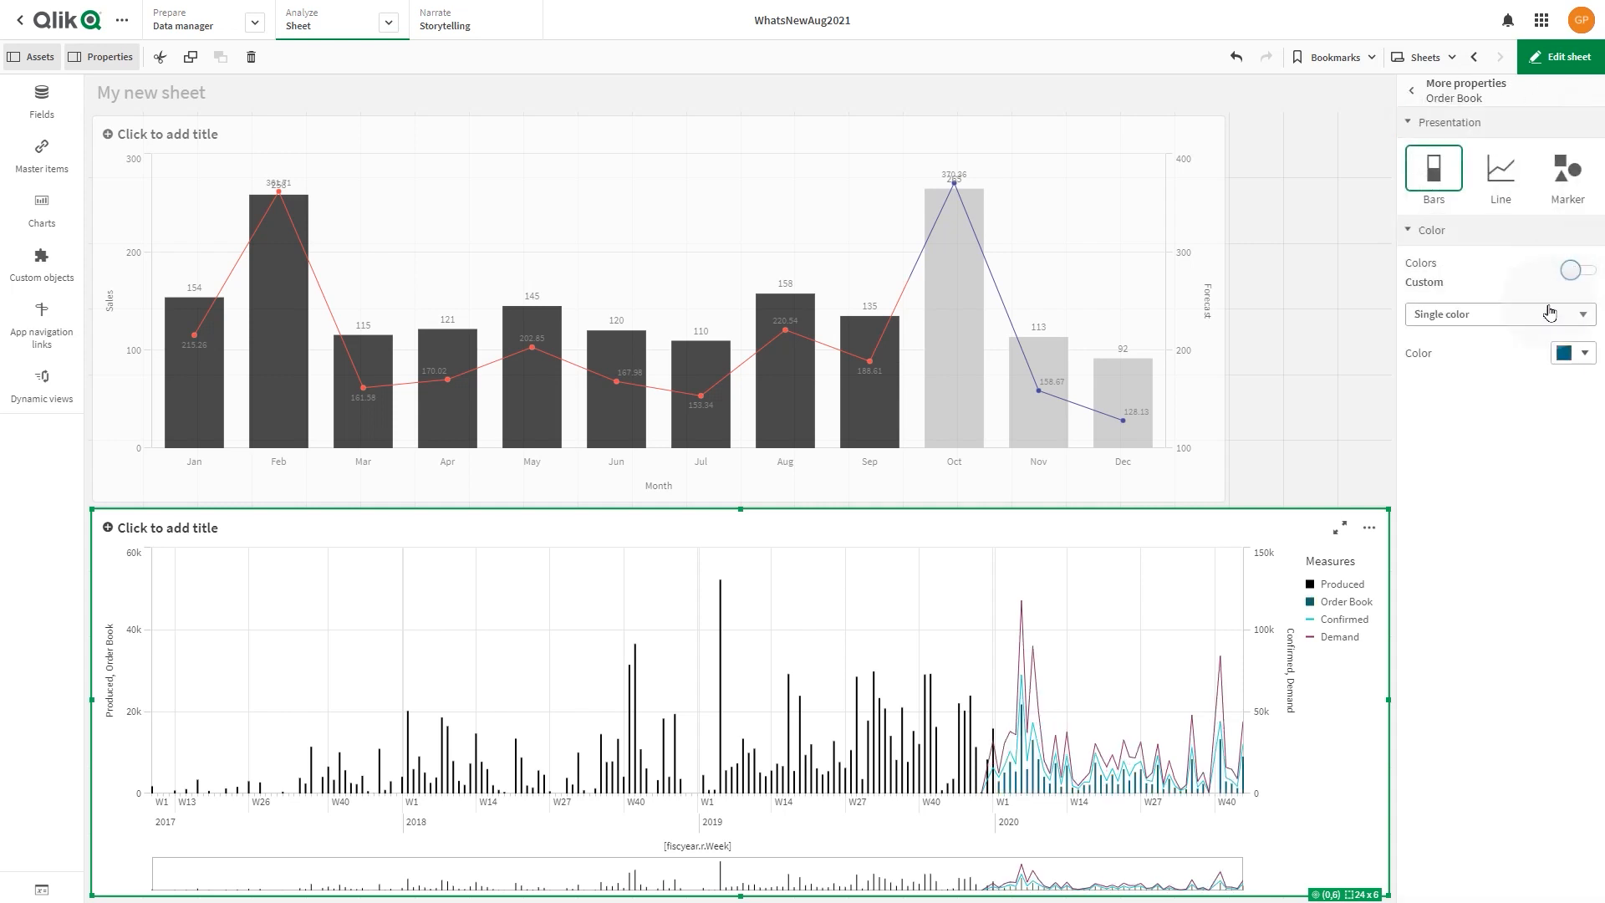
left_click(1588, 352)
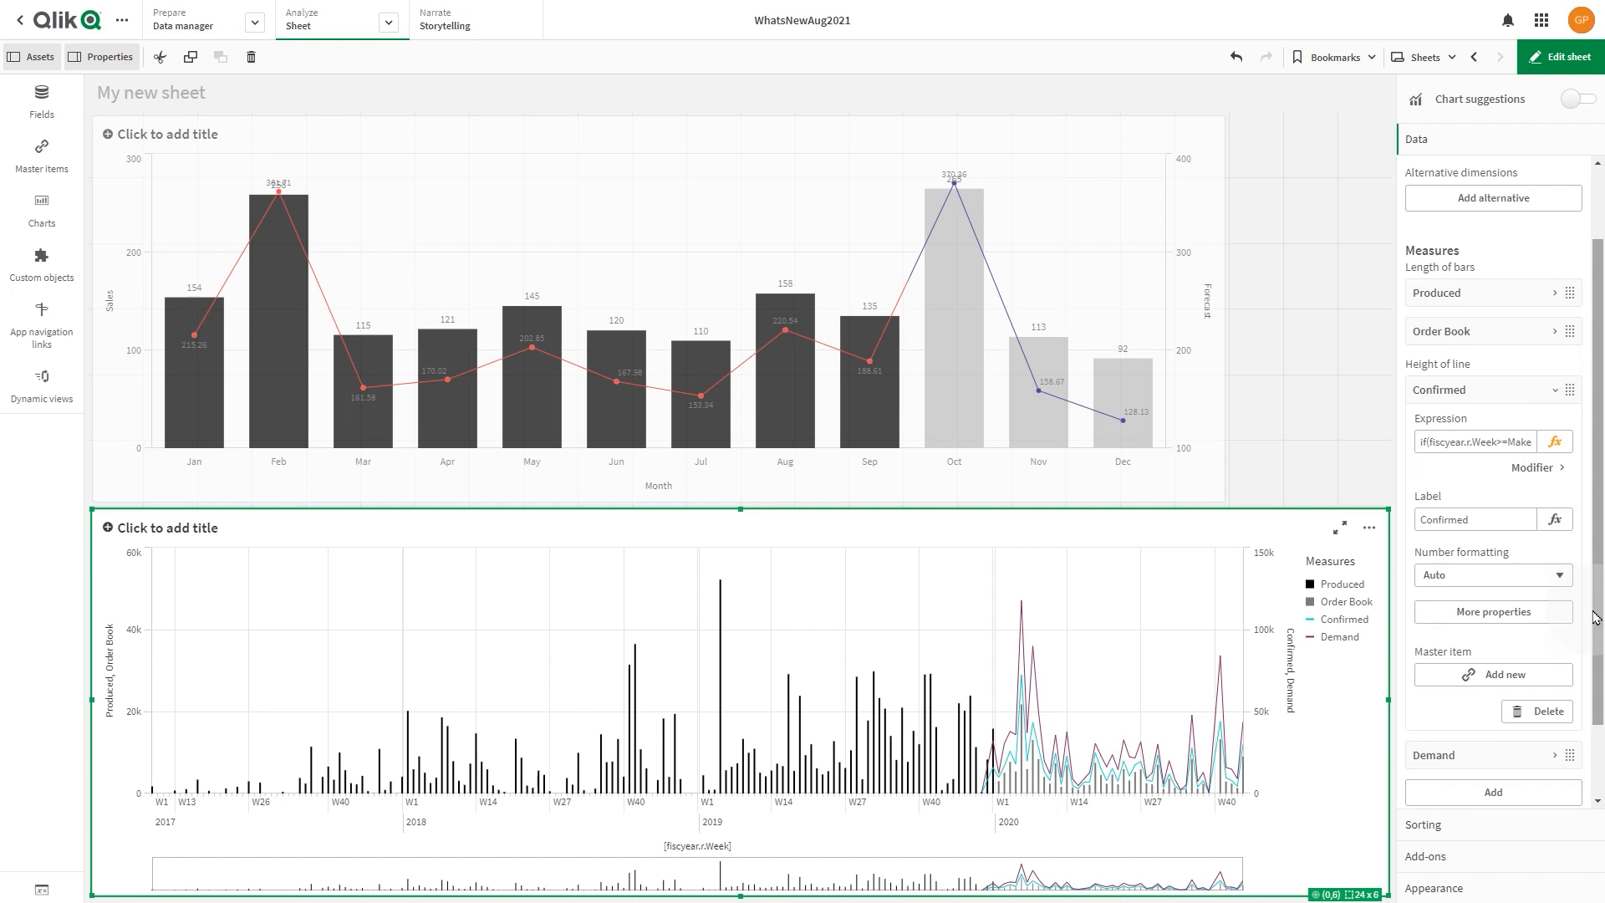
Step: Give the Confirmed line a custom single gray color
left_click(1491, 611)
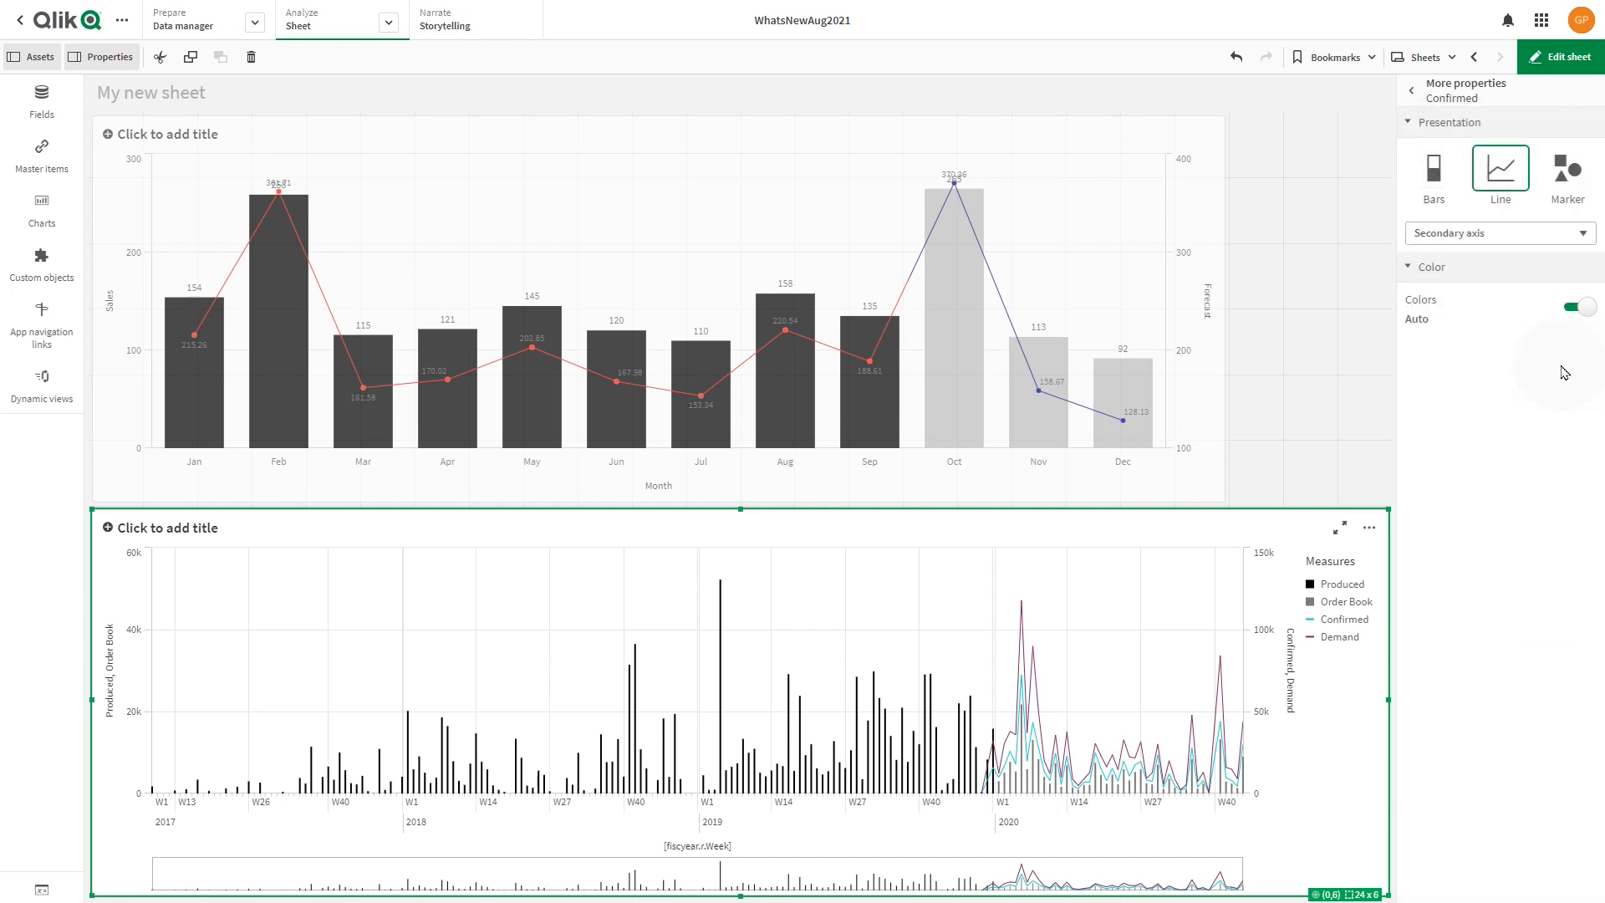
left_click(1575, 307)
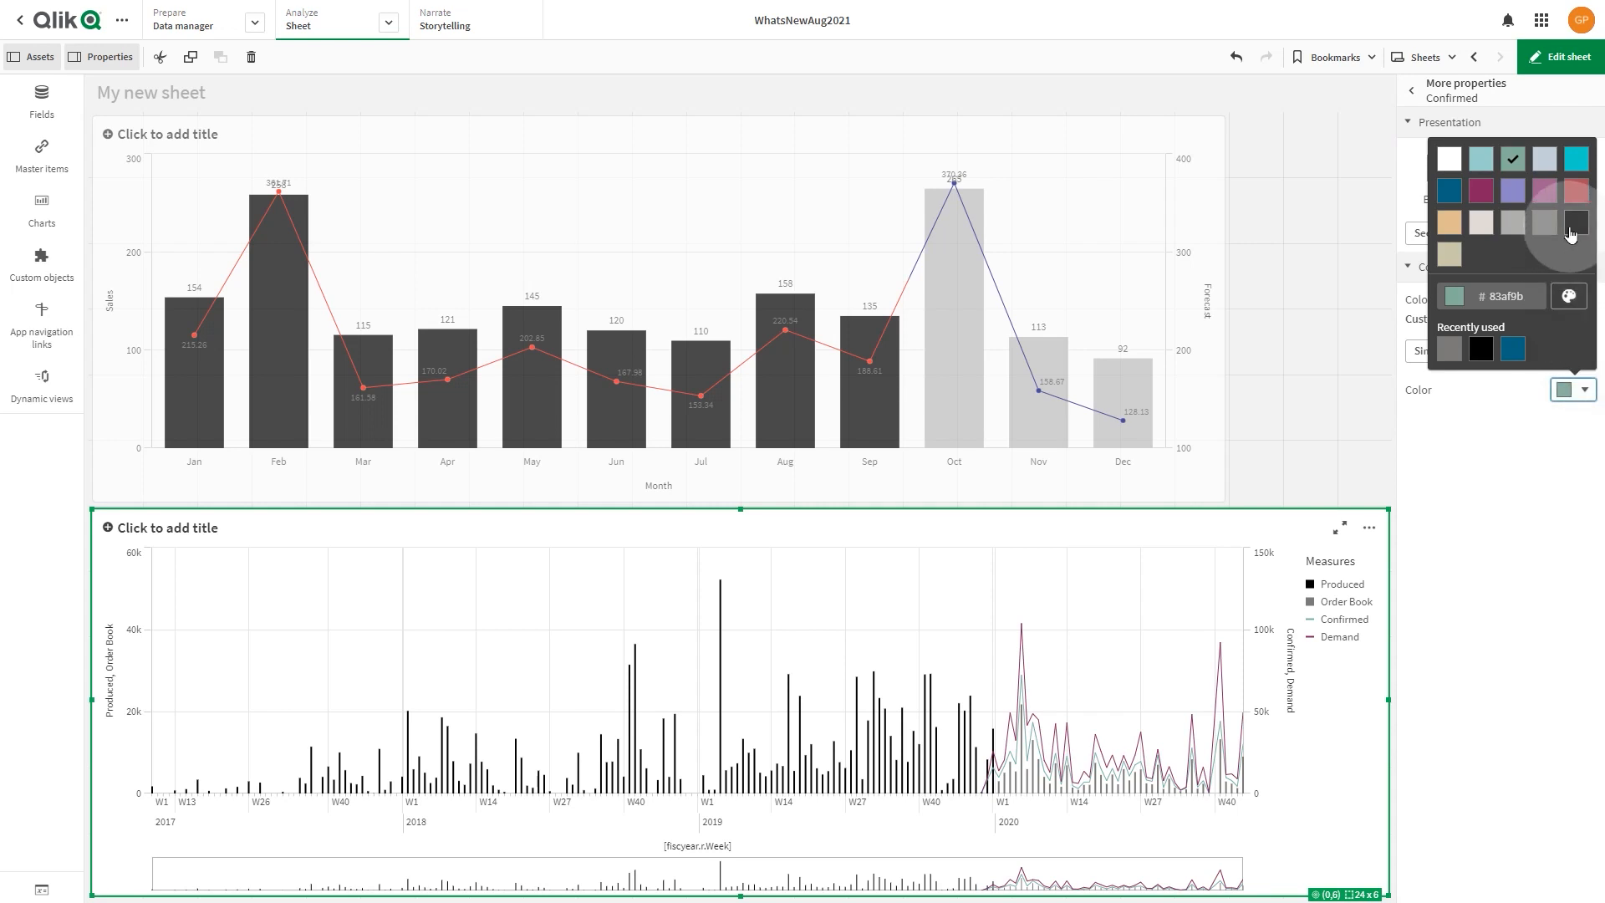
left_click(1575, 221)
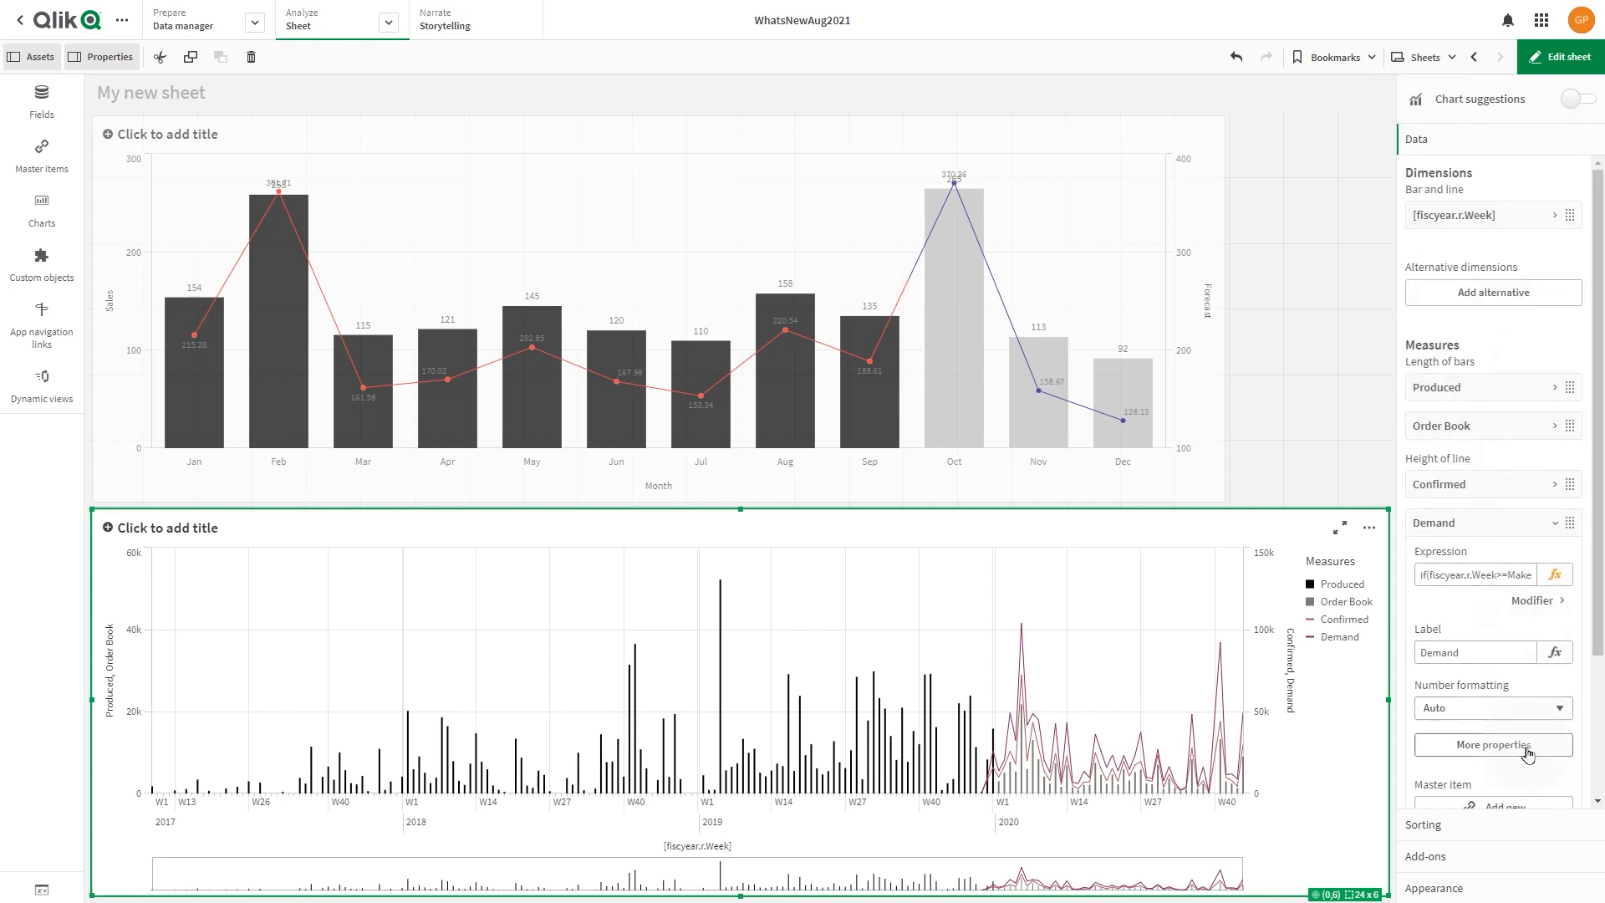
Step: Replace Demand's automatic color with custom green #058015, then exit edit mode to show the sheet
left_click(1492, 744)
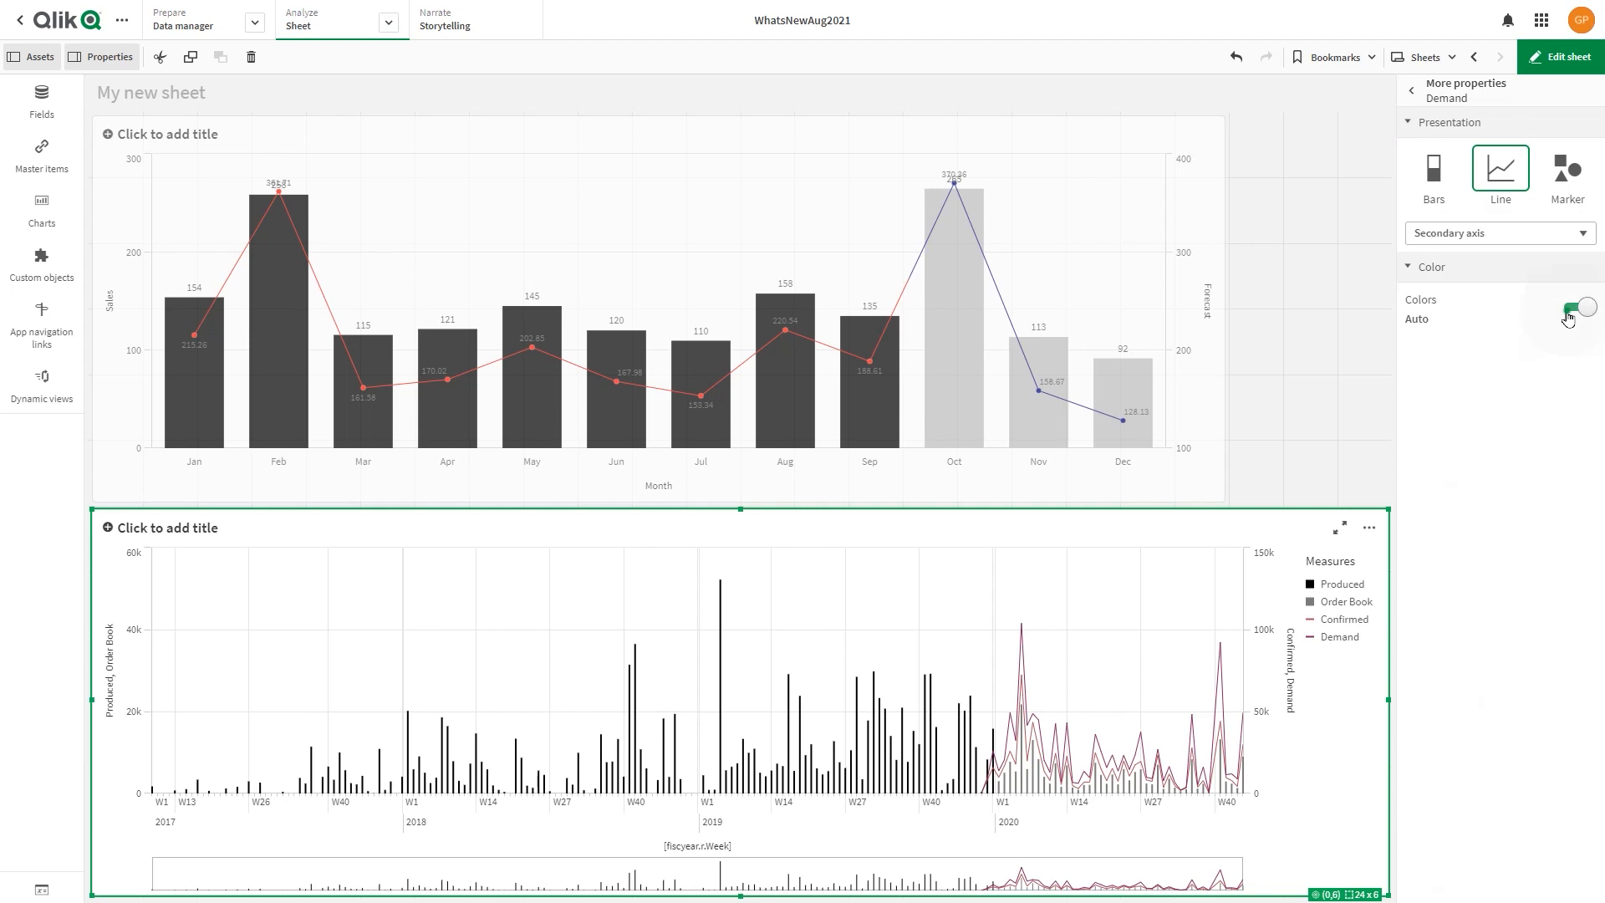
left_click(1574, 306)
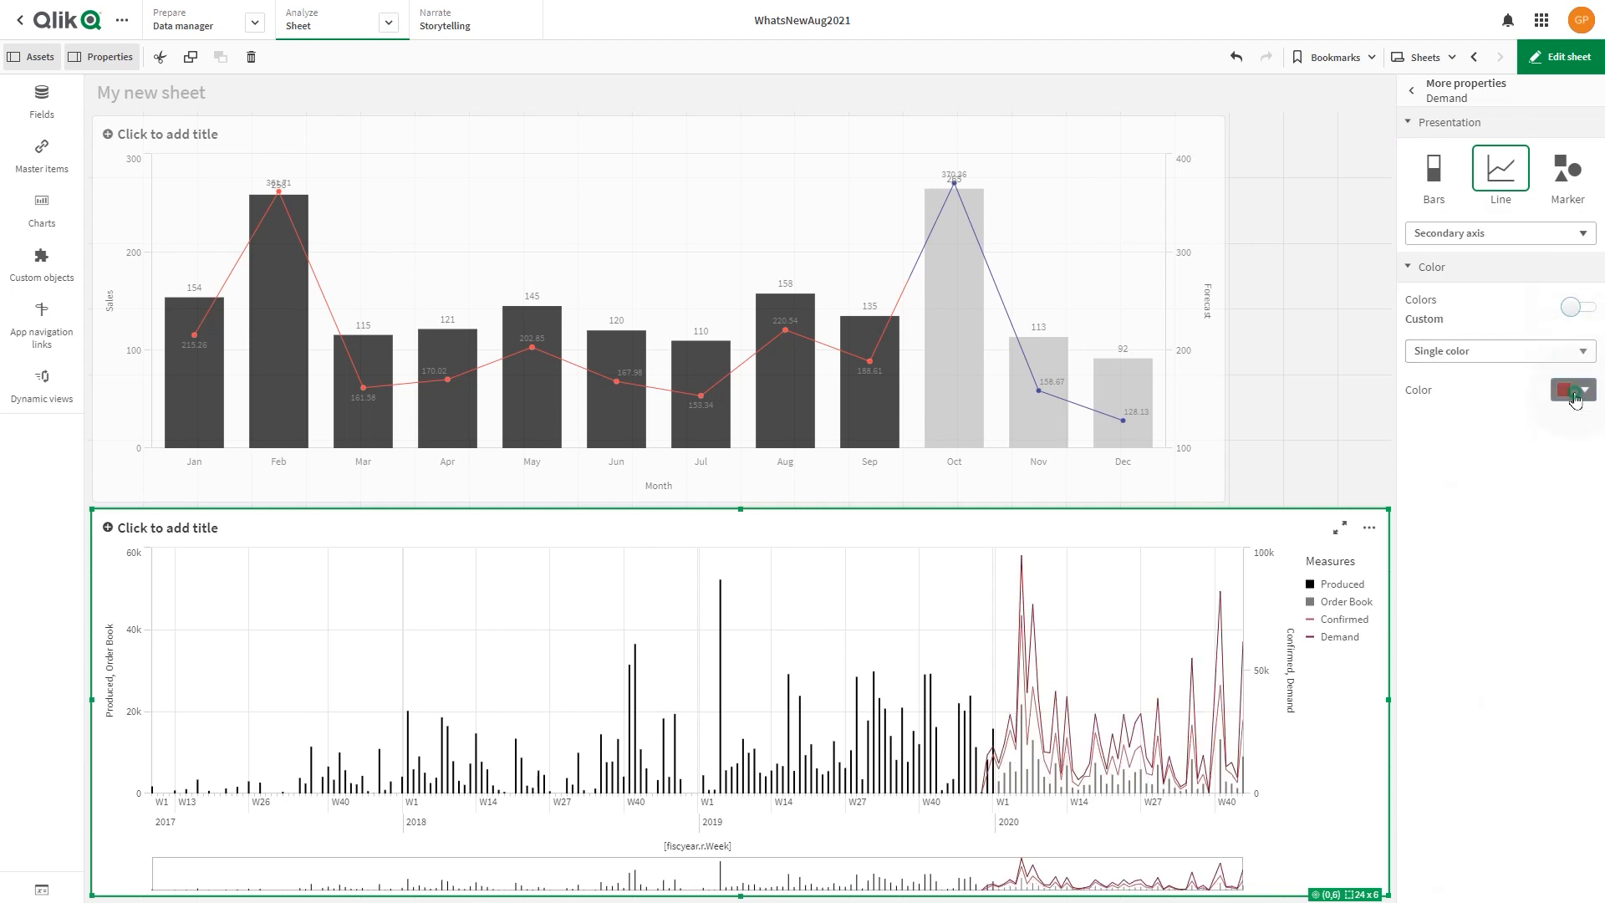
left_click(1574, 390)
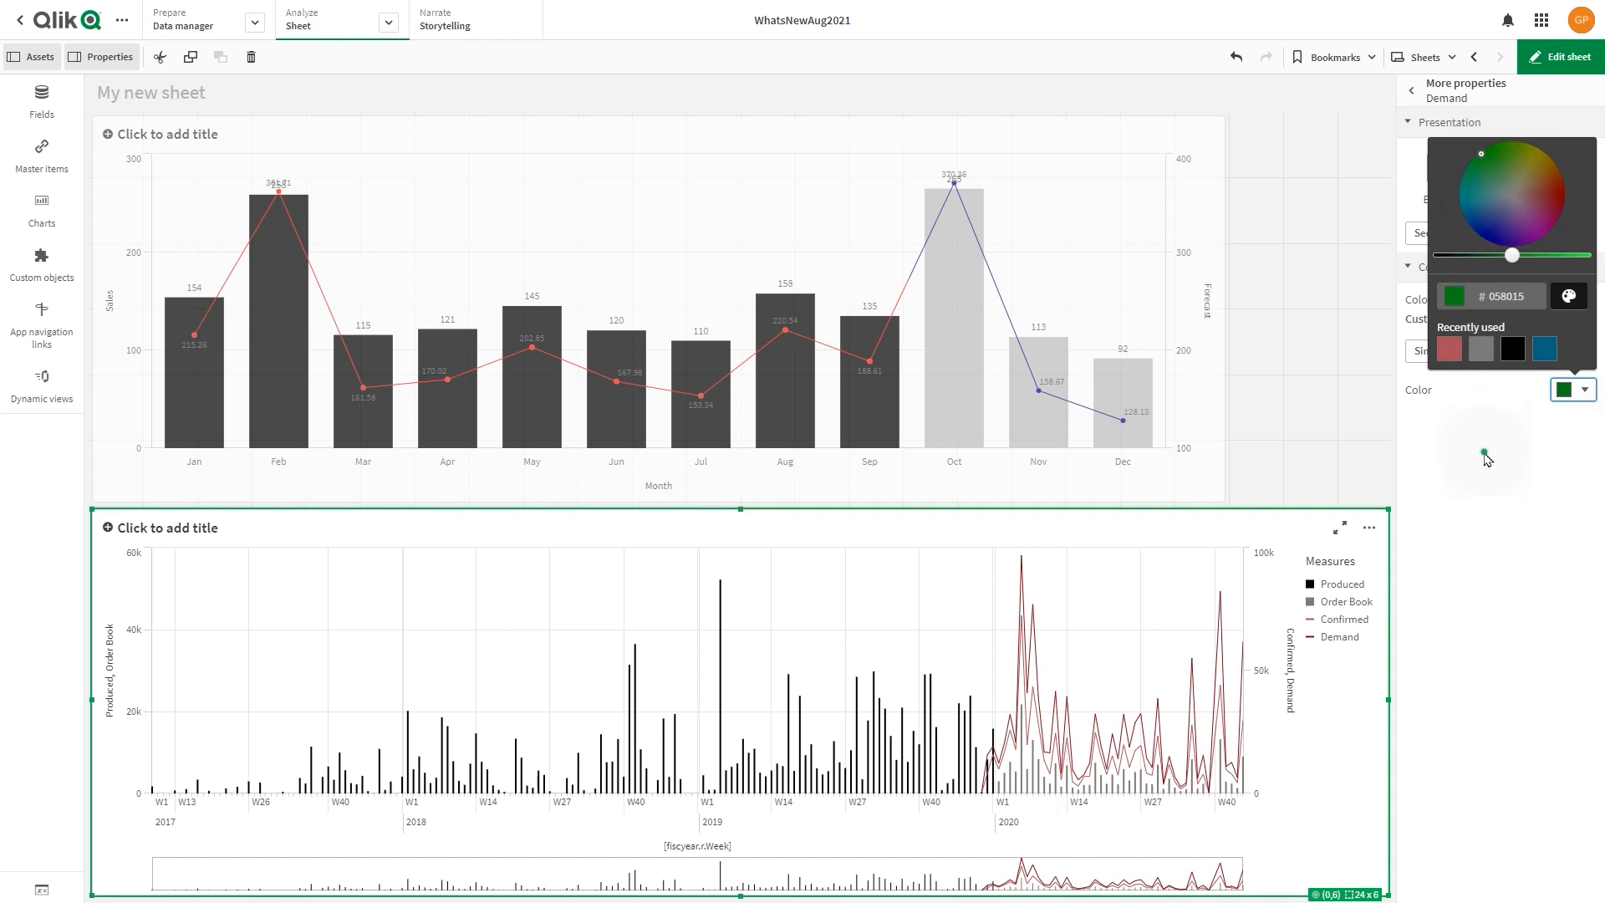
left_click(1485, 456)
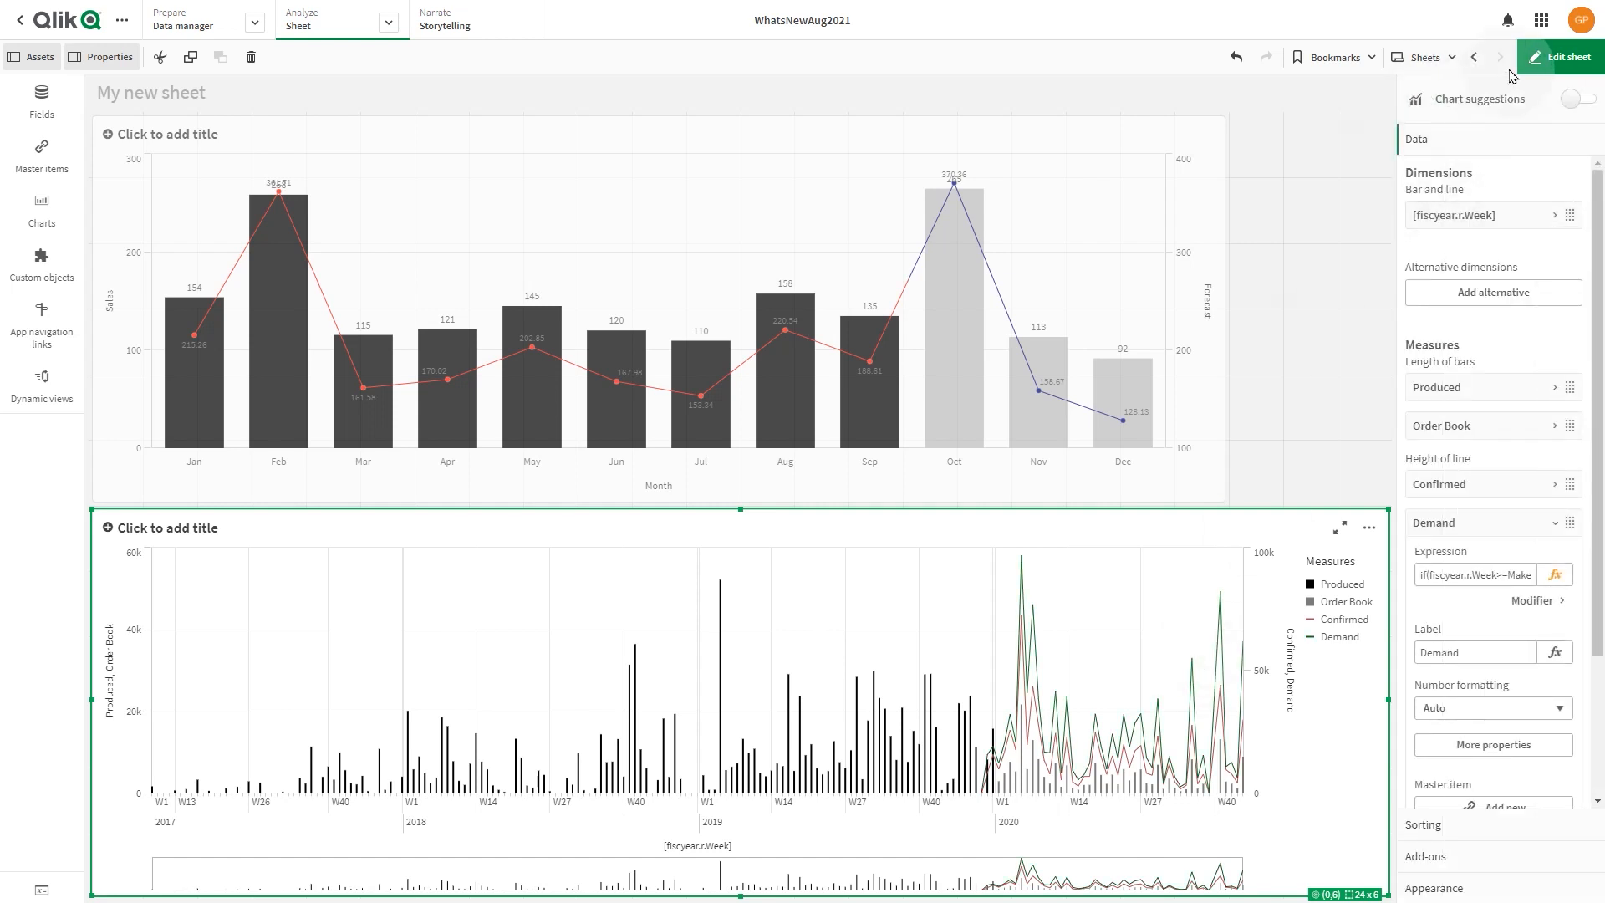
left_click(1560, 56)
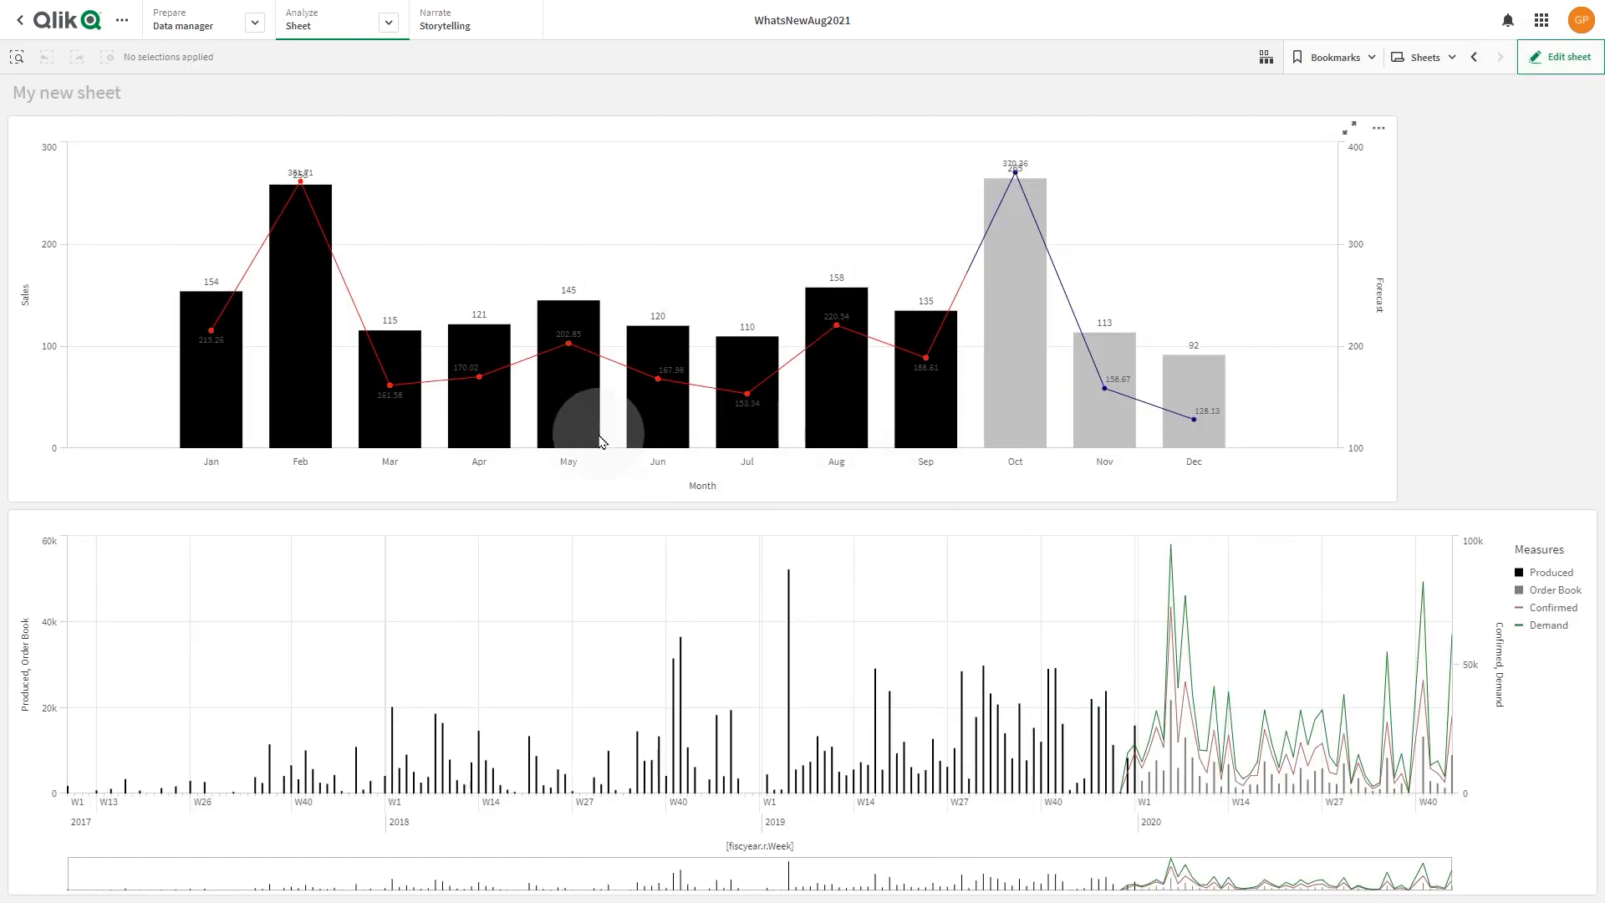
mouse_move(836, 471)
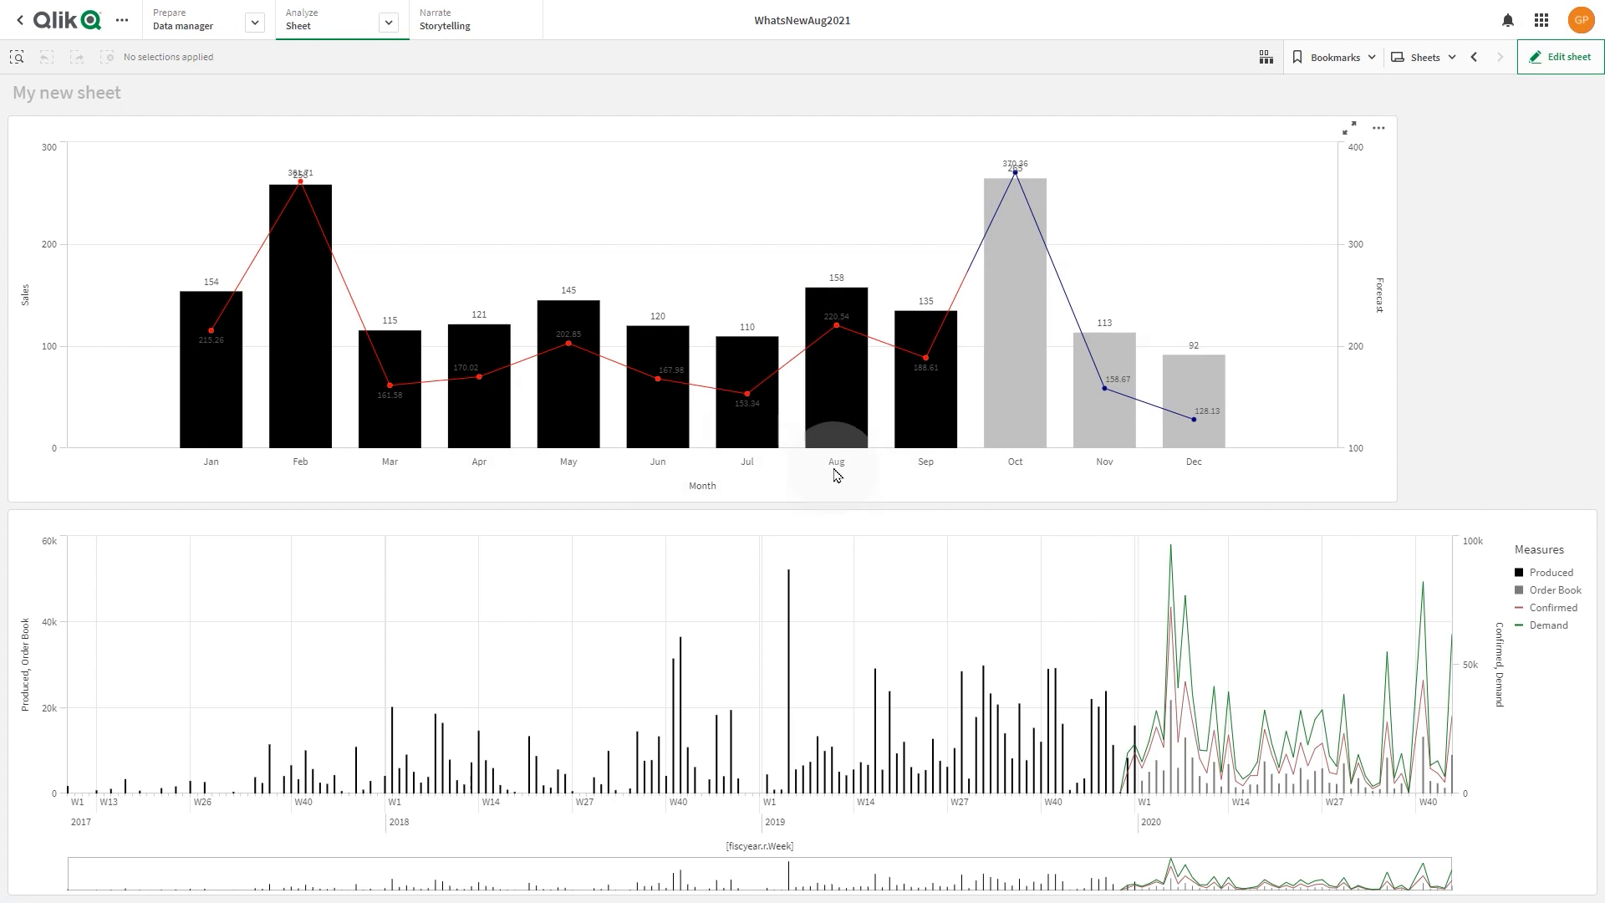
mouse_move(702, 470)
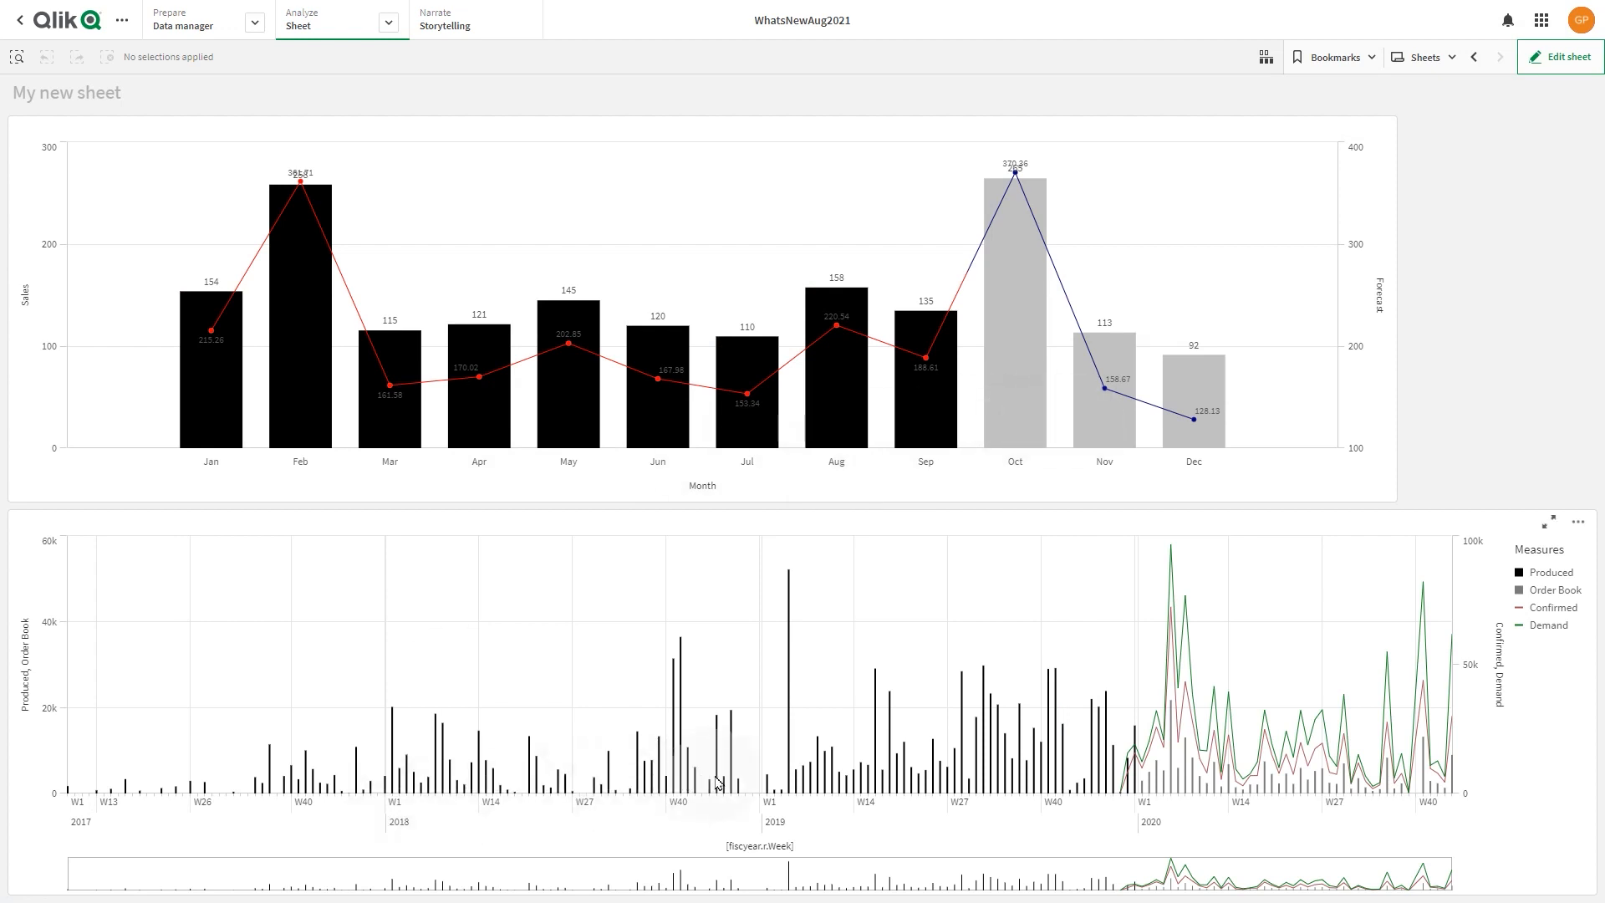
mouse_move(1172, 807)
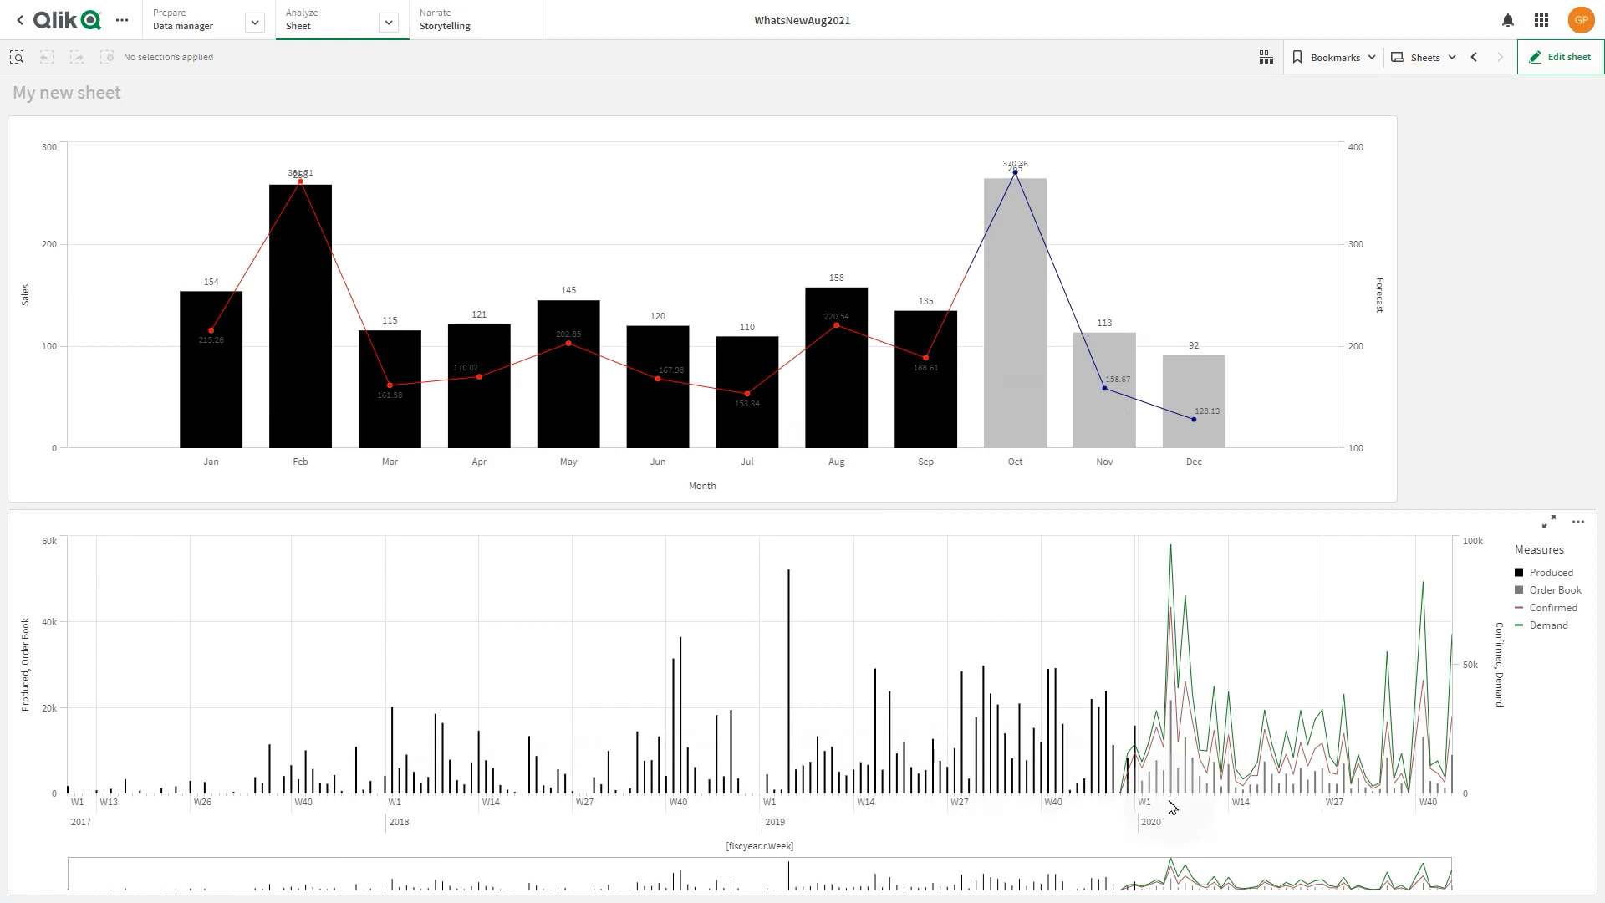
mouse_move(283, 631)
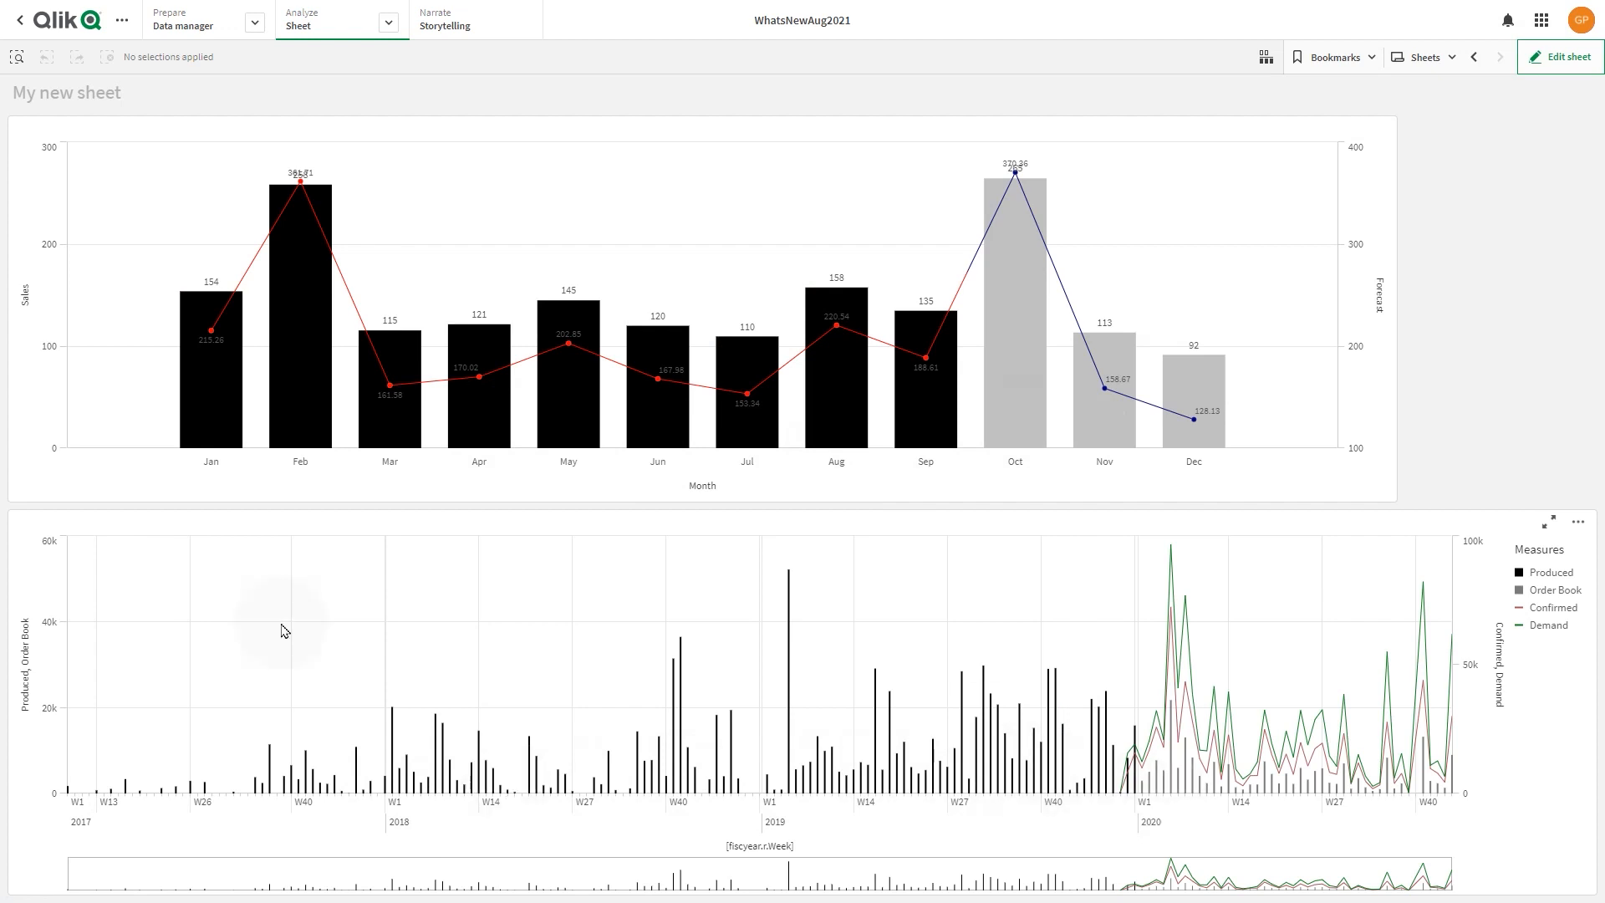